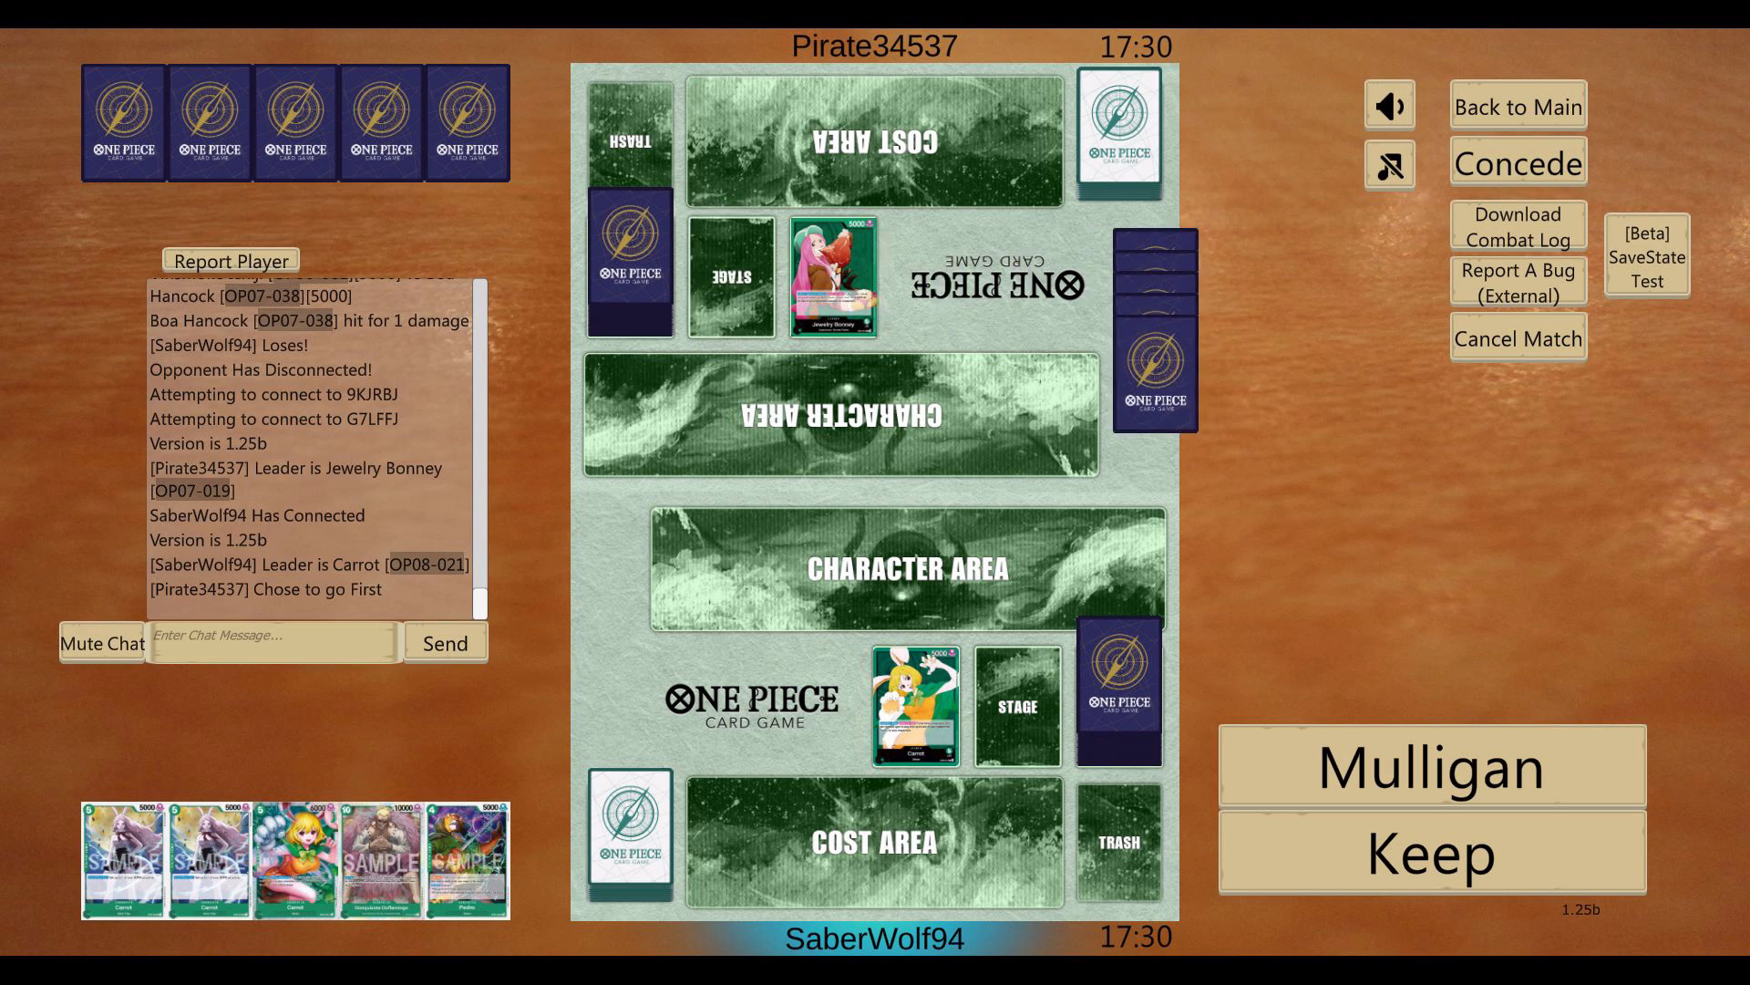
Step: Mulligan the opening hand for a fresh draw
click(1432, 765)
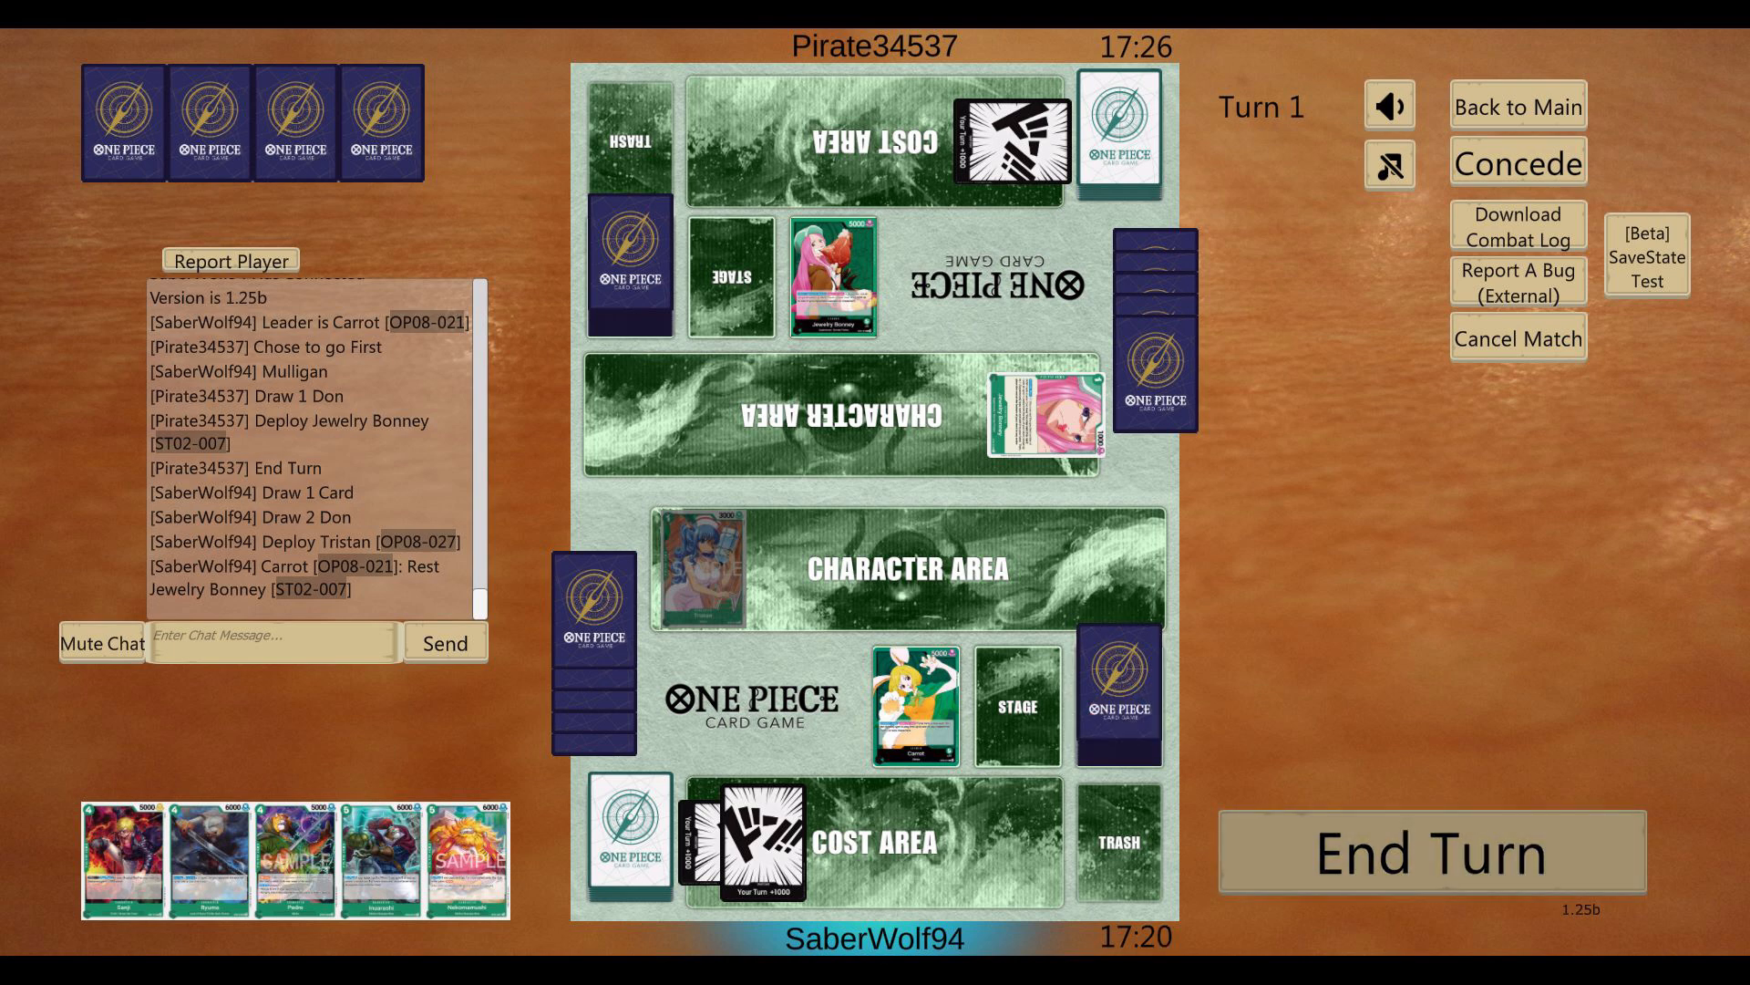
Step: End the first turn and take Jewelry Bonney's attack on Carrot without a blocker, countering with Sanji
click(1432, 852)
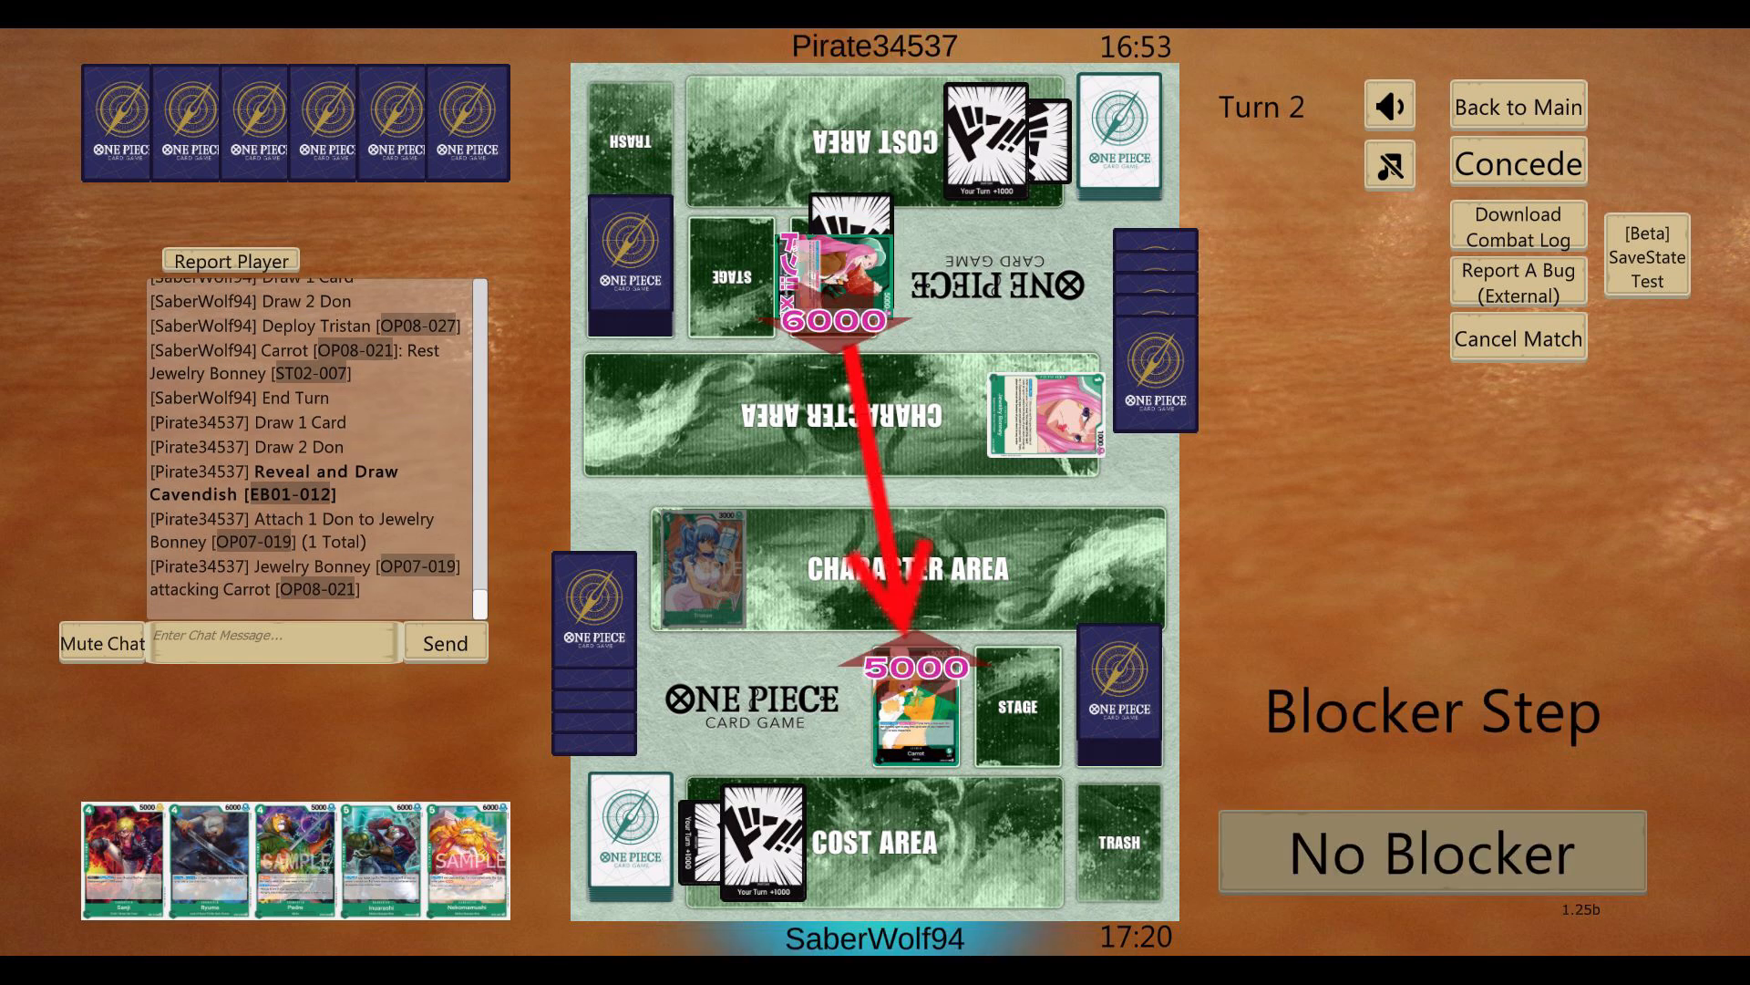
click(1430, 851)
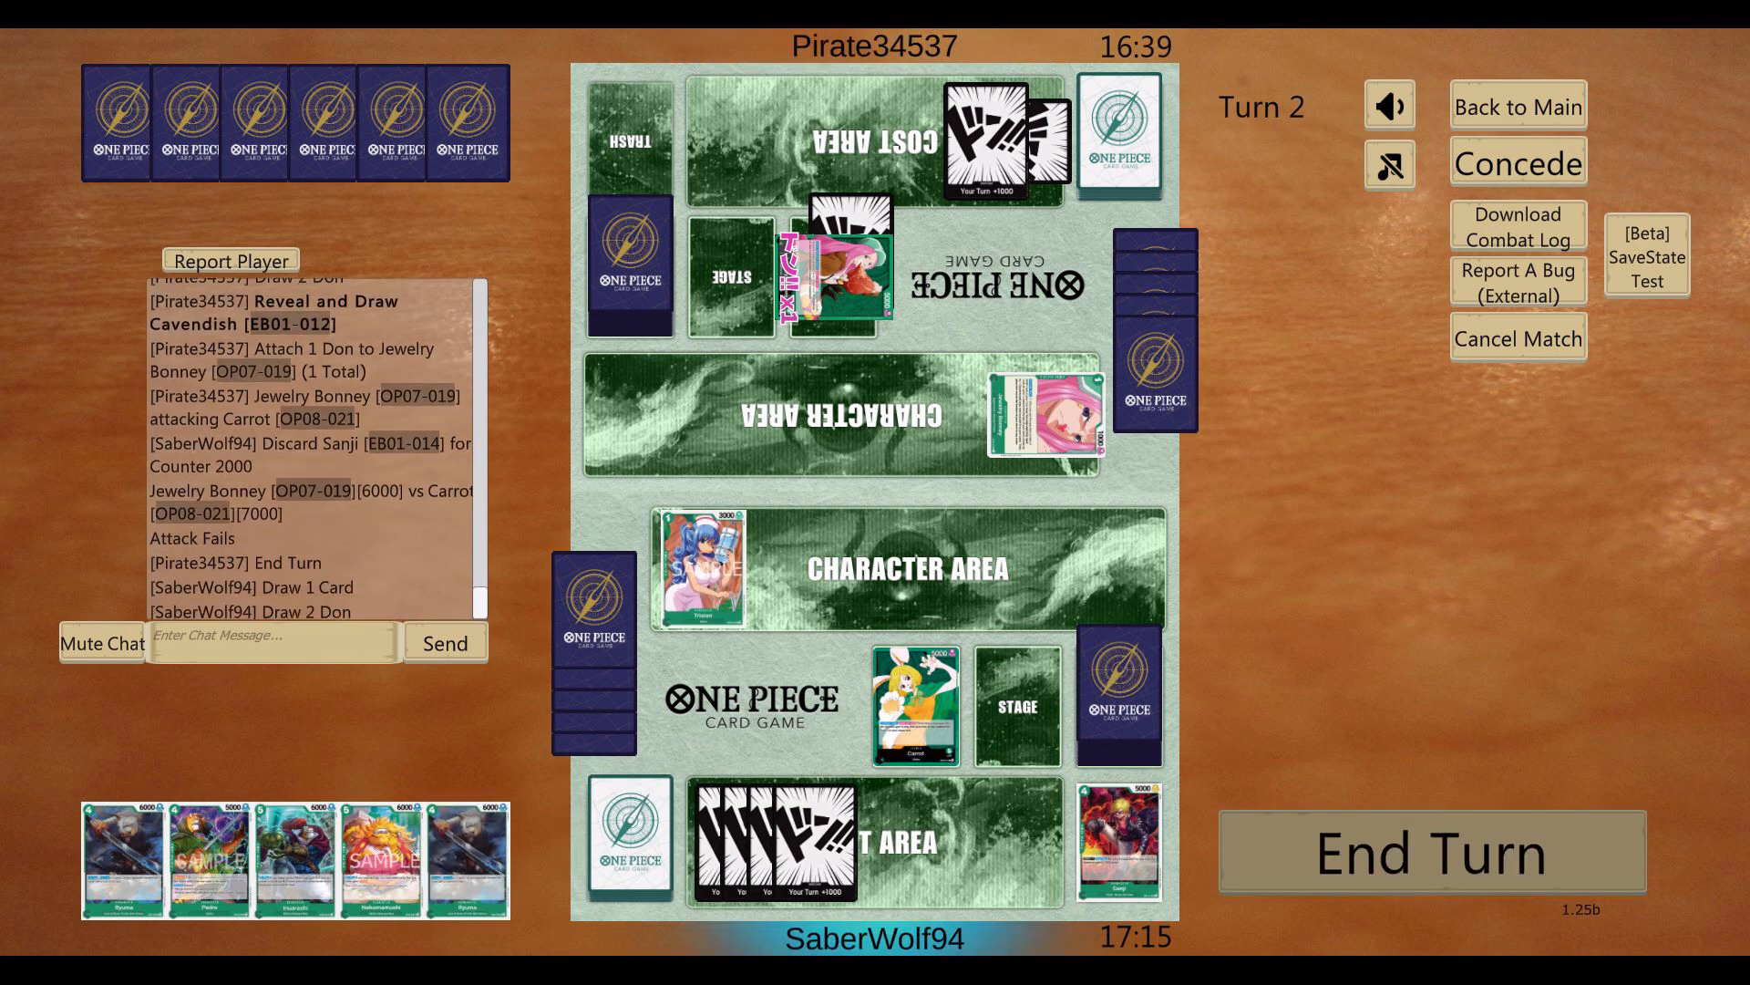
Step: Attack the opponent's Jewelry Bonney character with Tristan, then deploy Pedro
click(706, 563)
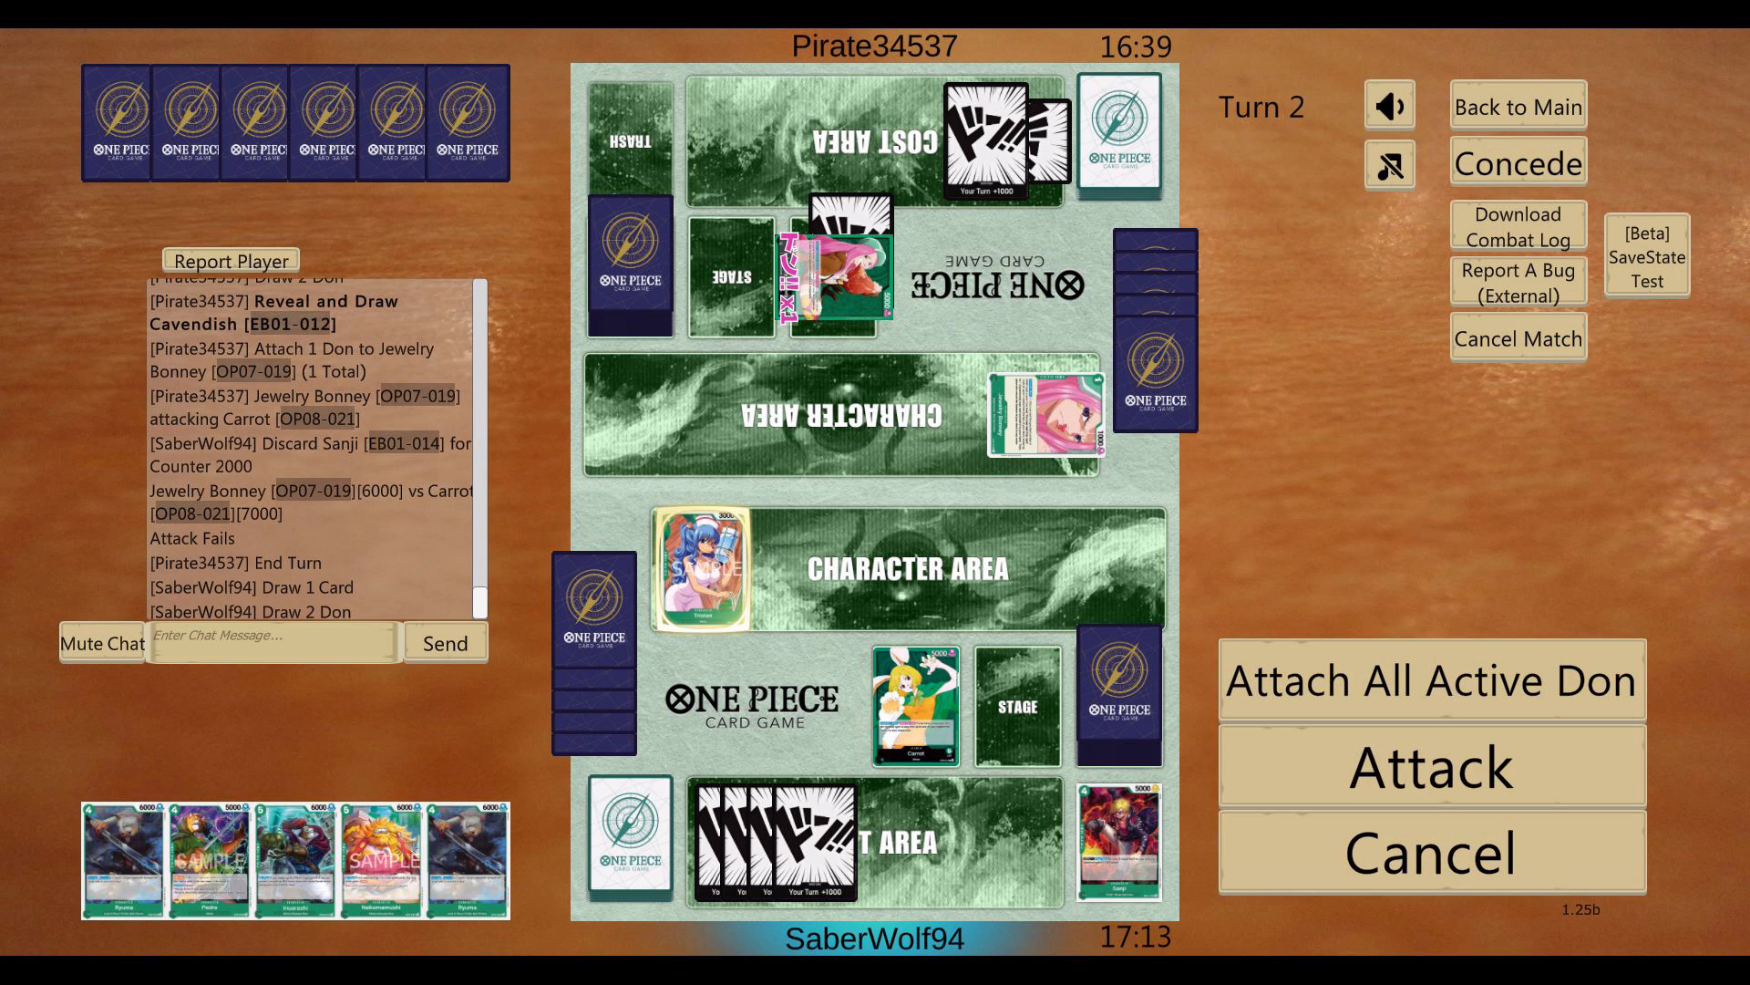
click(1430, 767)
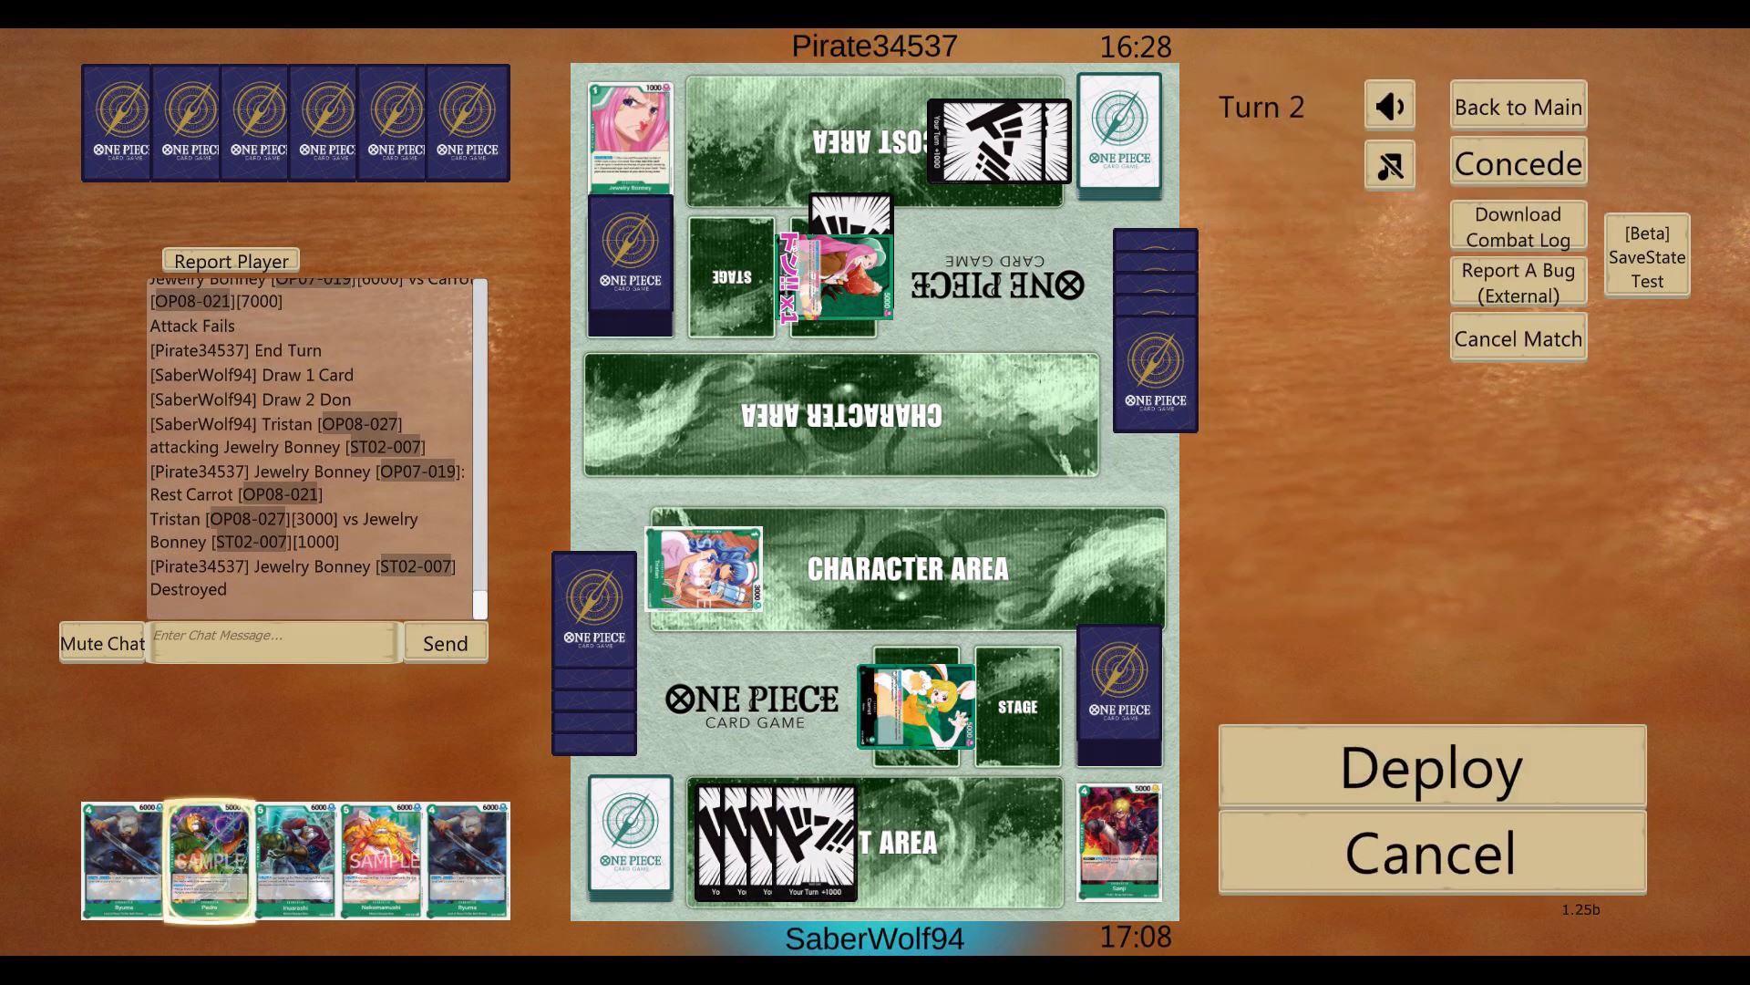
click(1430, 766)
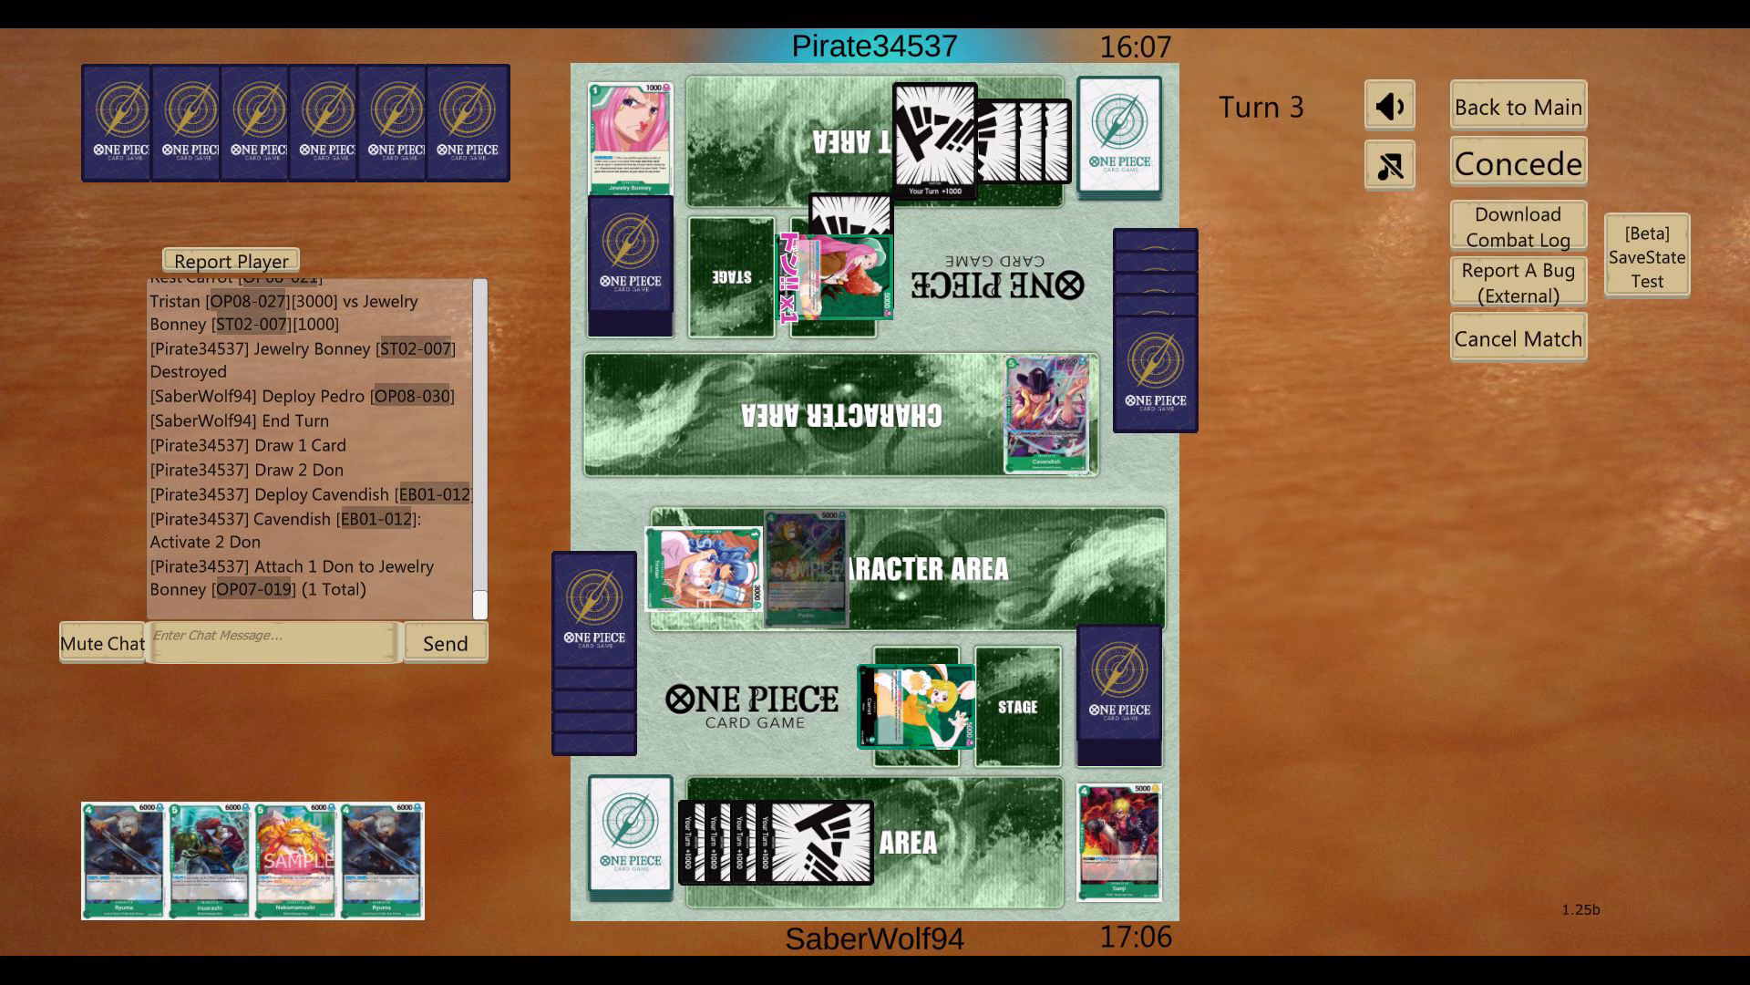
Step: Block Jewelry Bonney's attack on Carrot with Pedro, resting an opponent Don
click(830, 277)
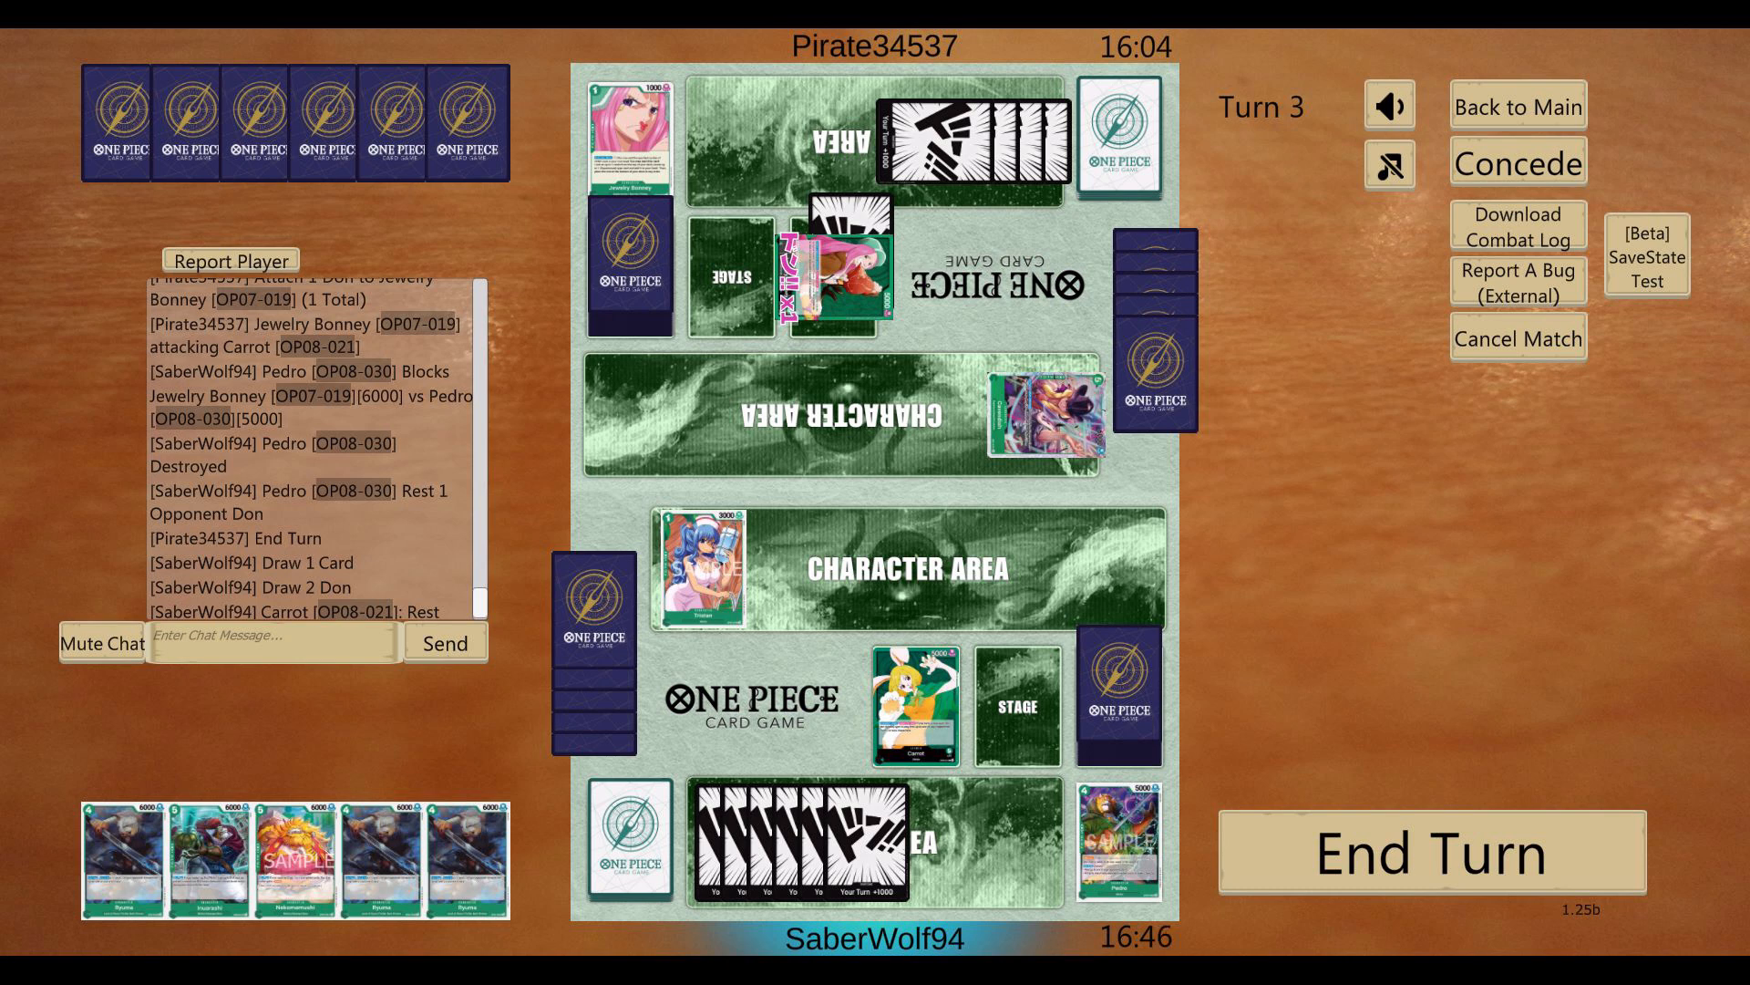
Step: Attach a Don to Carrot, attack the Jewelry Bonney leader for 1 damage, and play Inuarashi from hand
click(1127, 144)
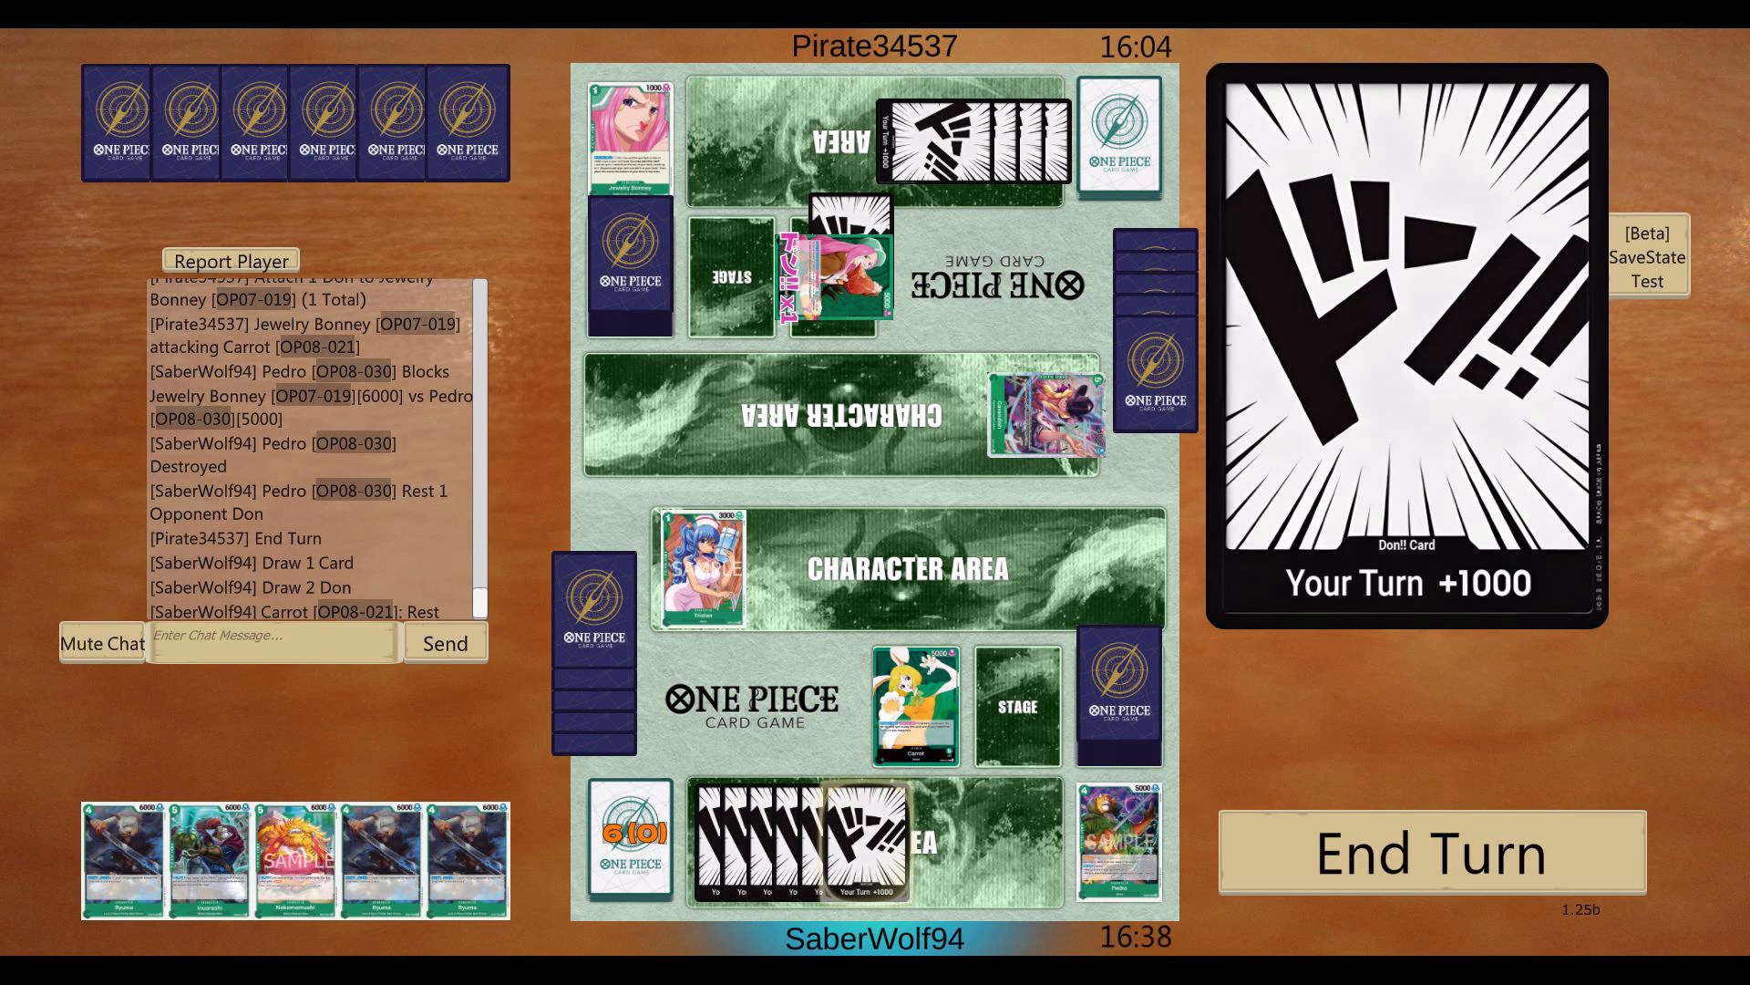
click(914, 701)
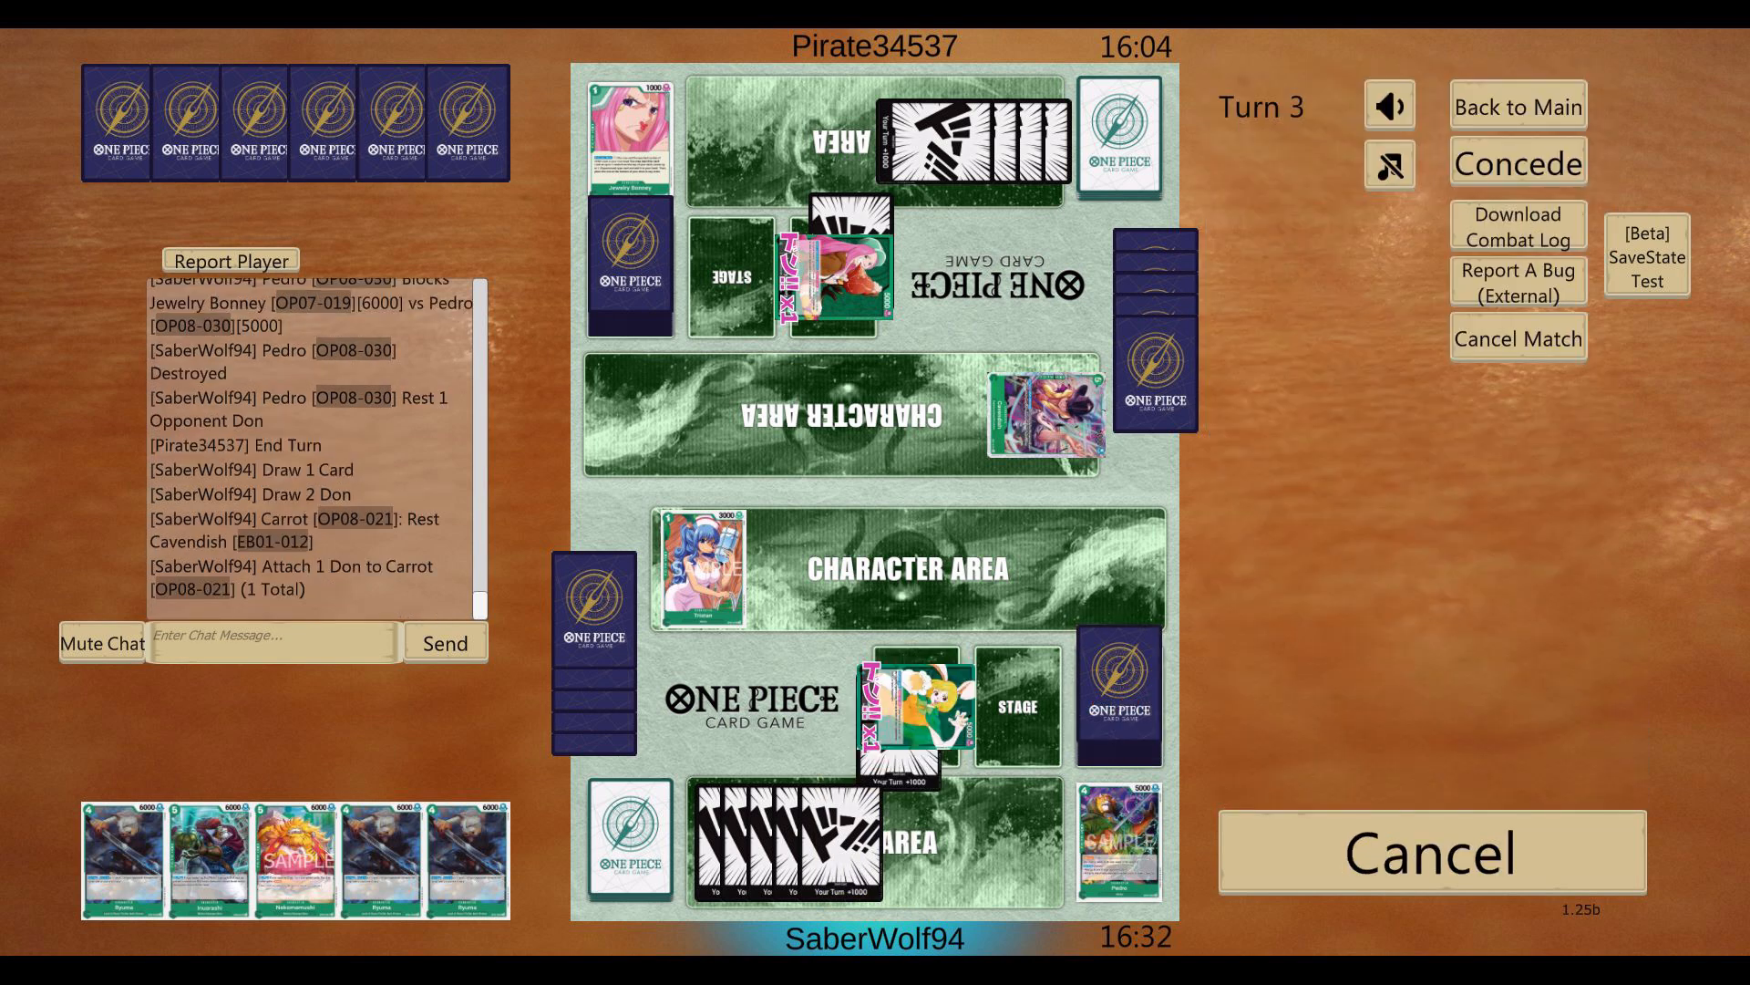
click(915, 703)
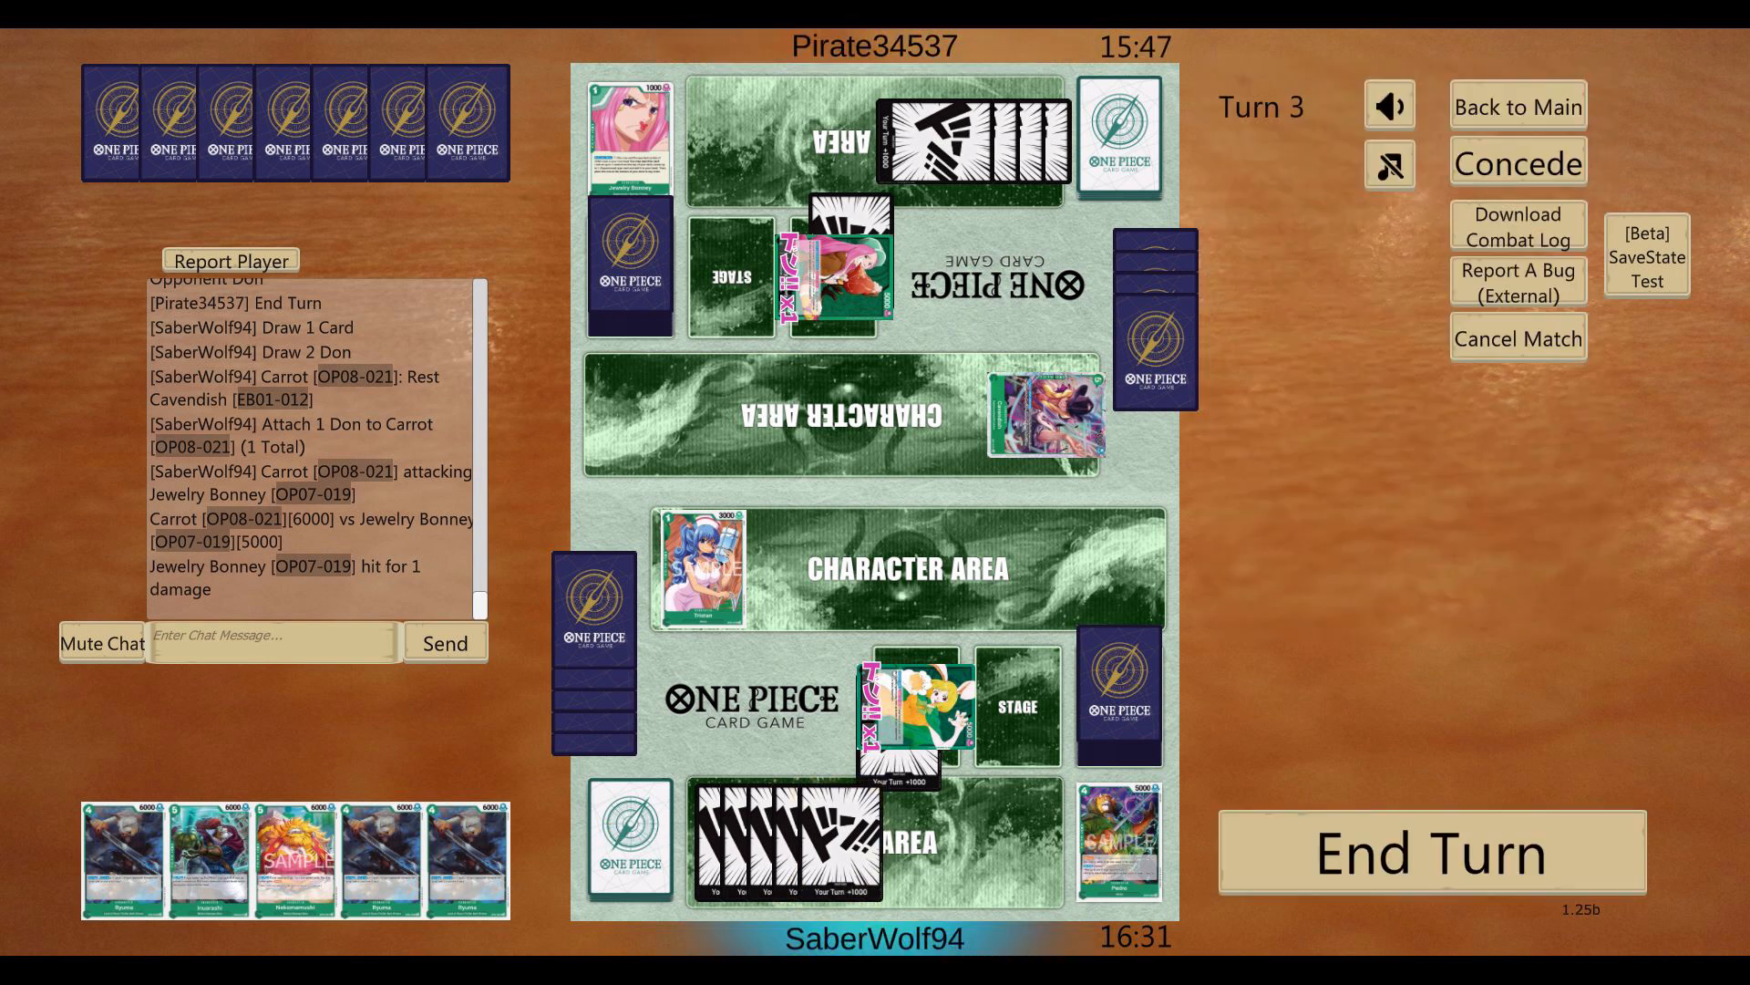
click(207, 854)
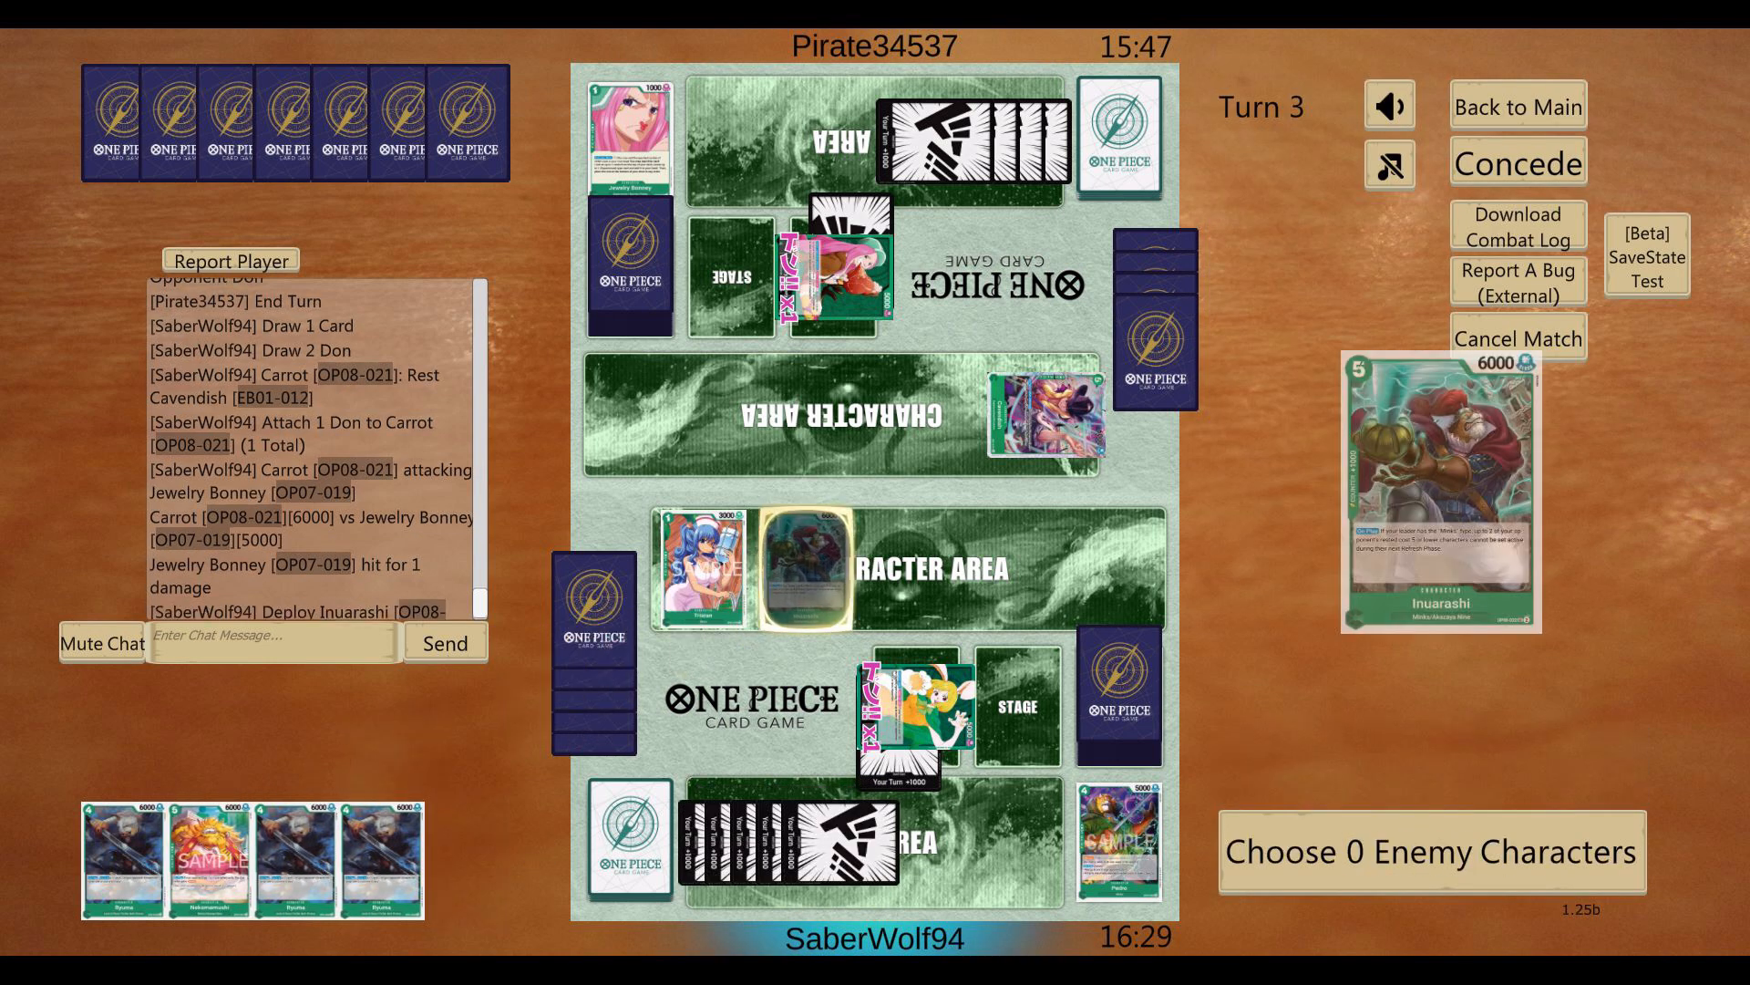
Step: Confirm Inuarashi with no enemy targets, then let Hody Jones and Jewelry Bonney's attacks resolve unblocked and uncountered
click(1049, 422)
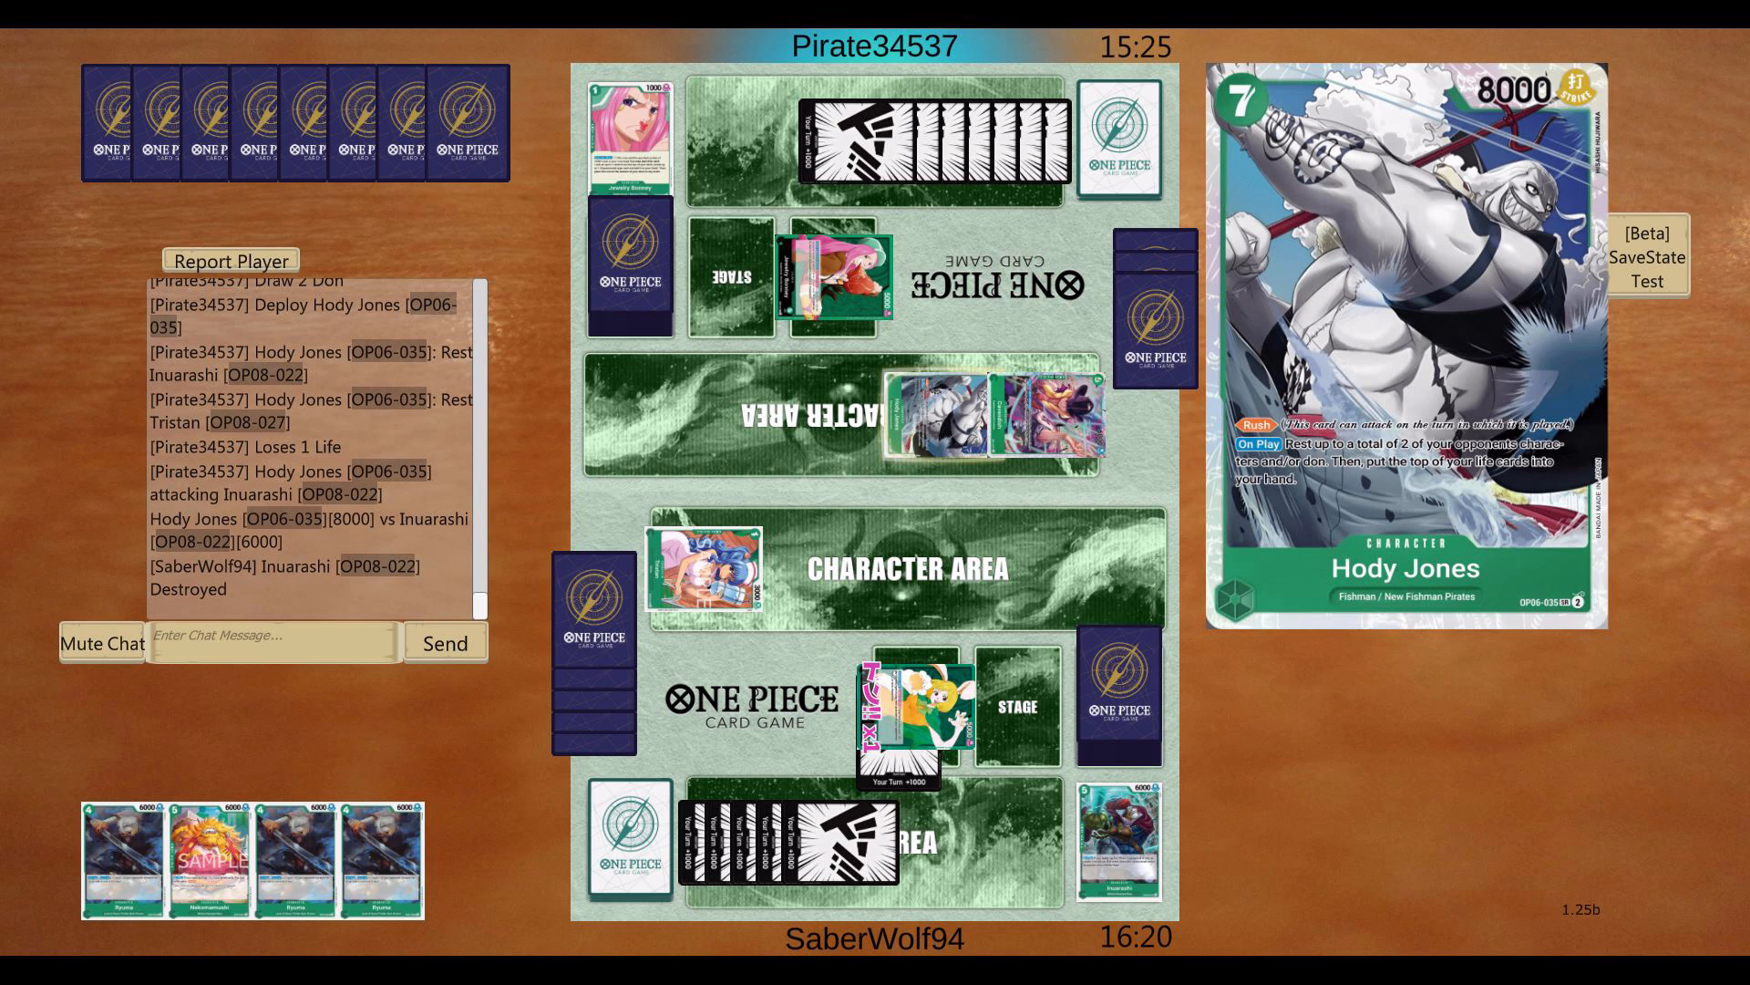
click(831, 279)
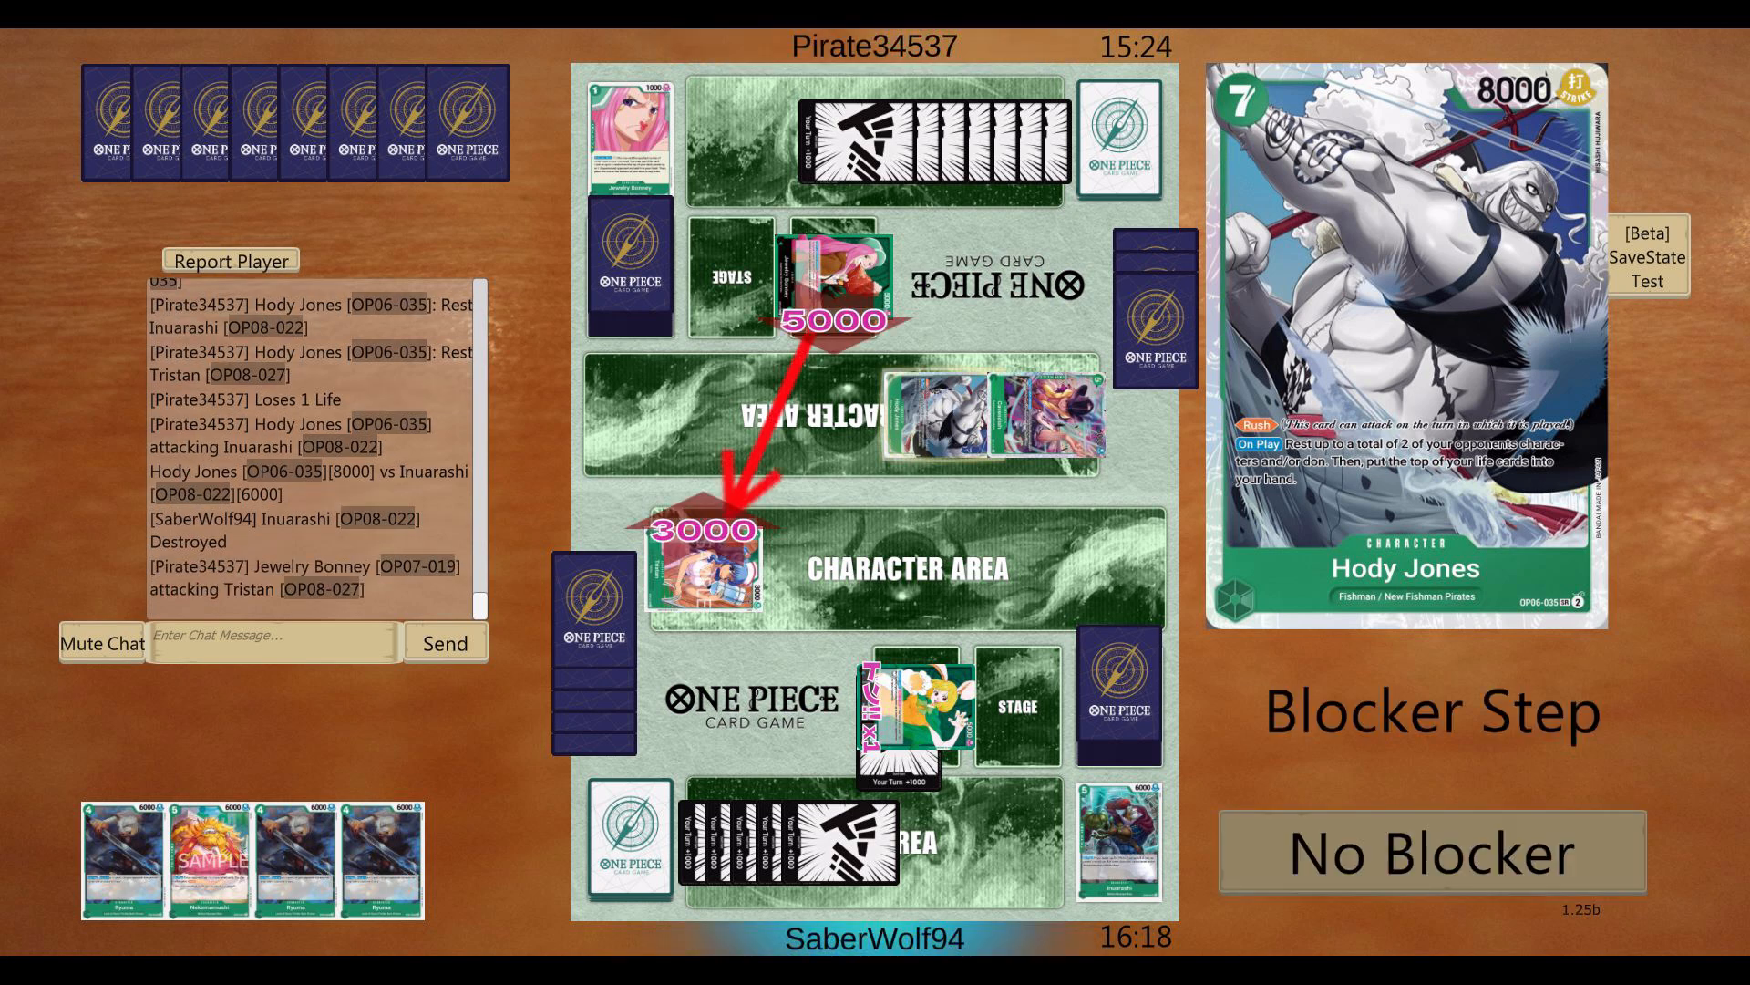
click(1430, 851)
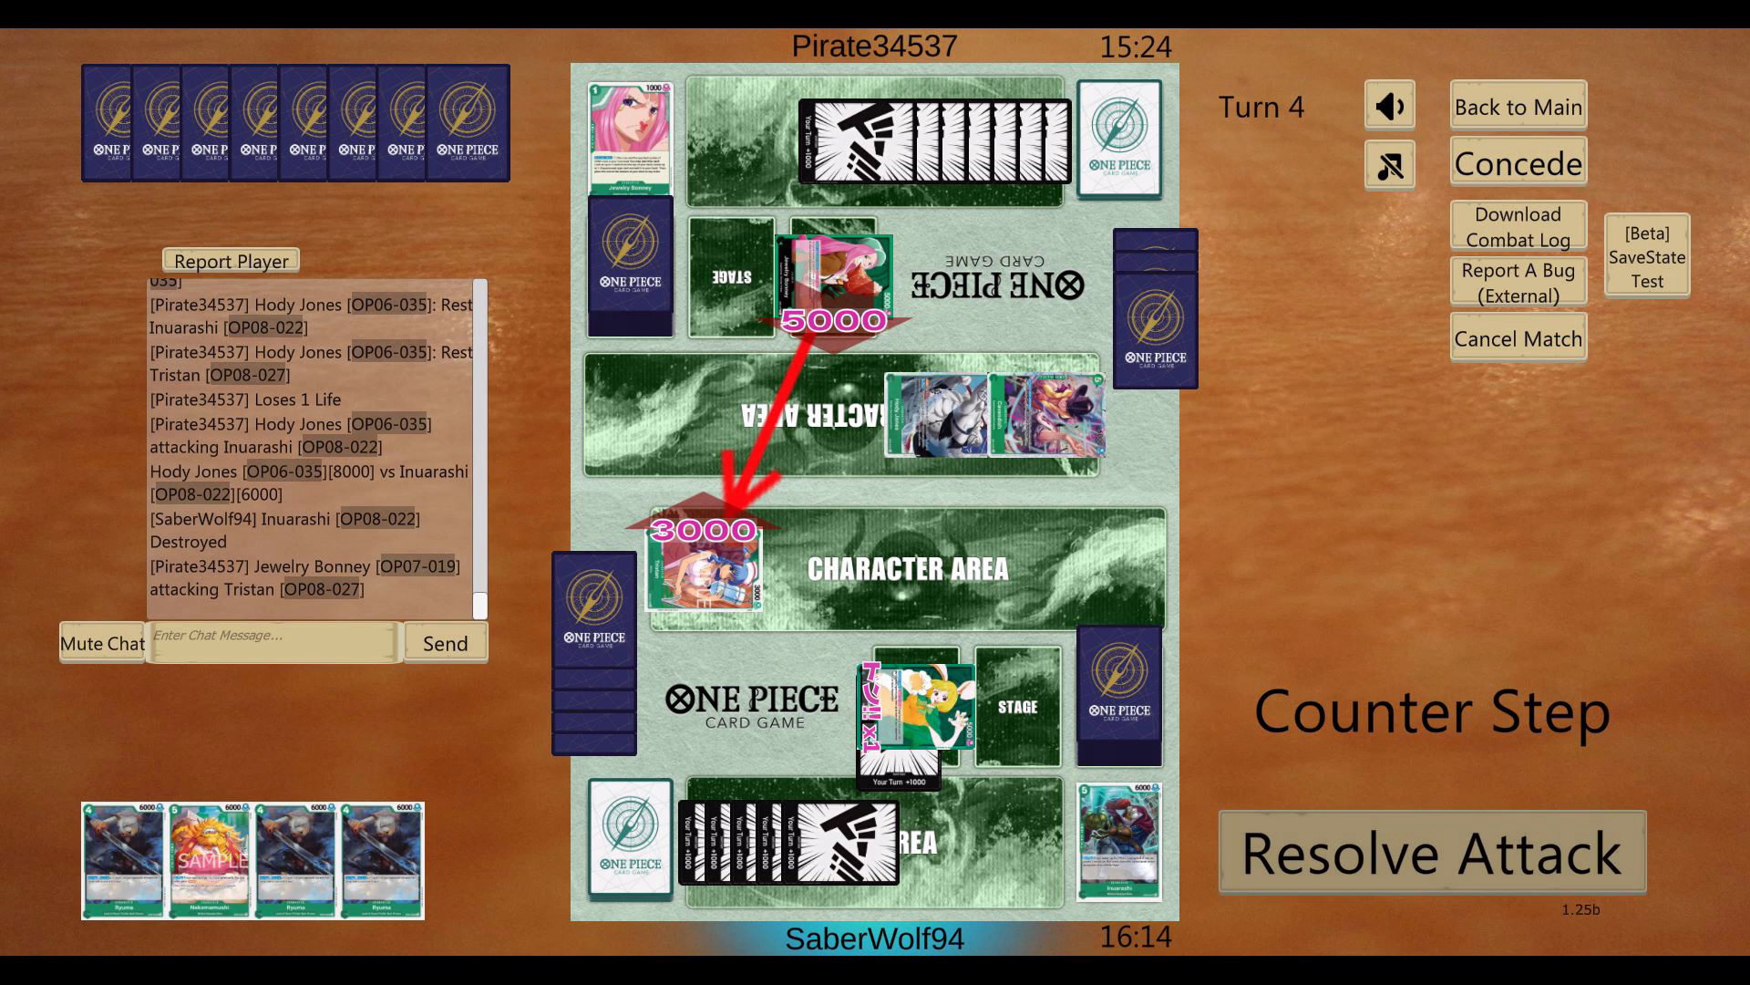
click(1431, 855)
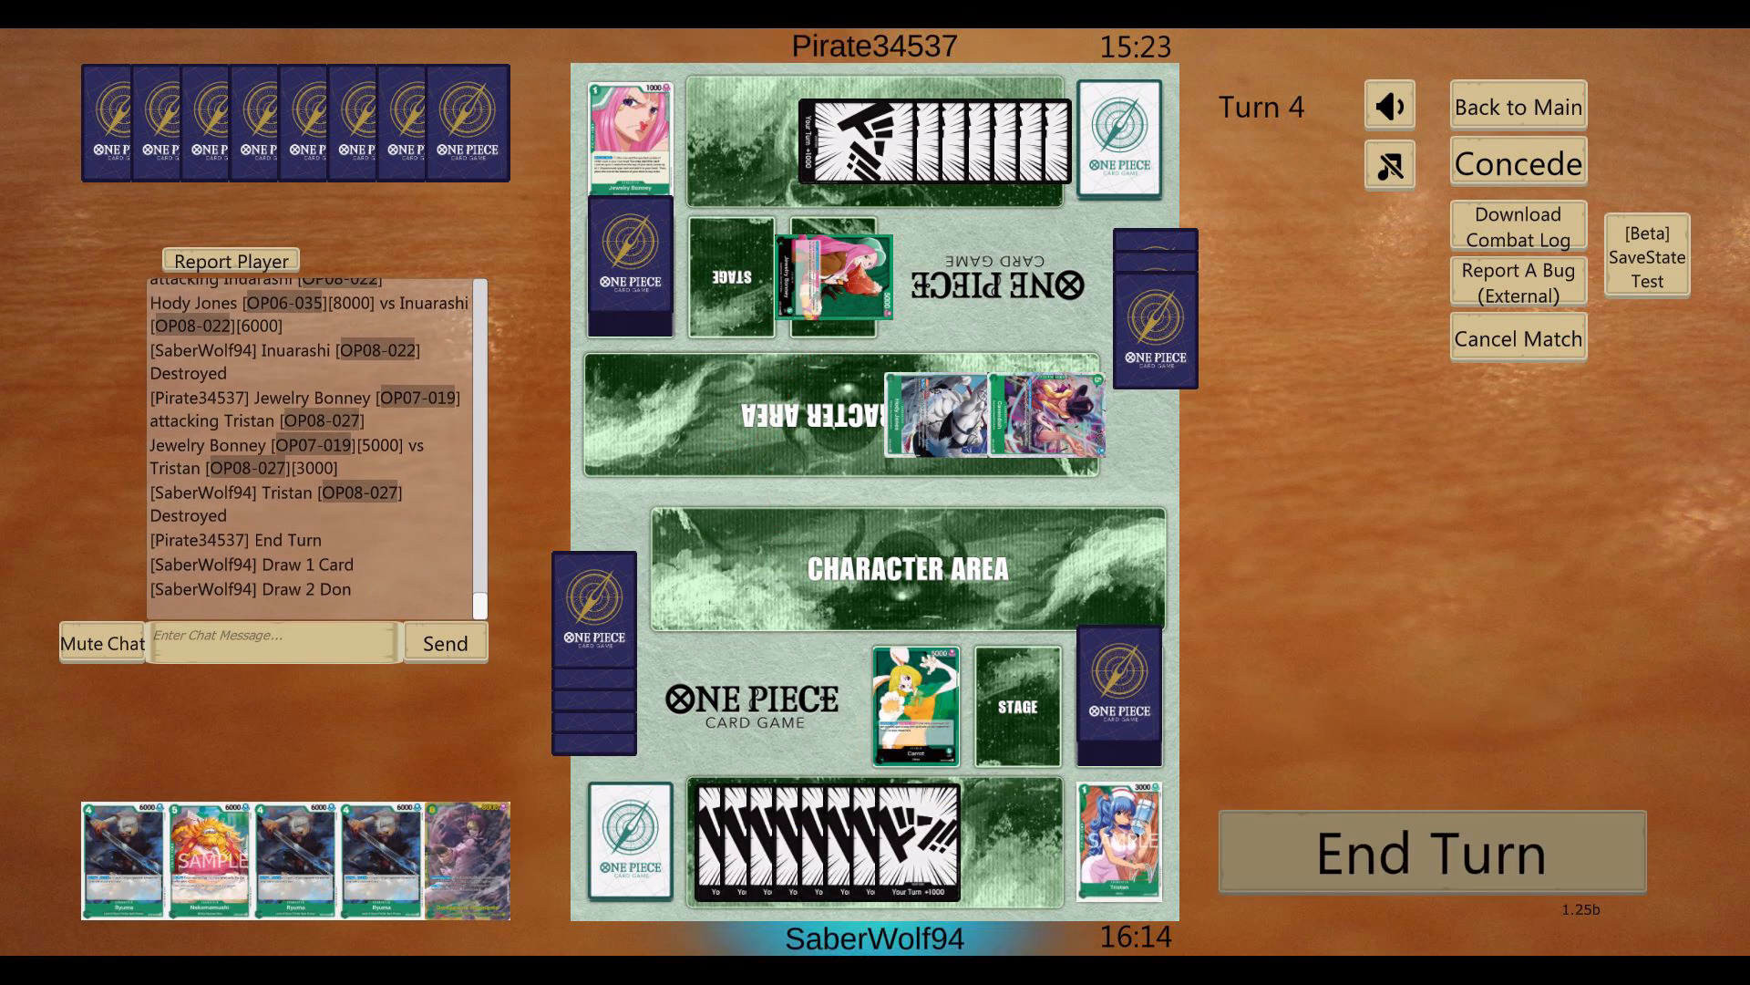
Step: Attack the Jewelry Bonney leader with Carrot for 1 damage
click(631, 837)
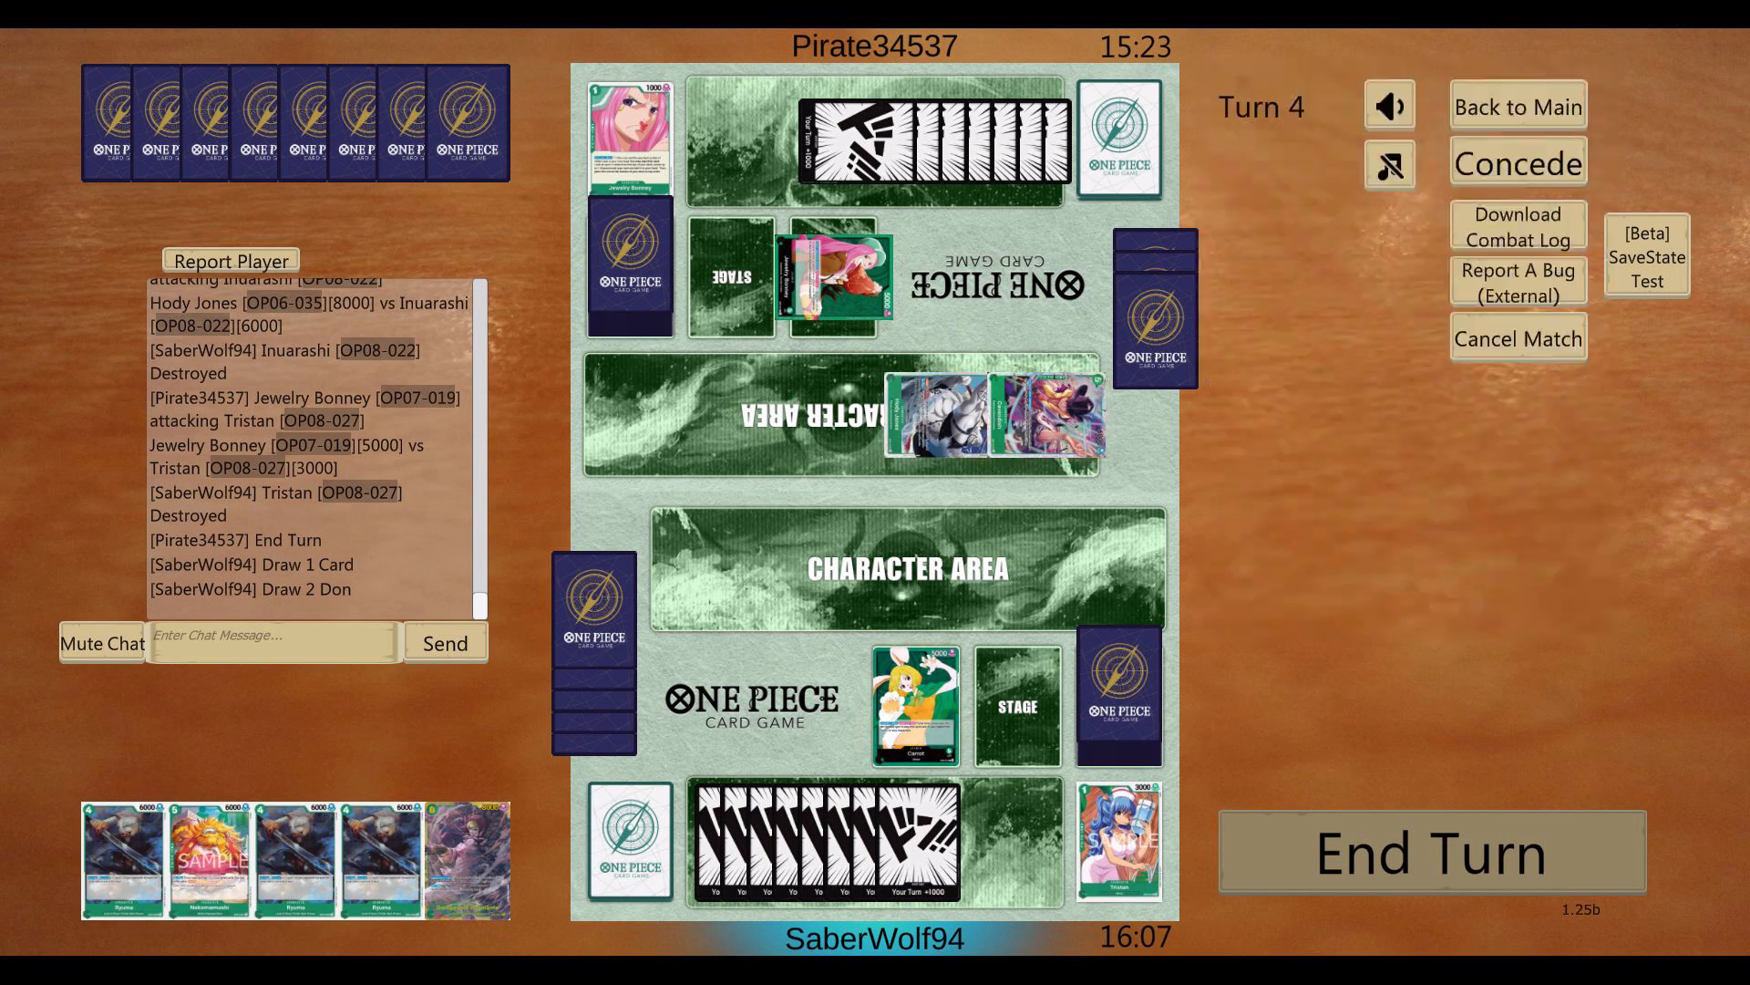
click(915, 704)
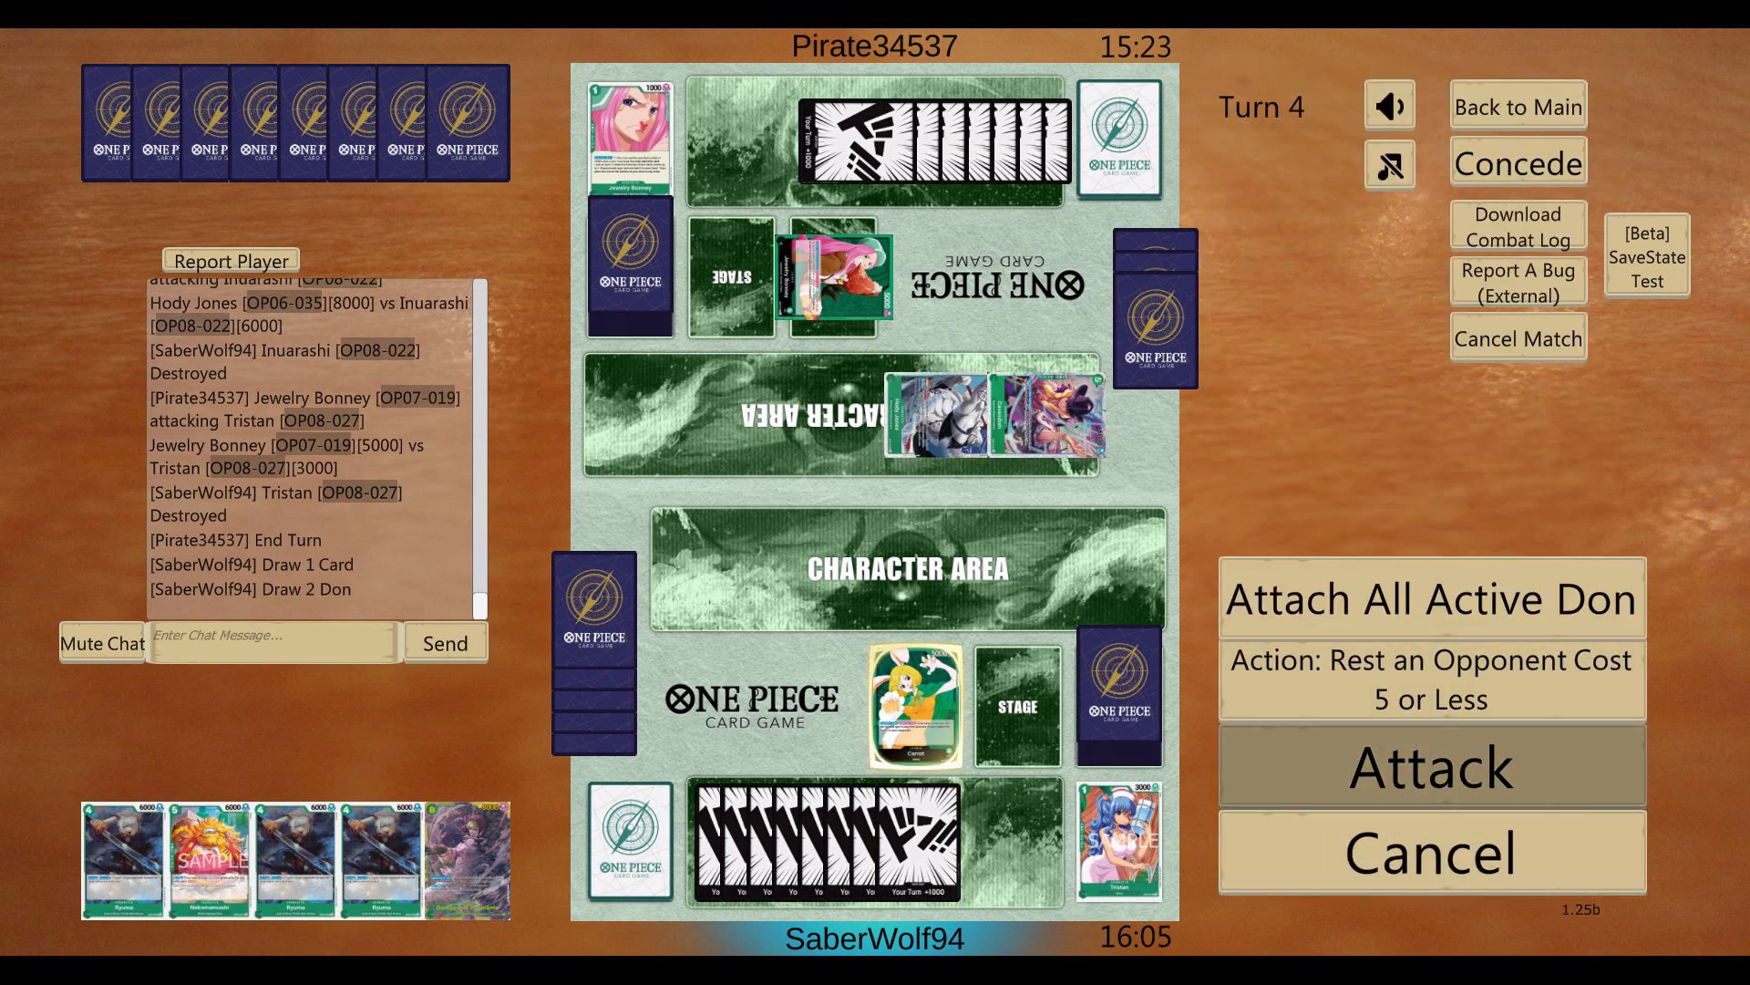
click(1431, 767)
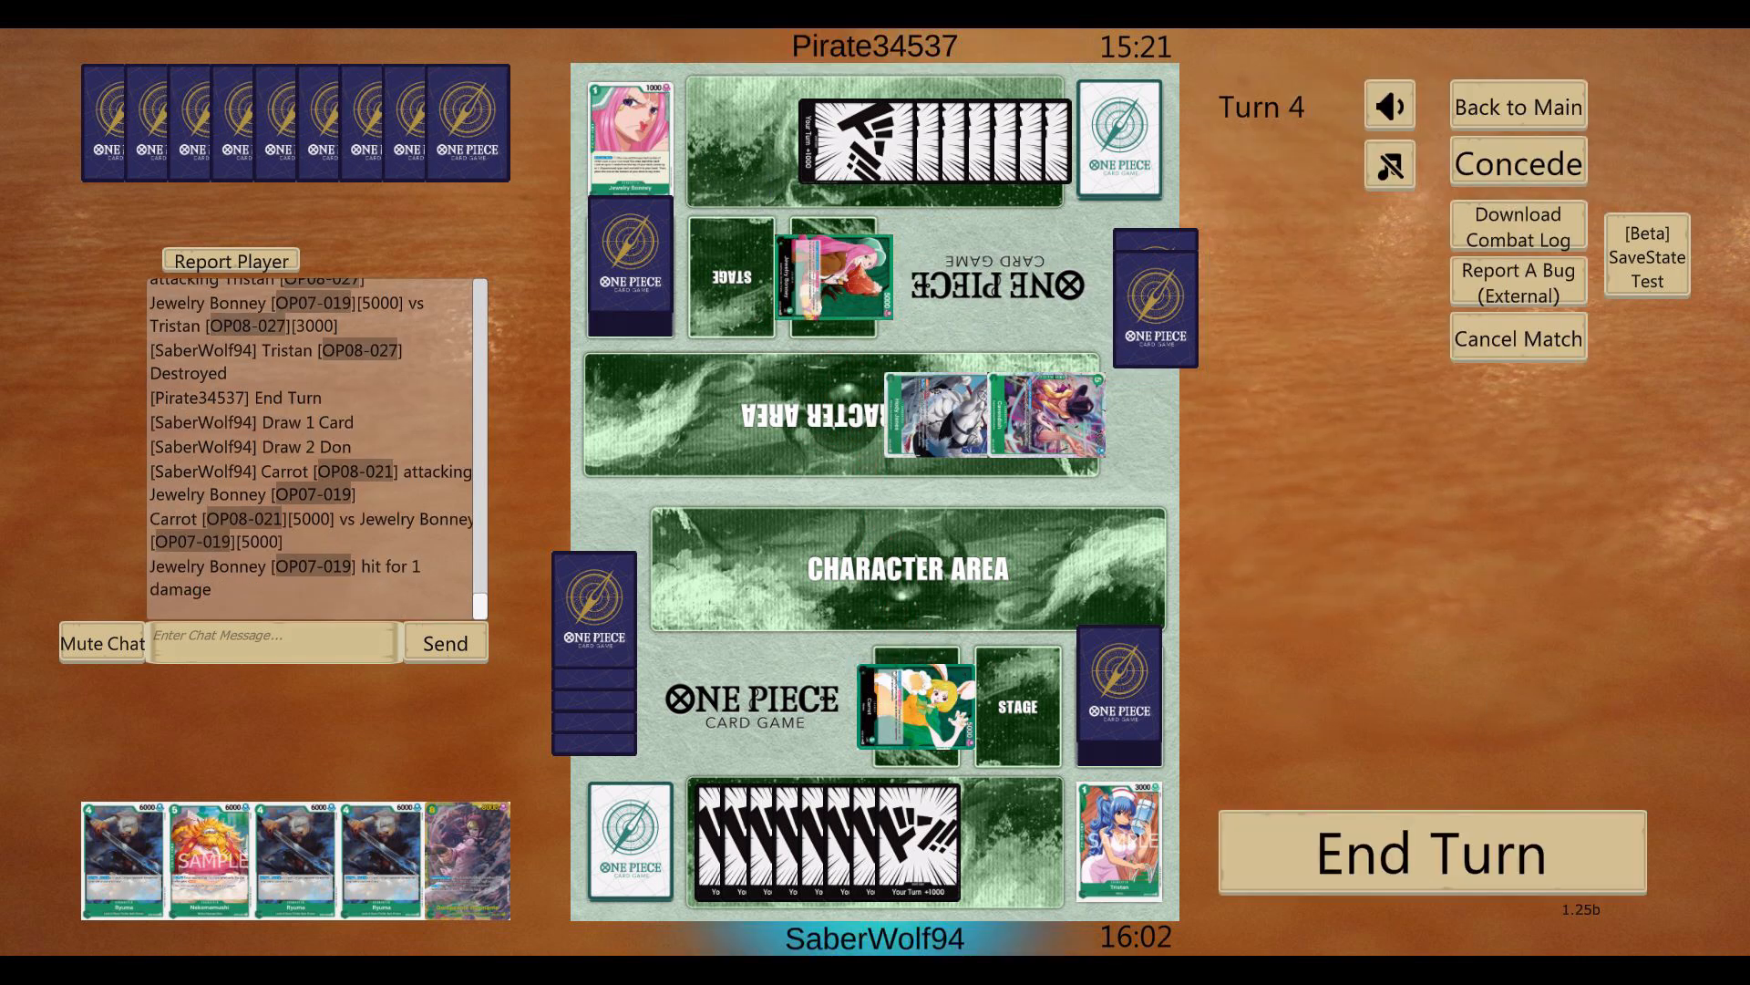
Step: Deploy Donquixote Rosinante with no targets, bringing out Nekomamushi, and attack the leader with Nekomamushi
click(458, 856)
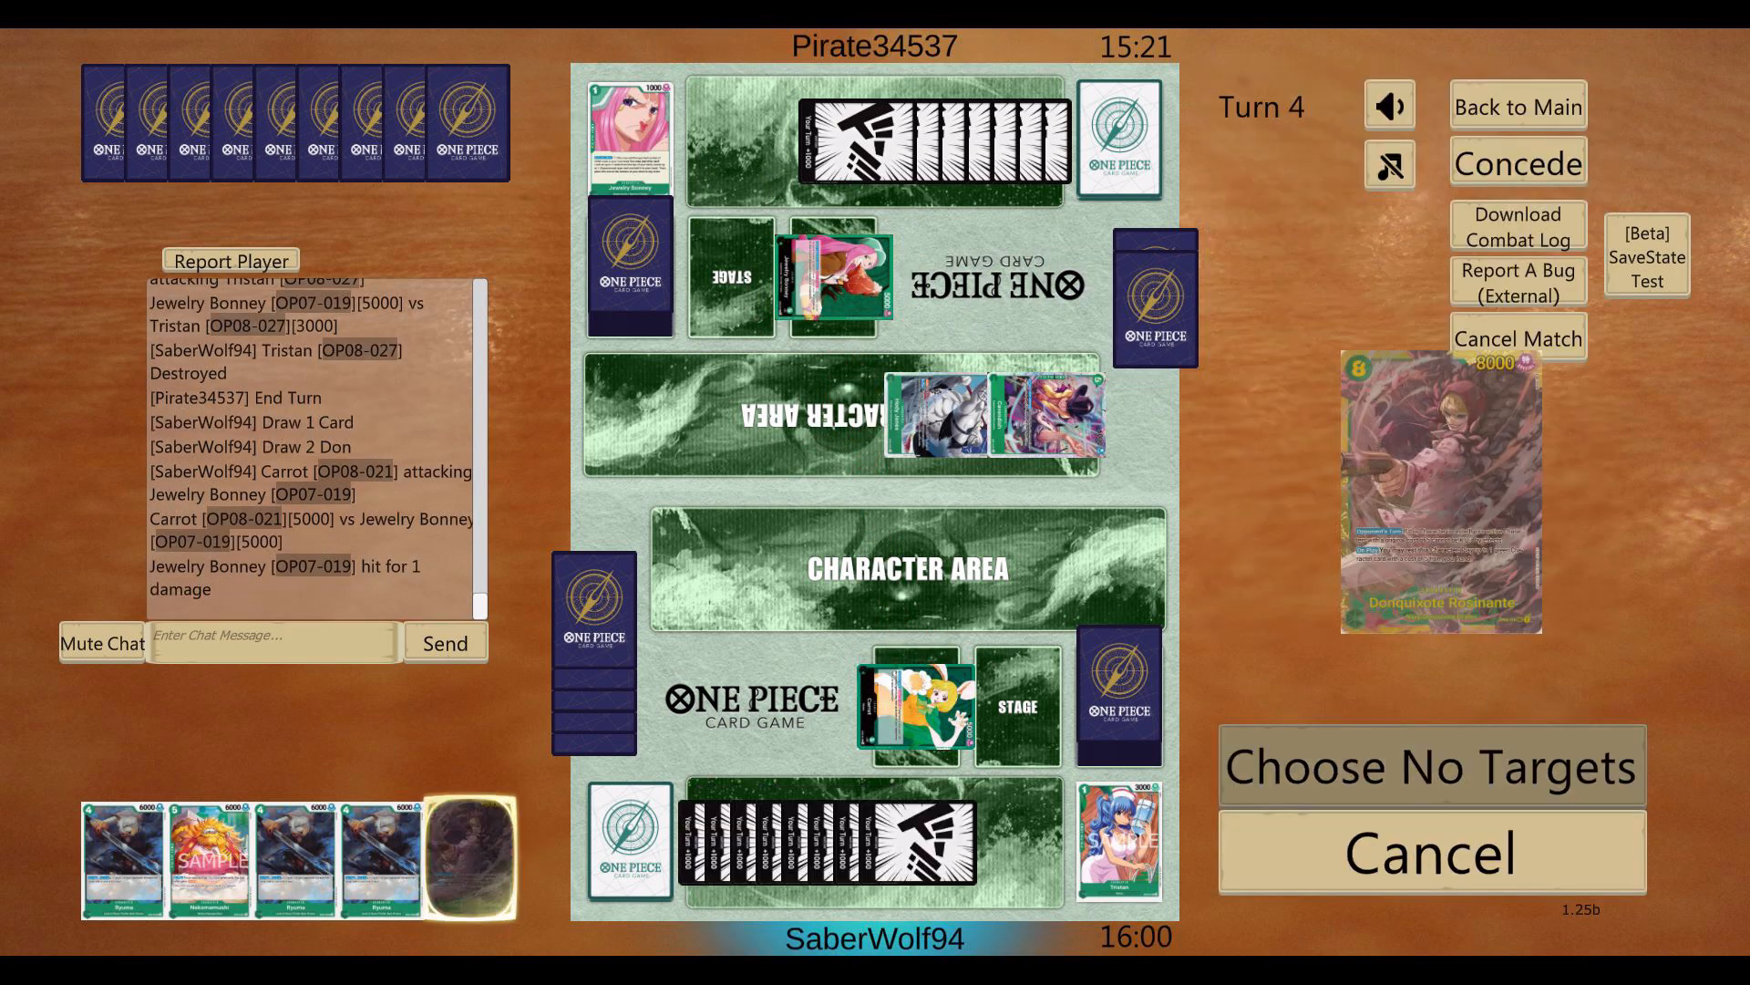
click(1432, 766)
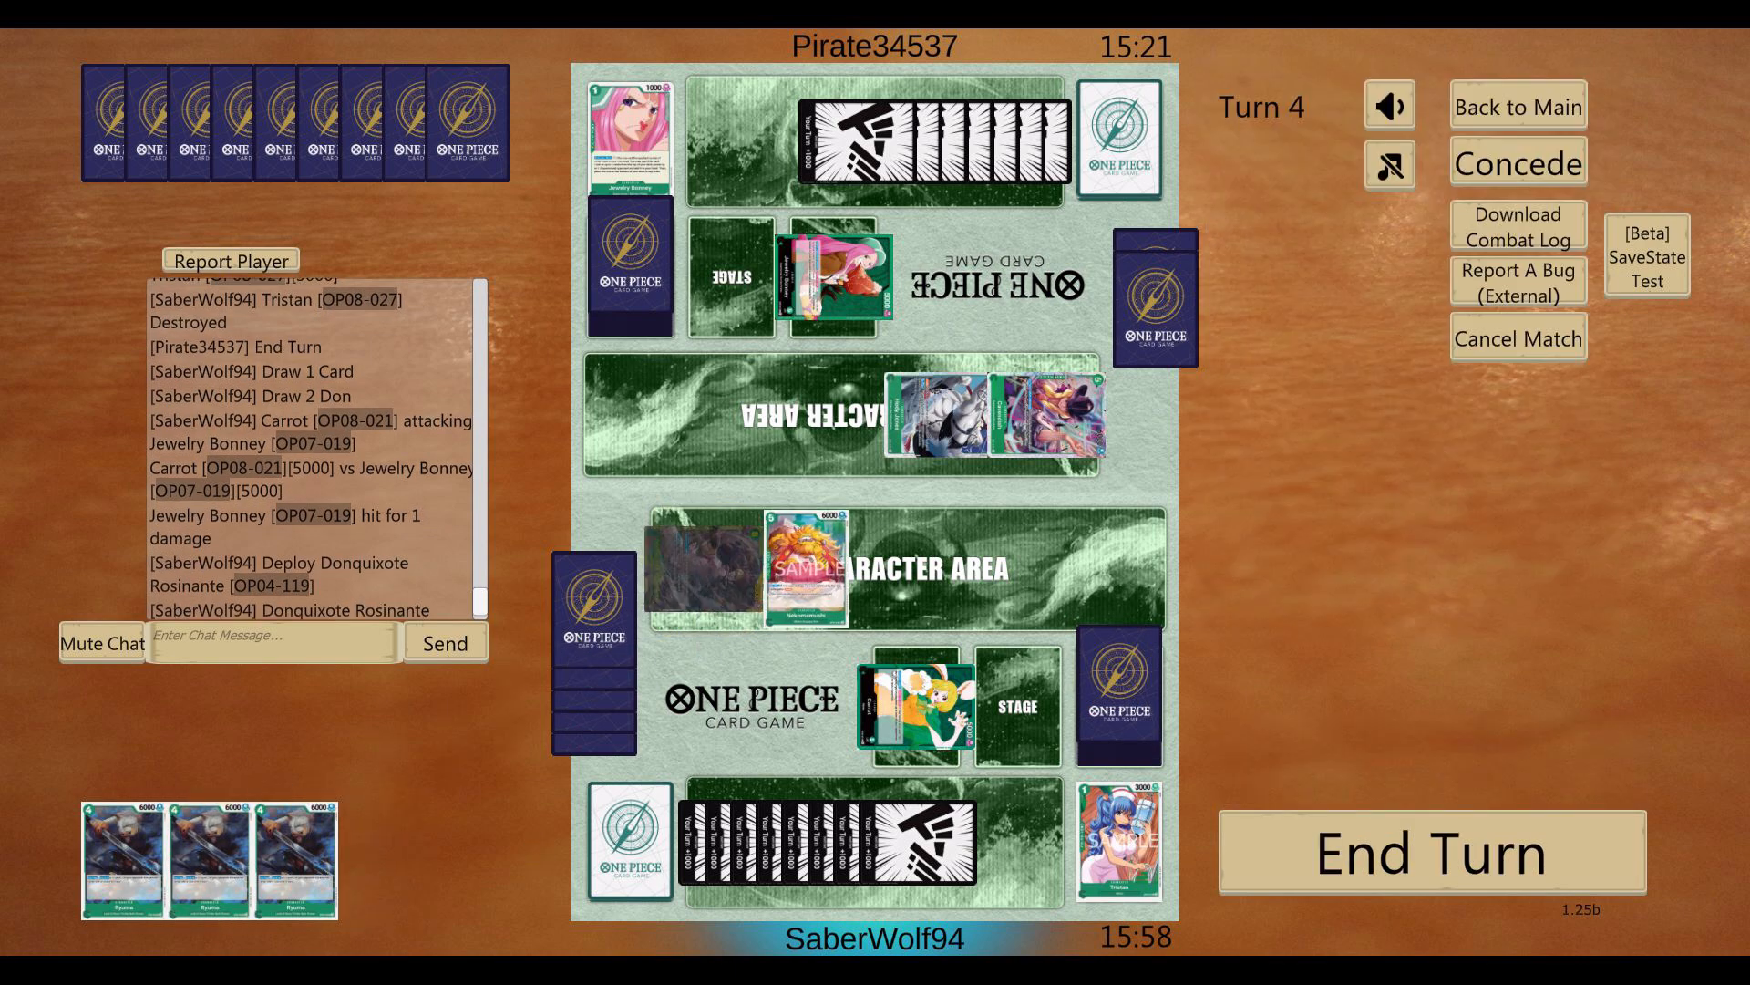
click(806, 566)
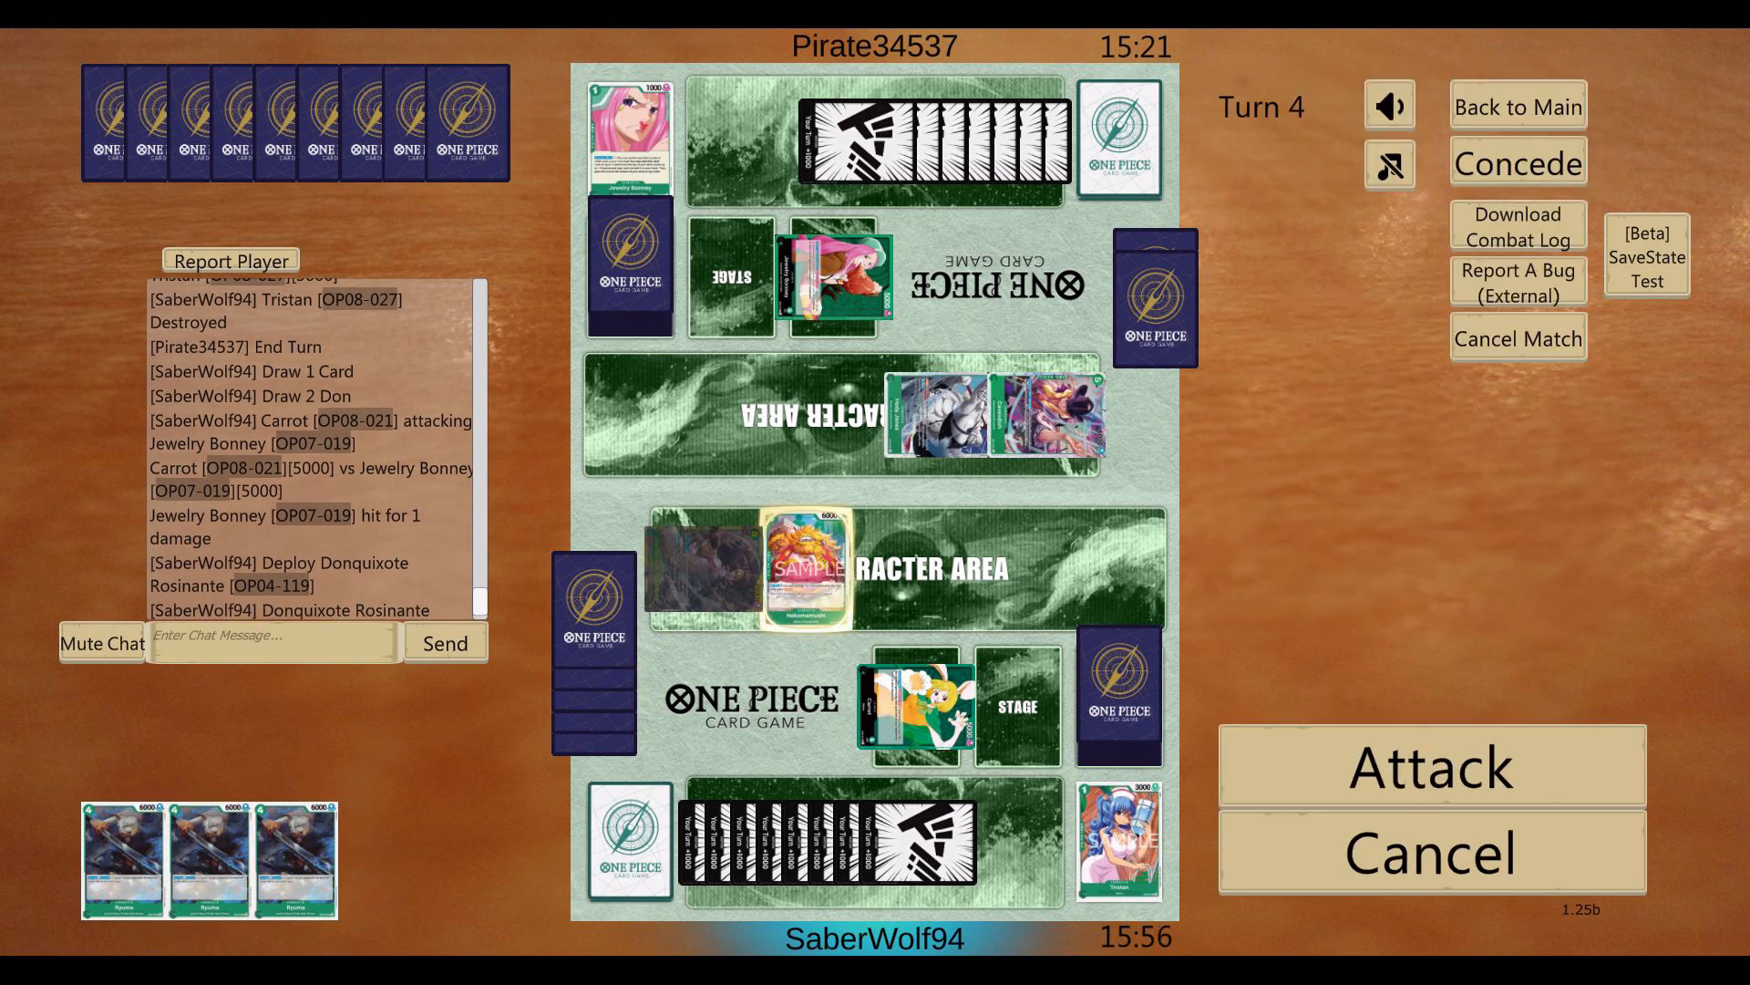
click(1427, 766)
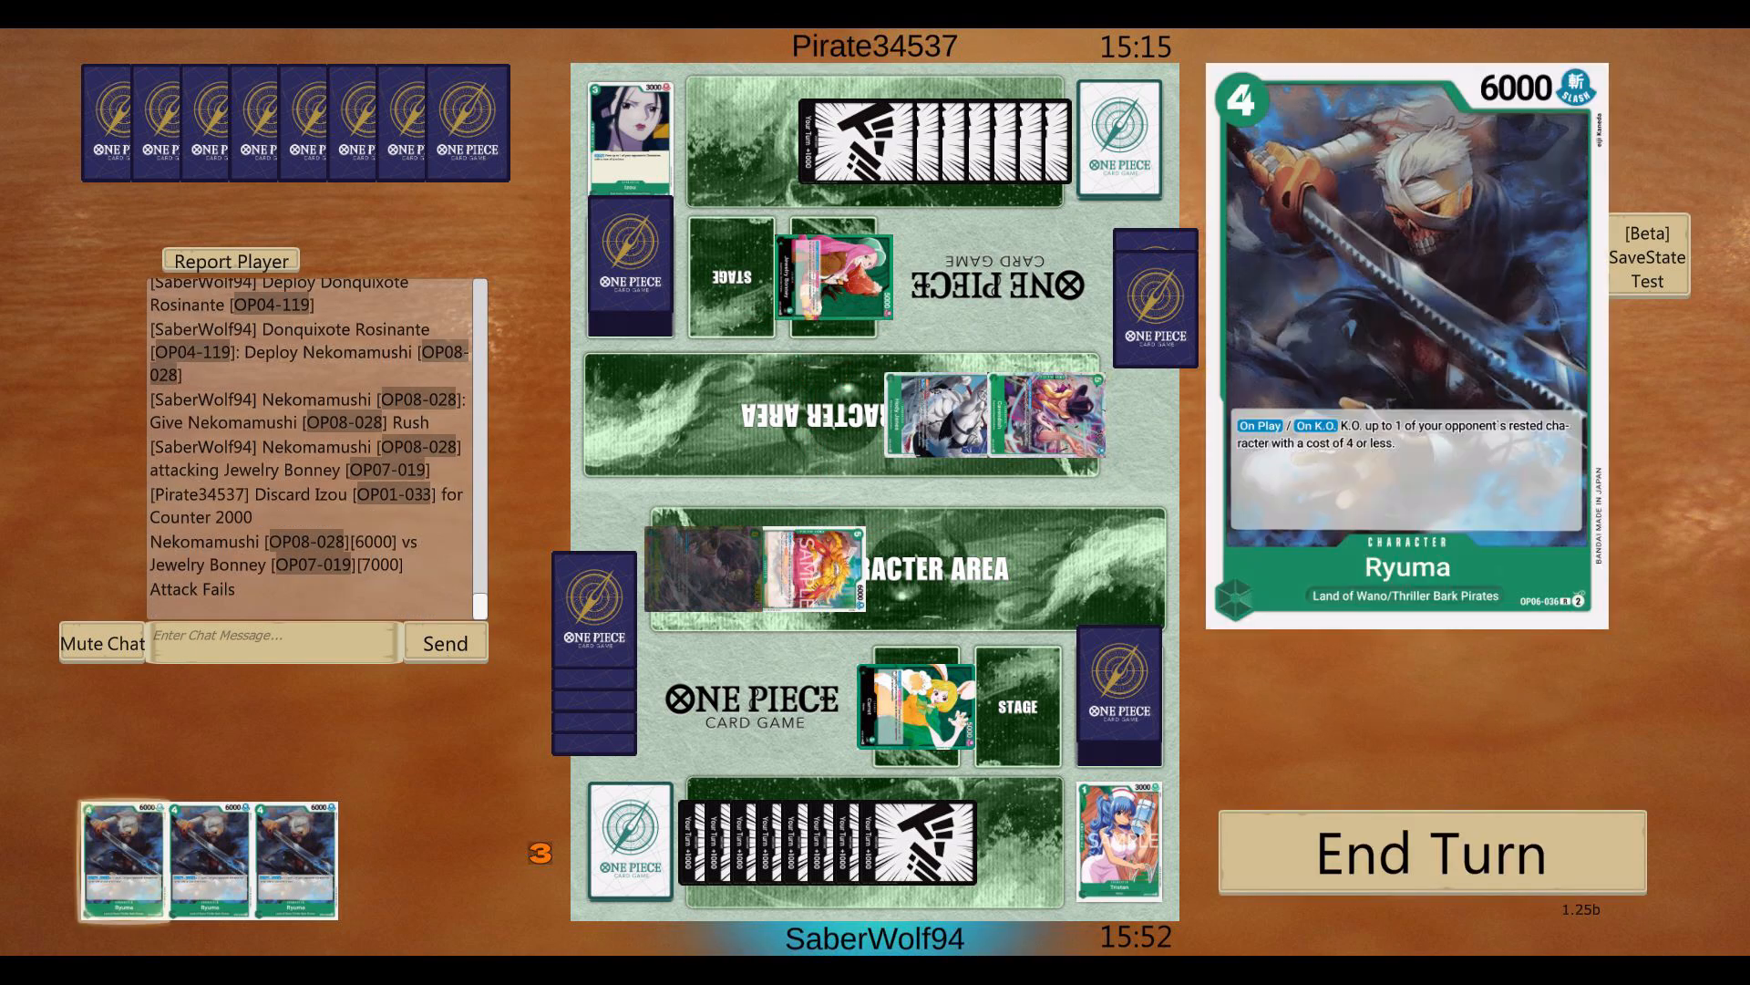
Step: End the turn and let Cavendish, Hody Jones and Jewelry Bonney's attacks through unblocked and uncountered
click(1430, 854)
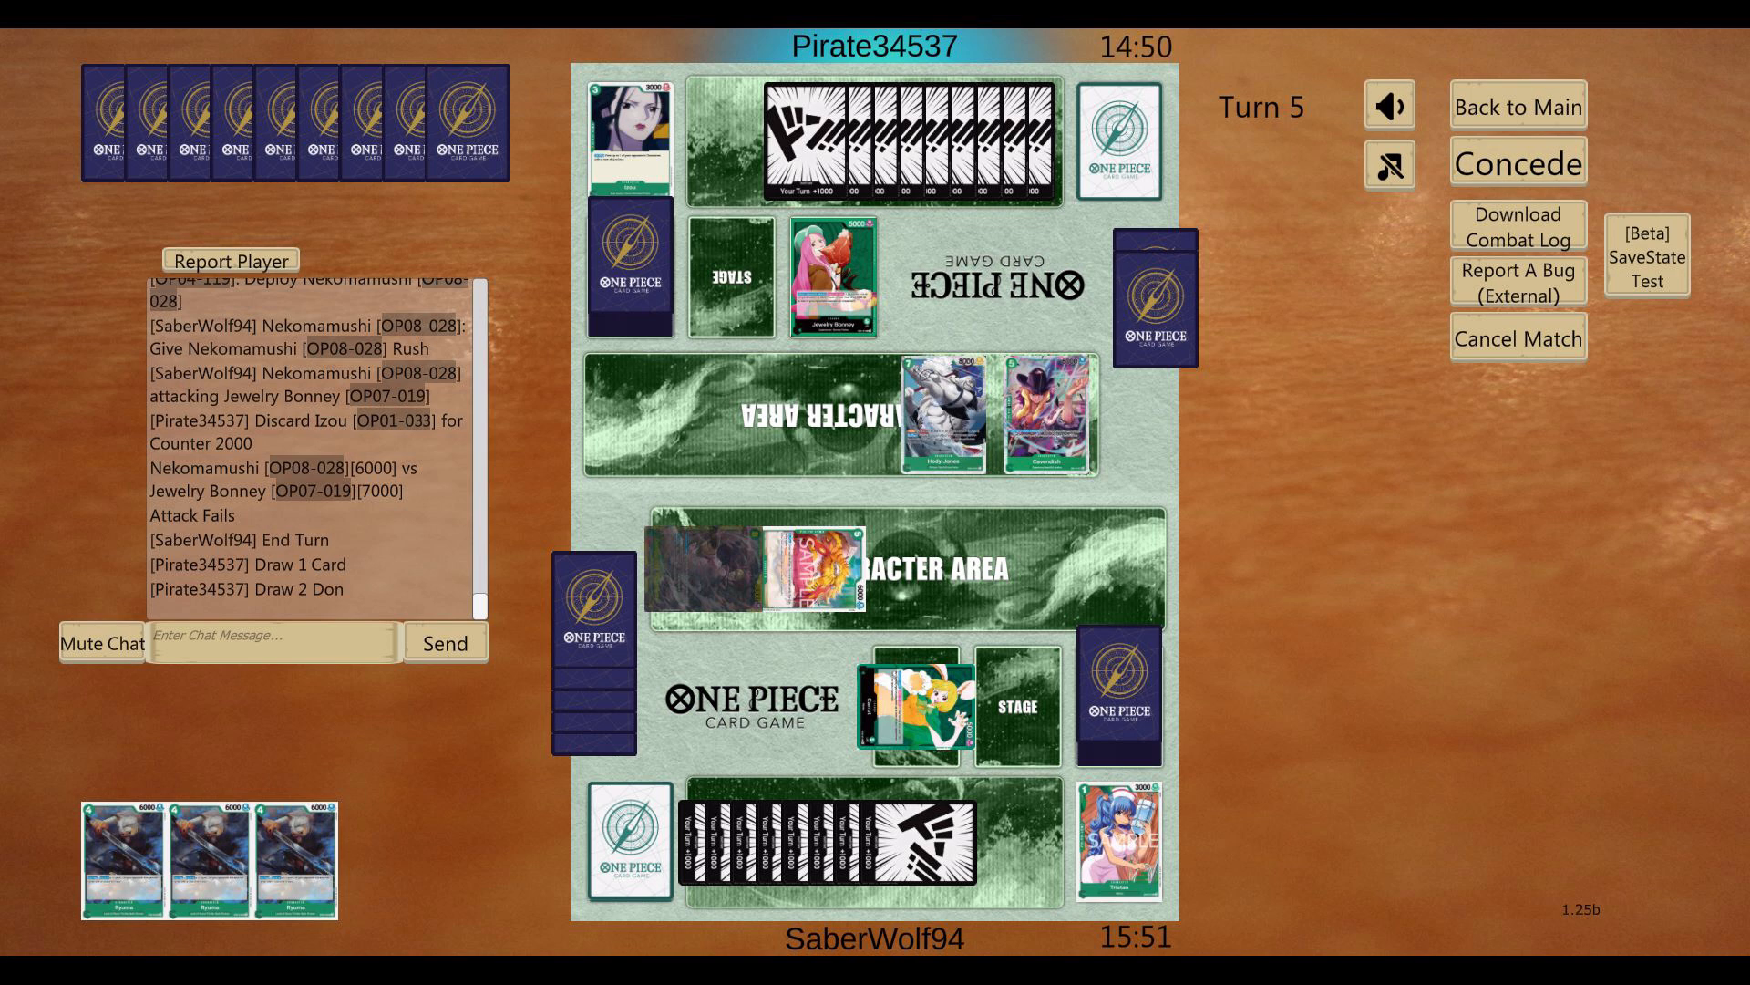
click(1008, 409)
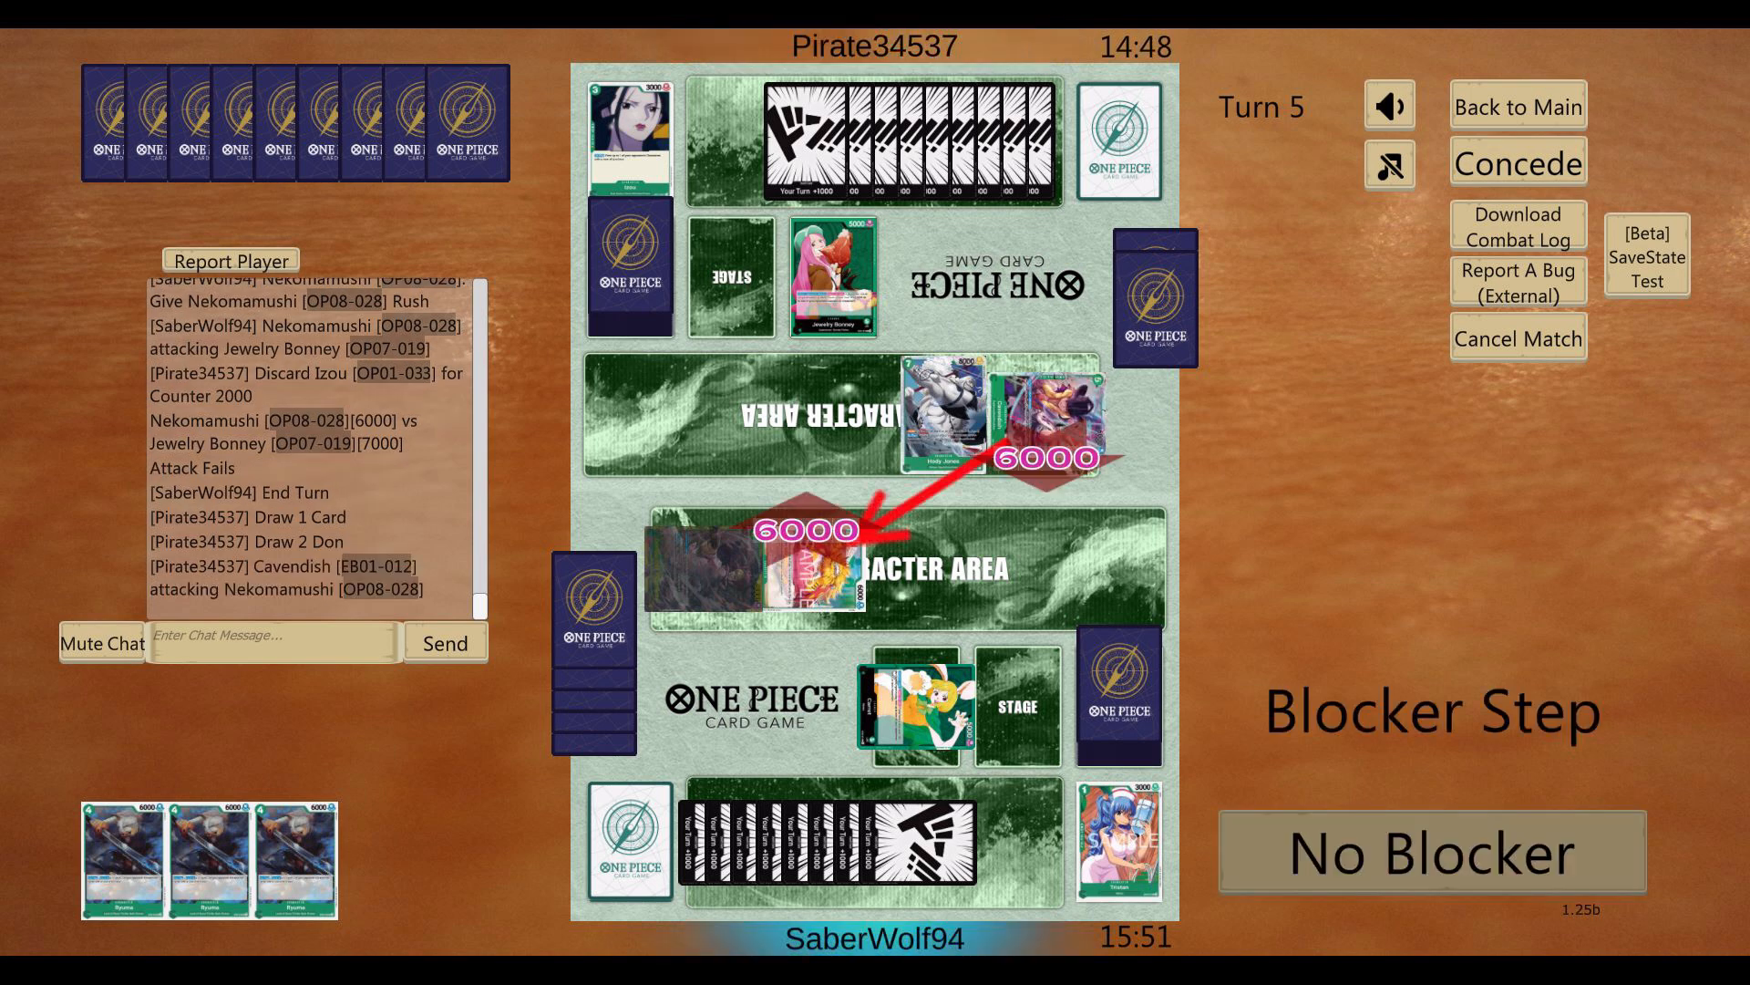
click(1430, 853)
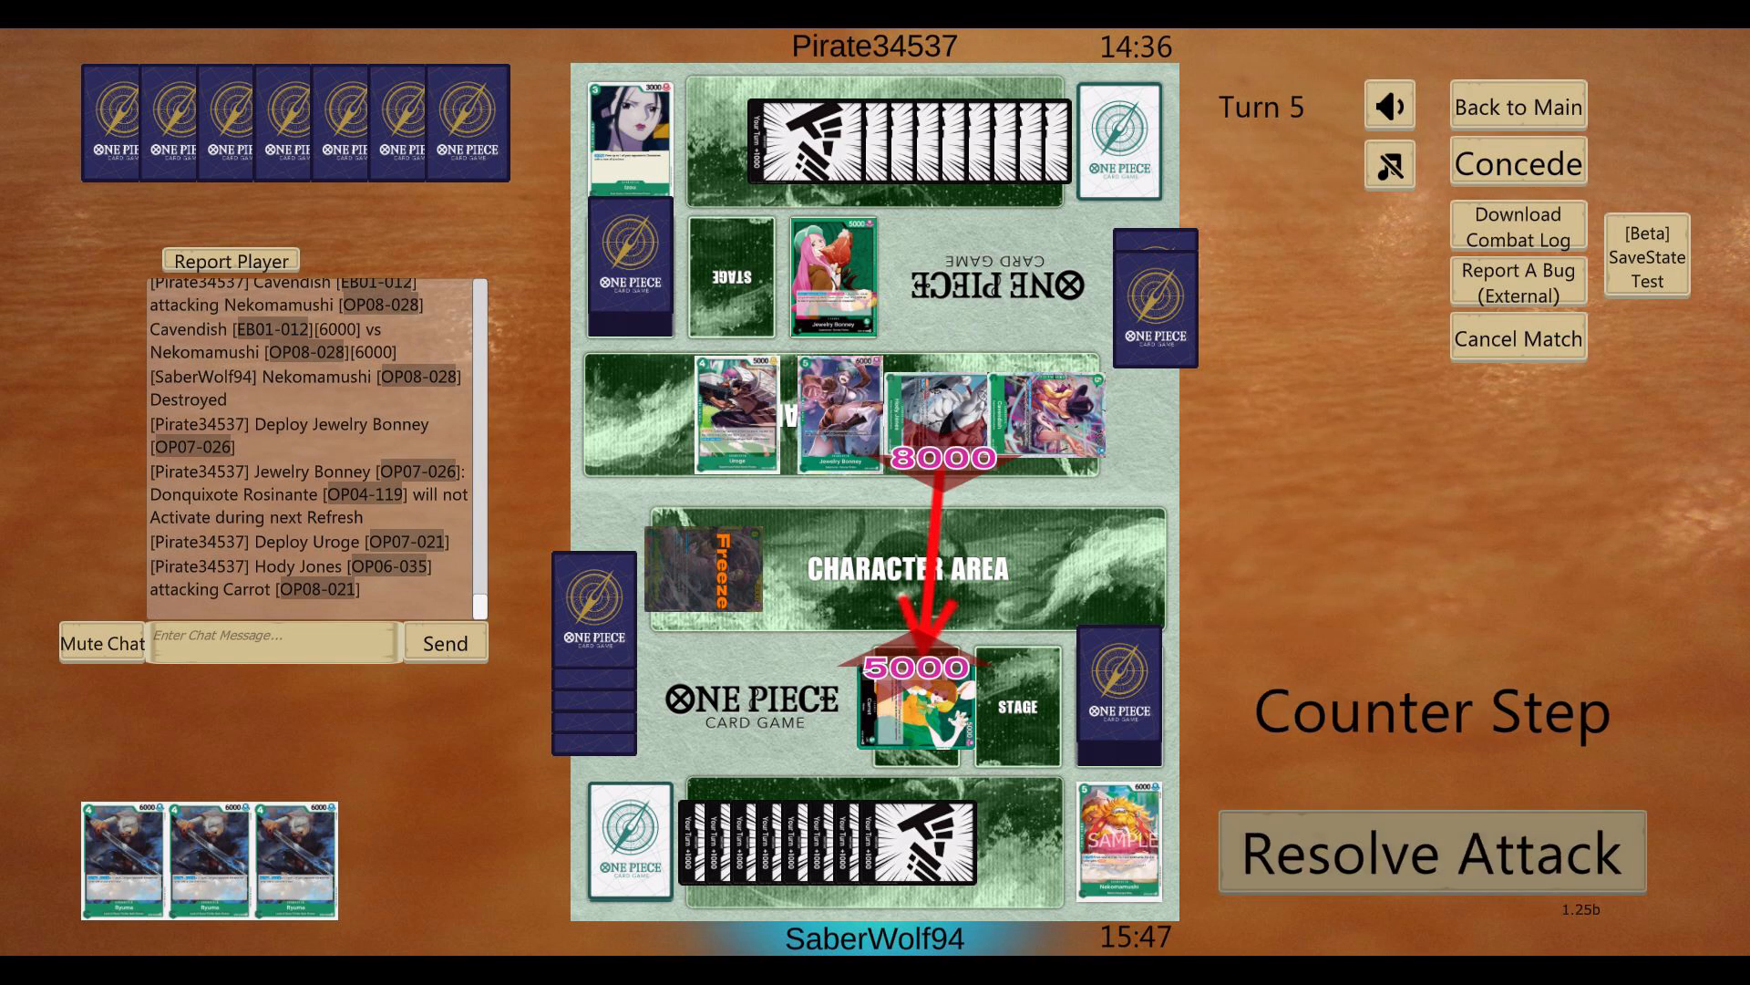
click(1432, 850)
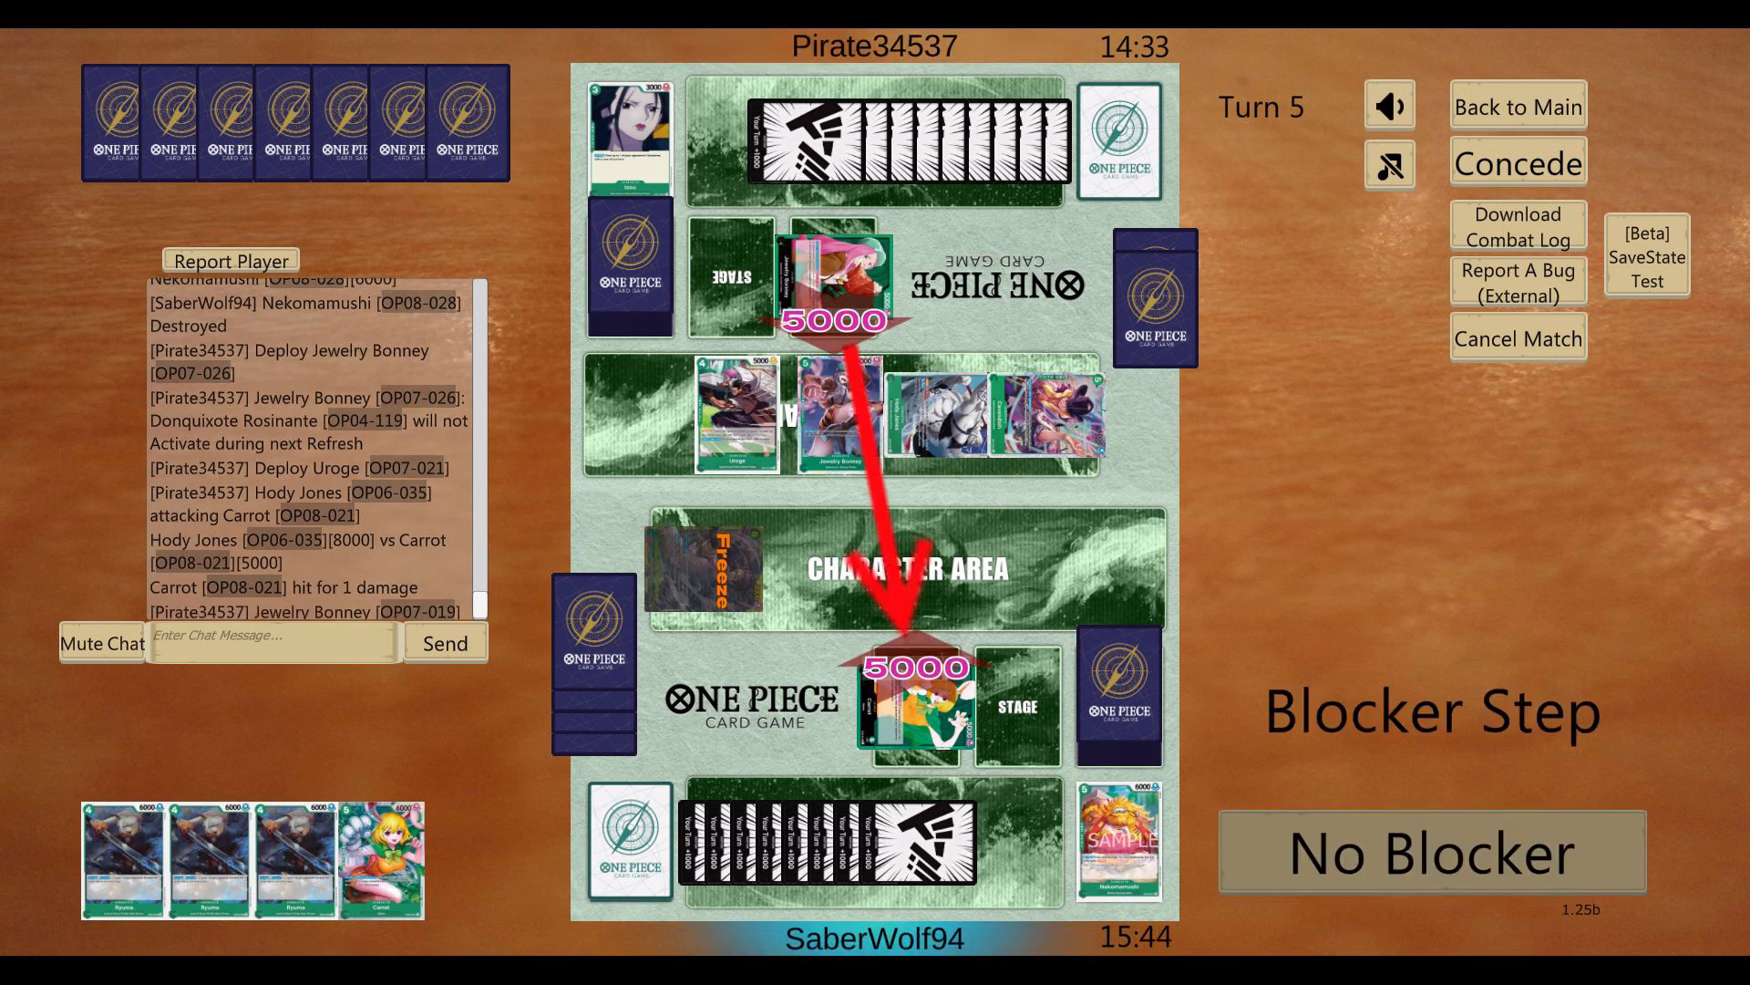
click(1429, 853)
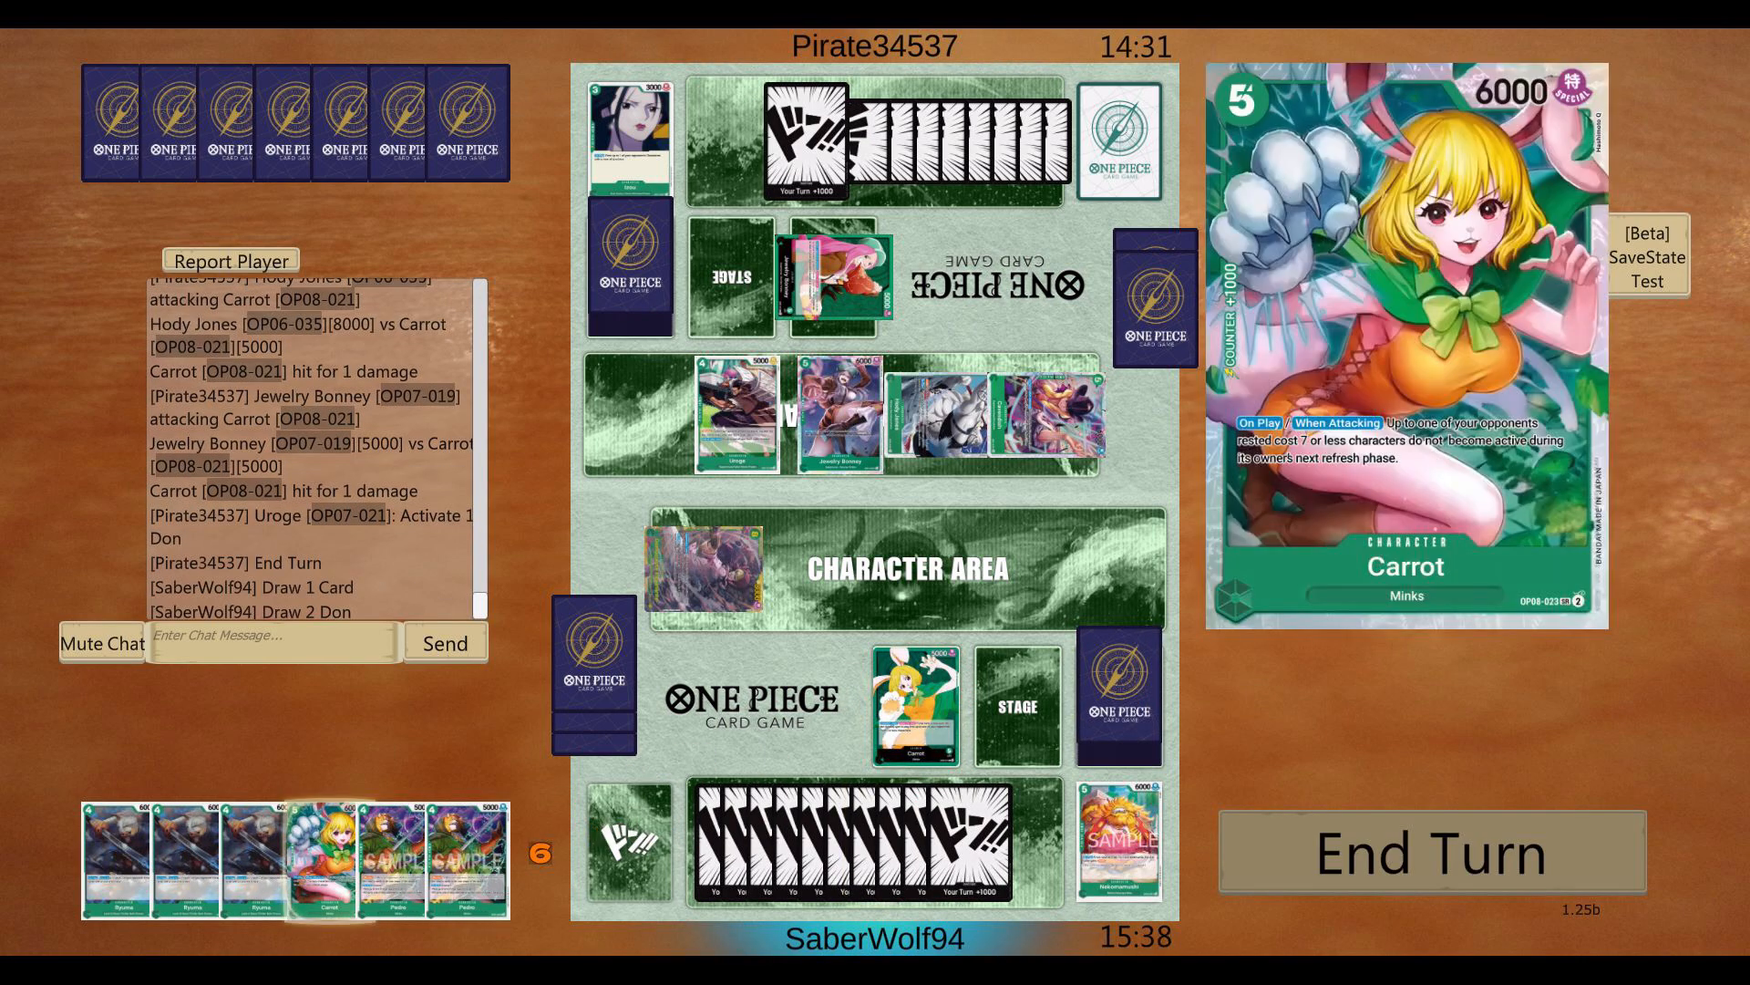
Step: Deploy the Carrot character and Ryuma from hand, with Ryuma destroying Uroge
click(324, 860)
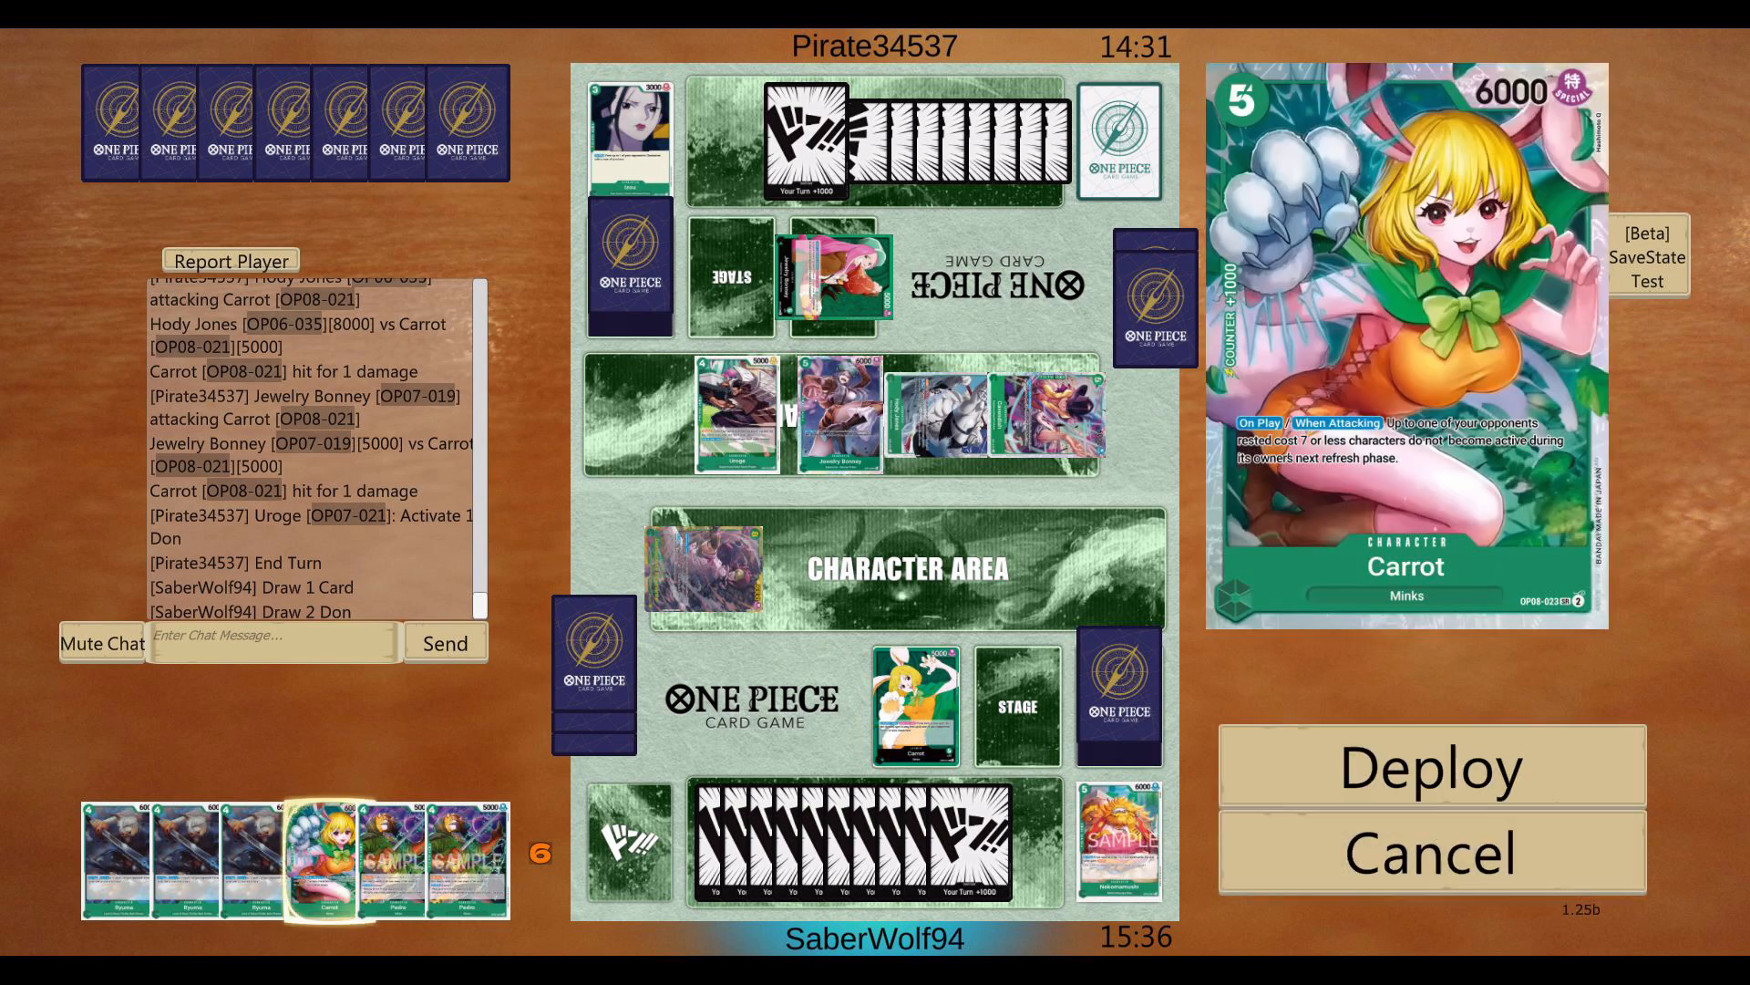
click(1431, 766)
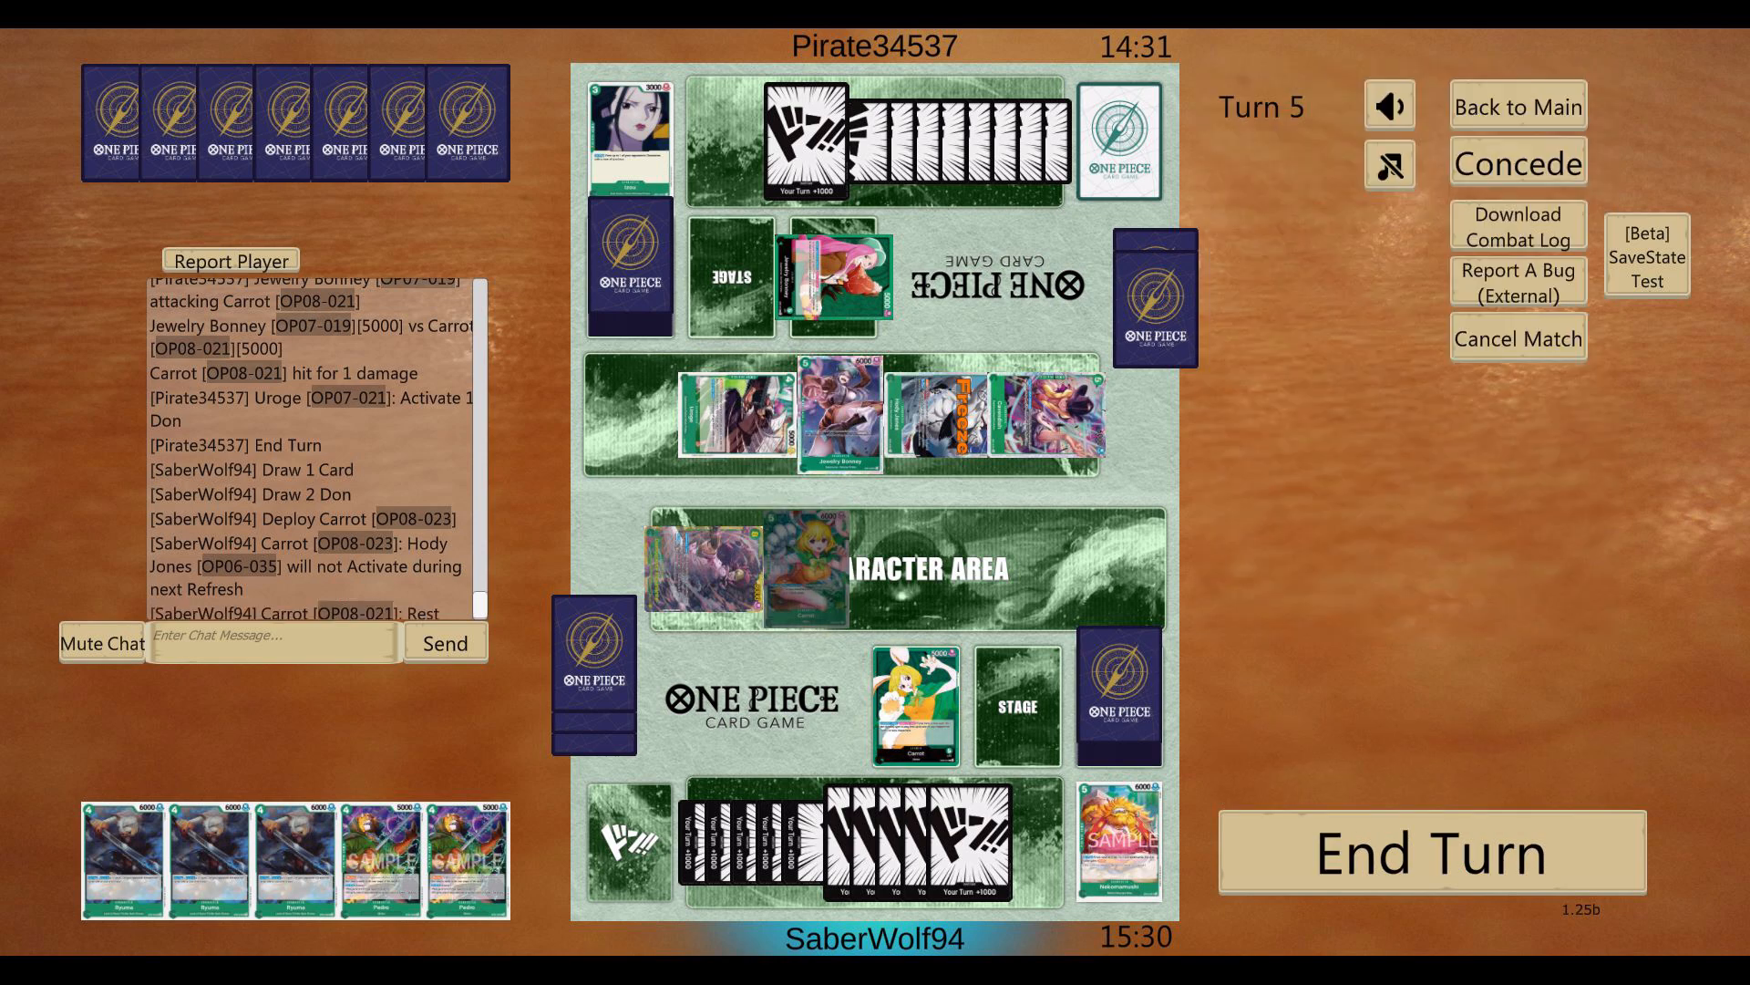
click(292, 857)
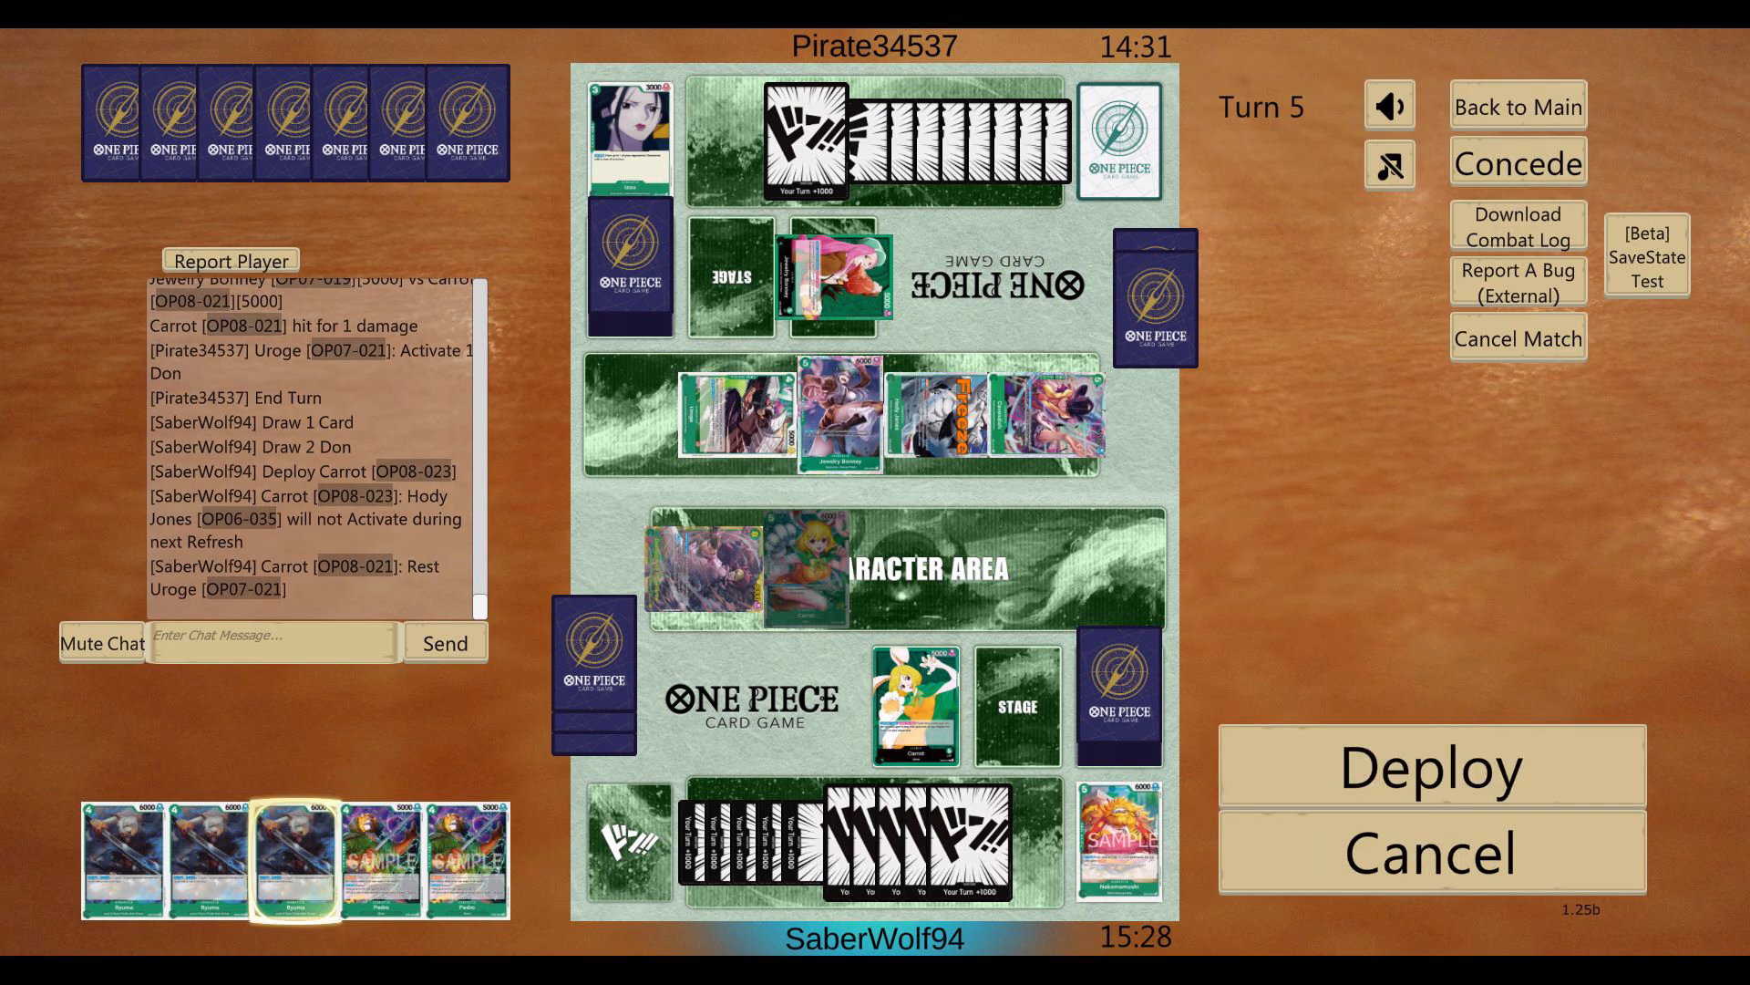
click(1431, 766)
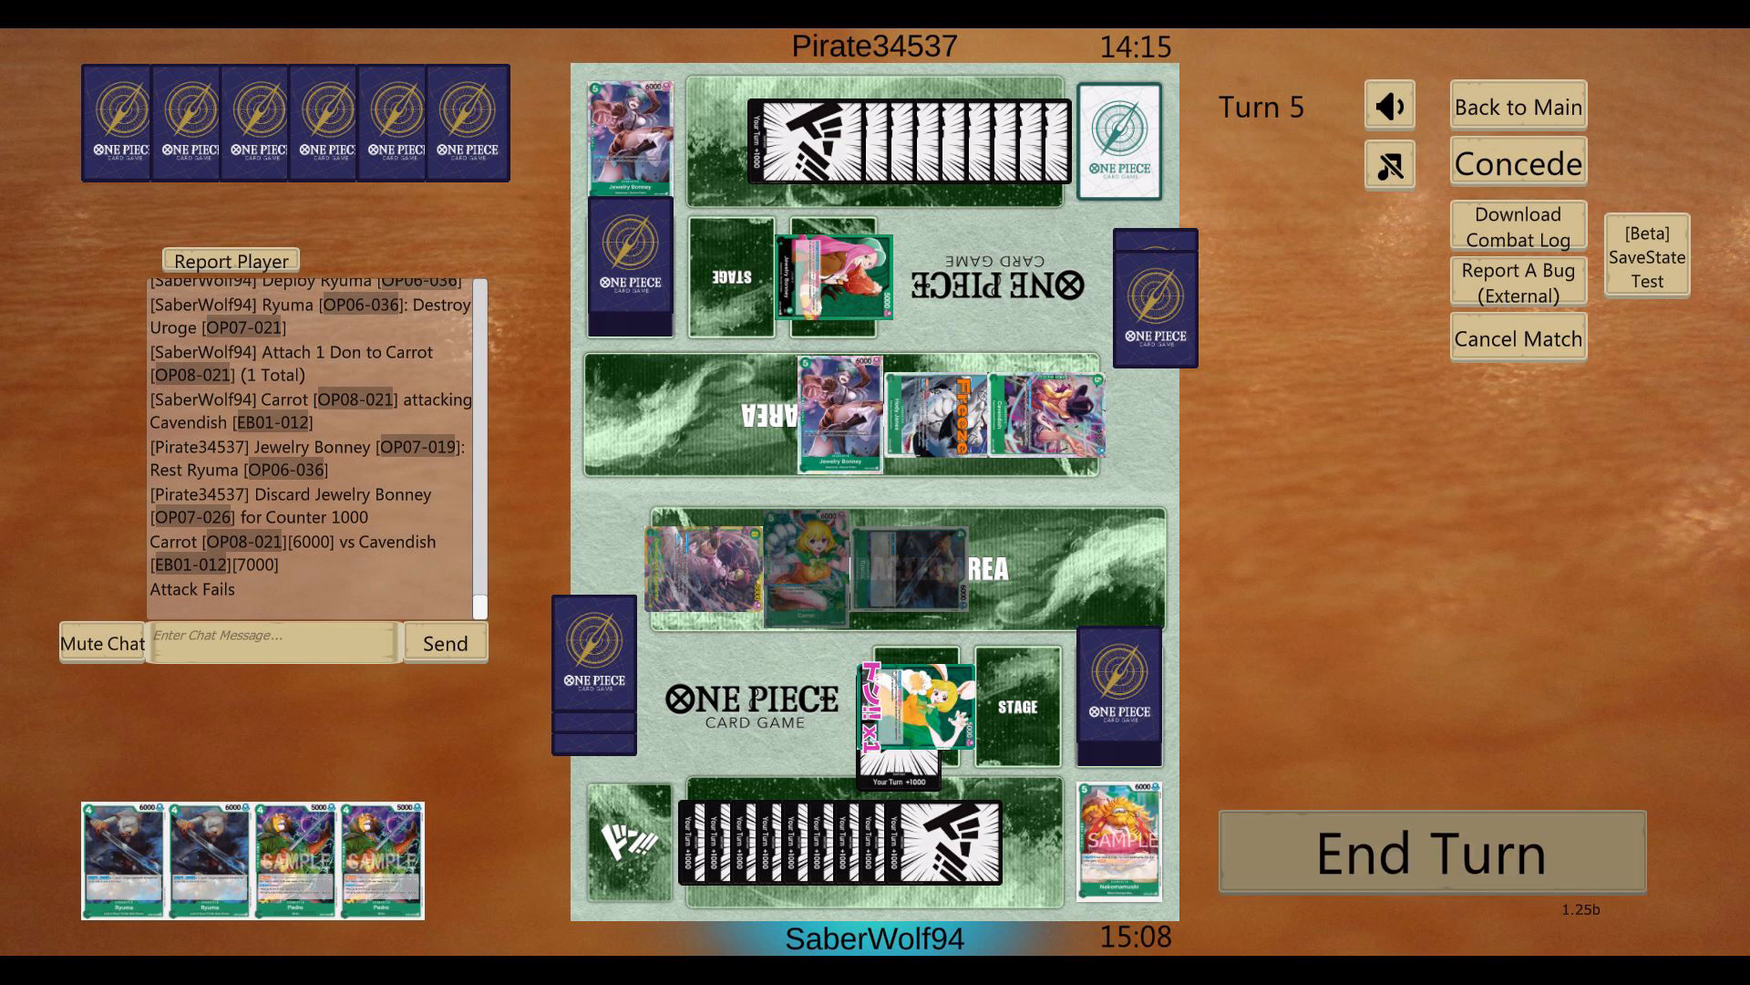
Step: End the turn and decline blocking Jewelry Bonney's, Cavendish's and the leader's attacks on Carrot
click(1431, 850)
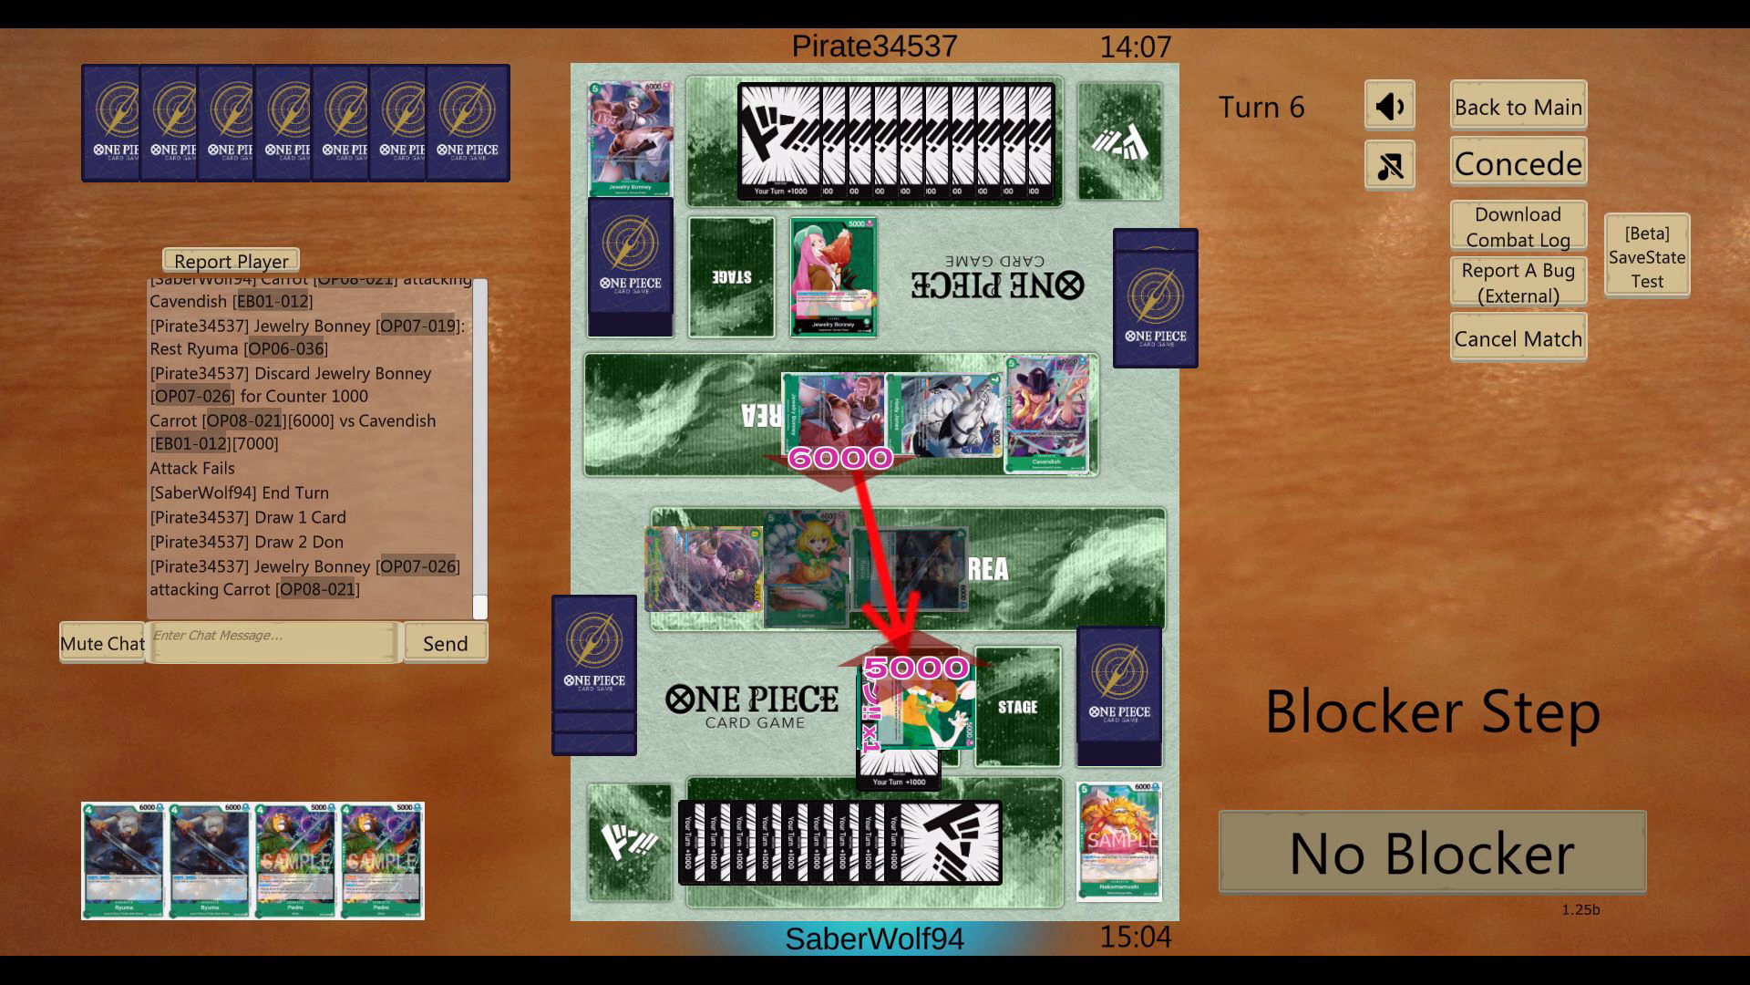
click(1432, 853)
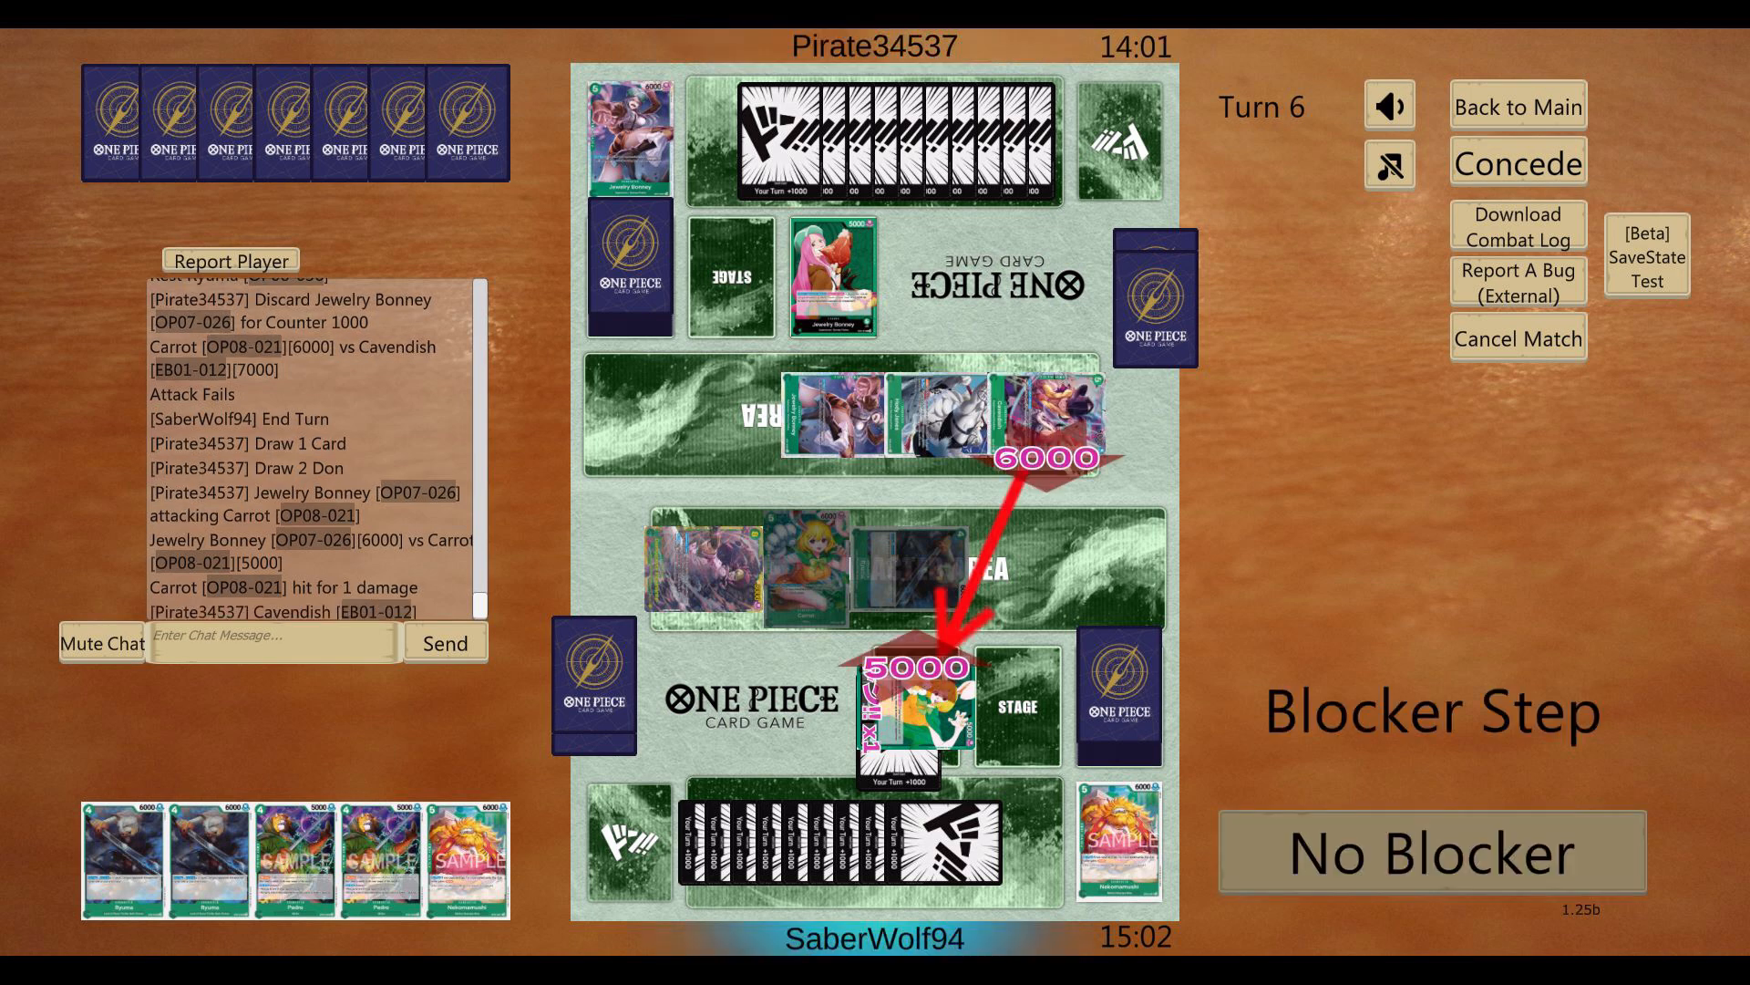
click(1428, 851)
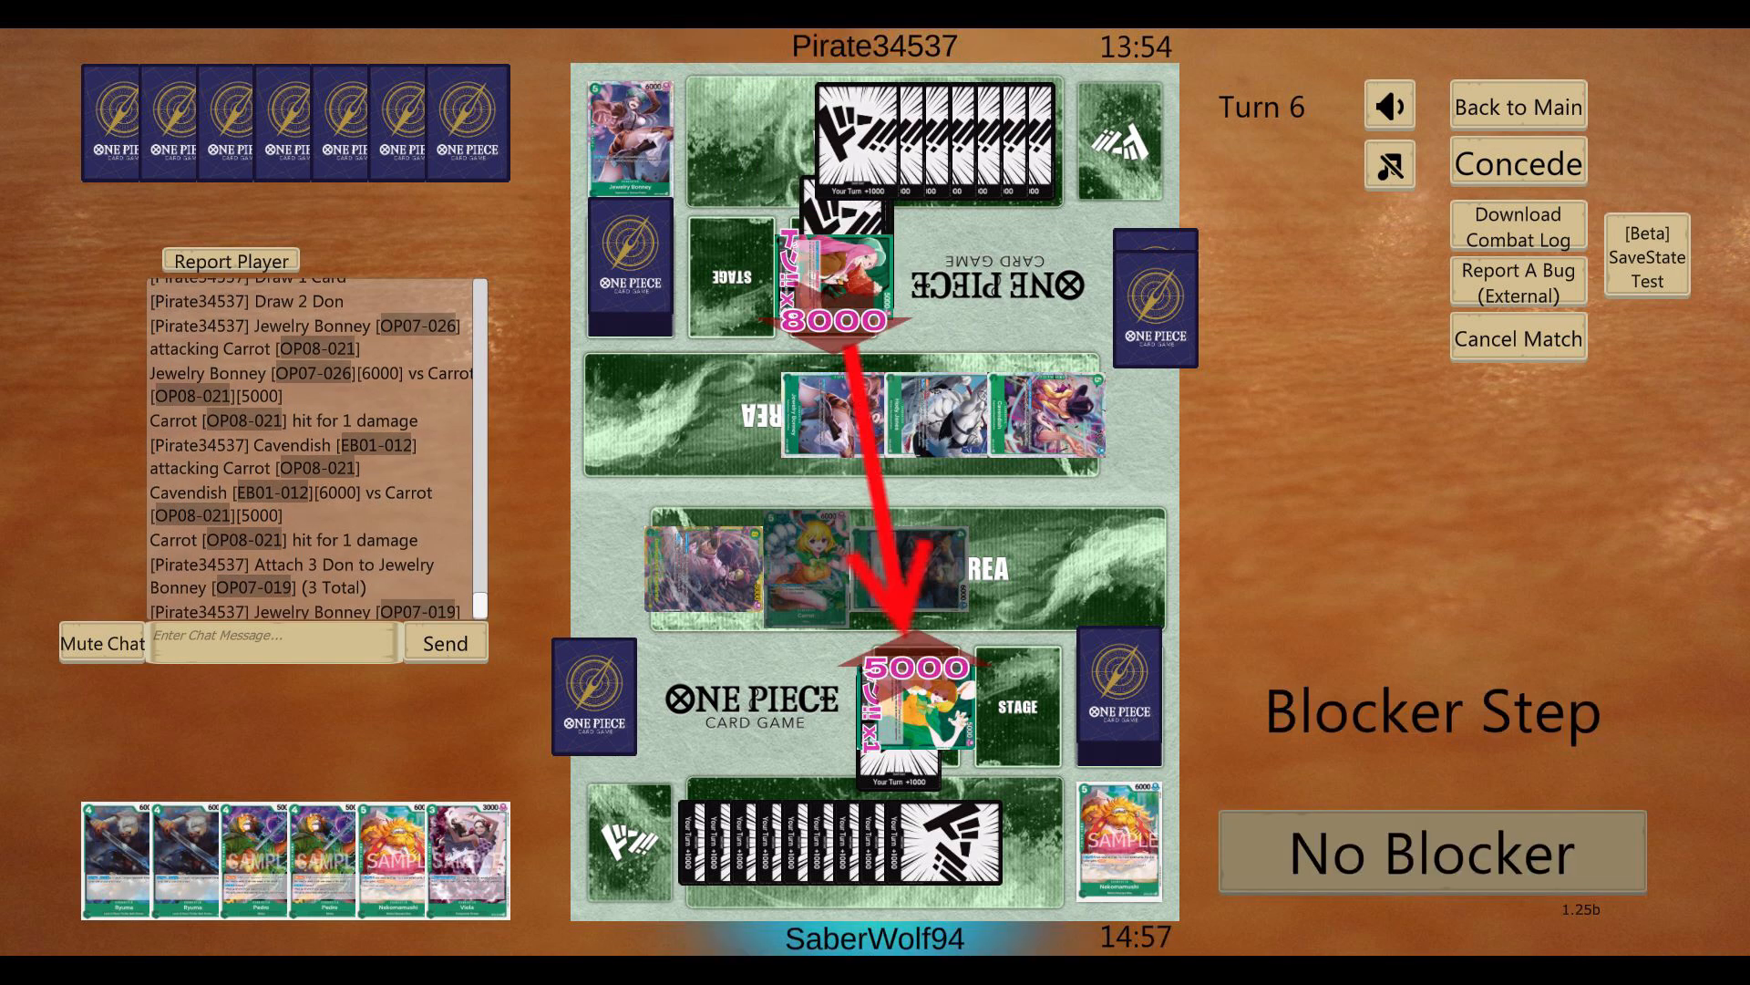
click(1430, 853)
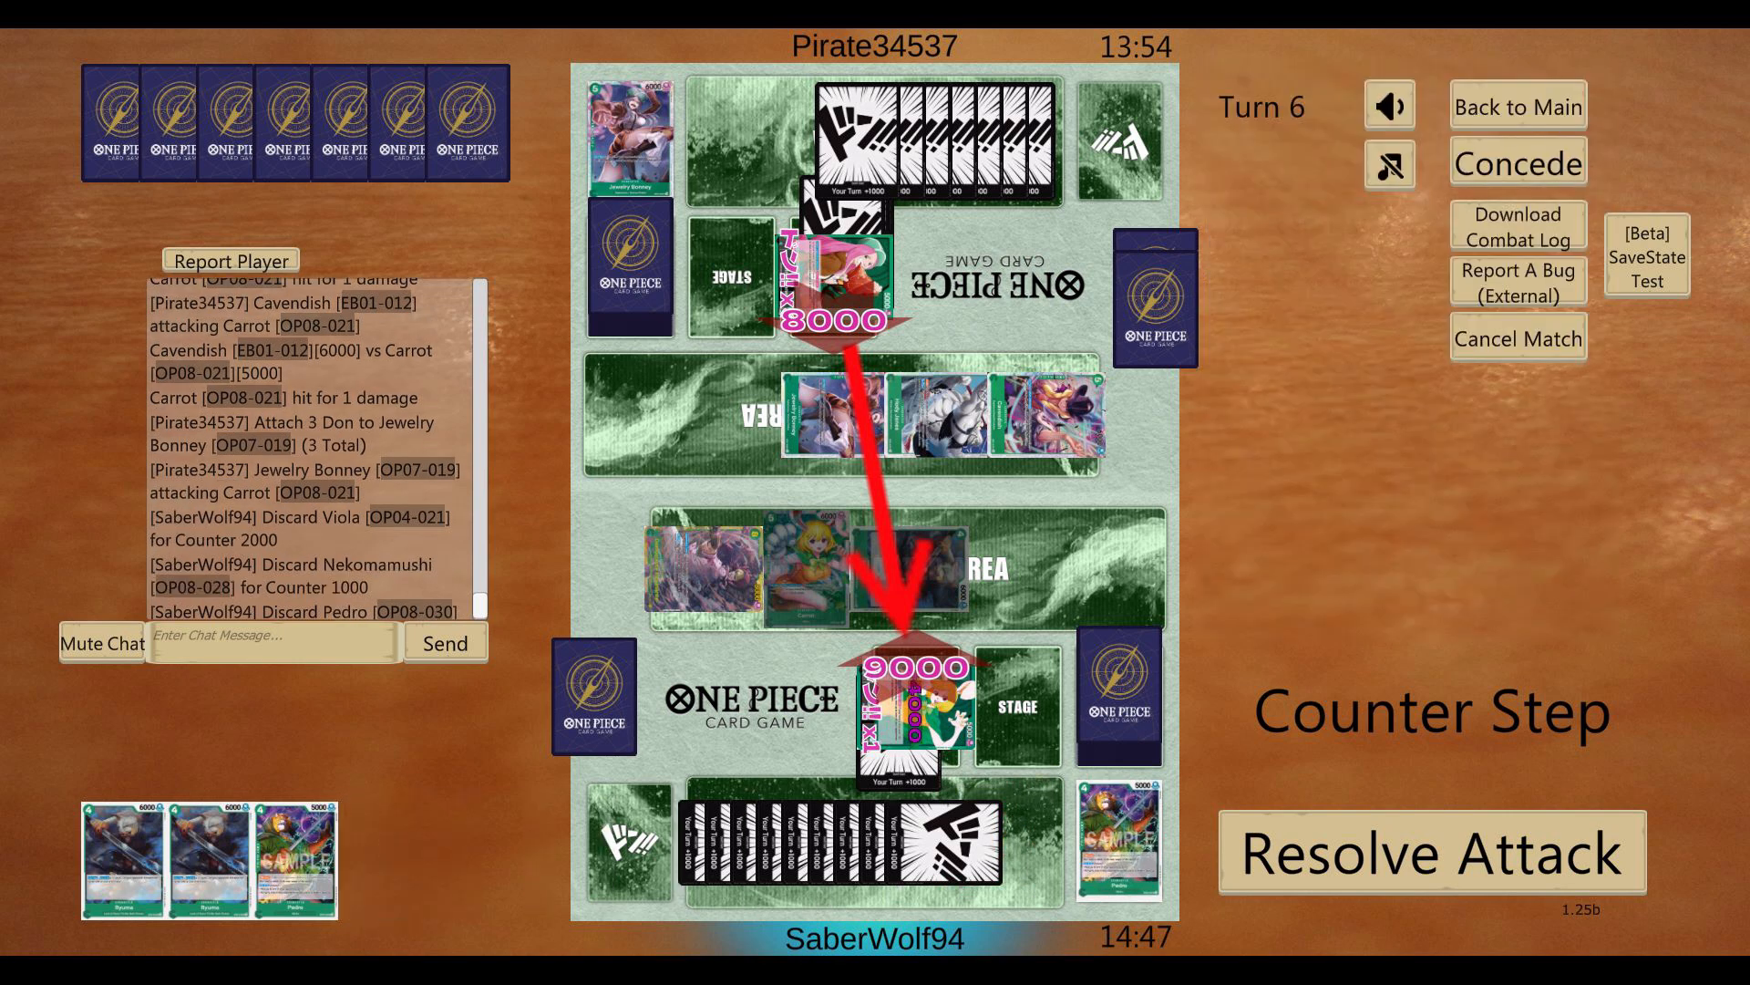
Step: Resolve Bonney's countered leader attack as failed, then let Hody Jones hit Carrot unblocked
click(1432, 851)
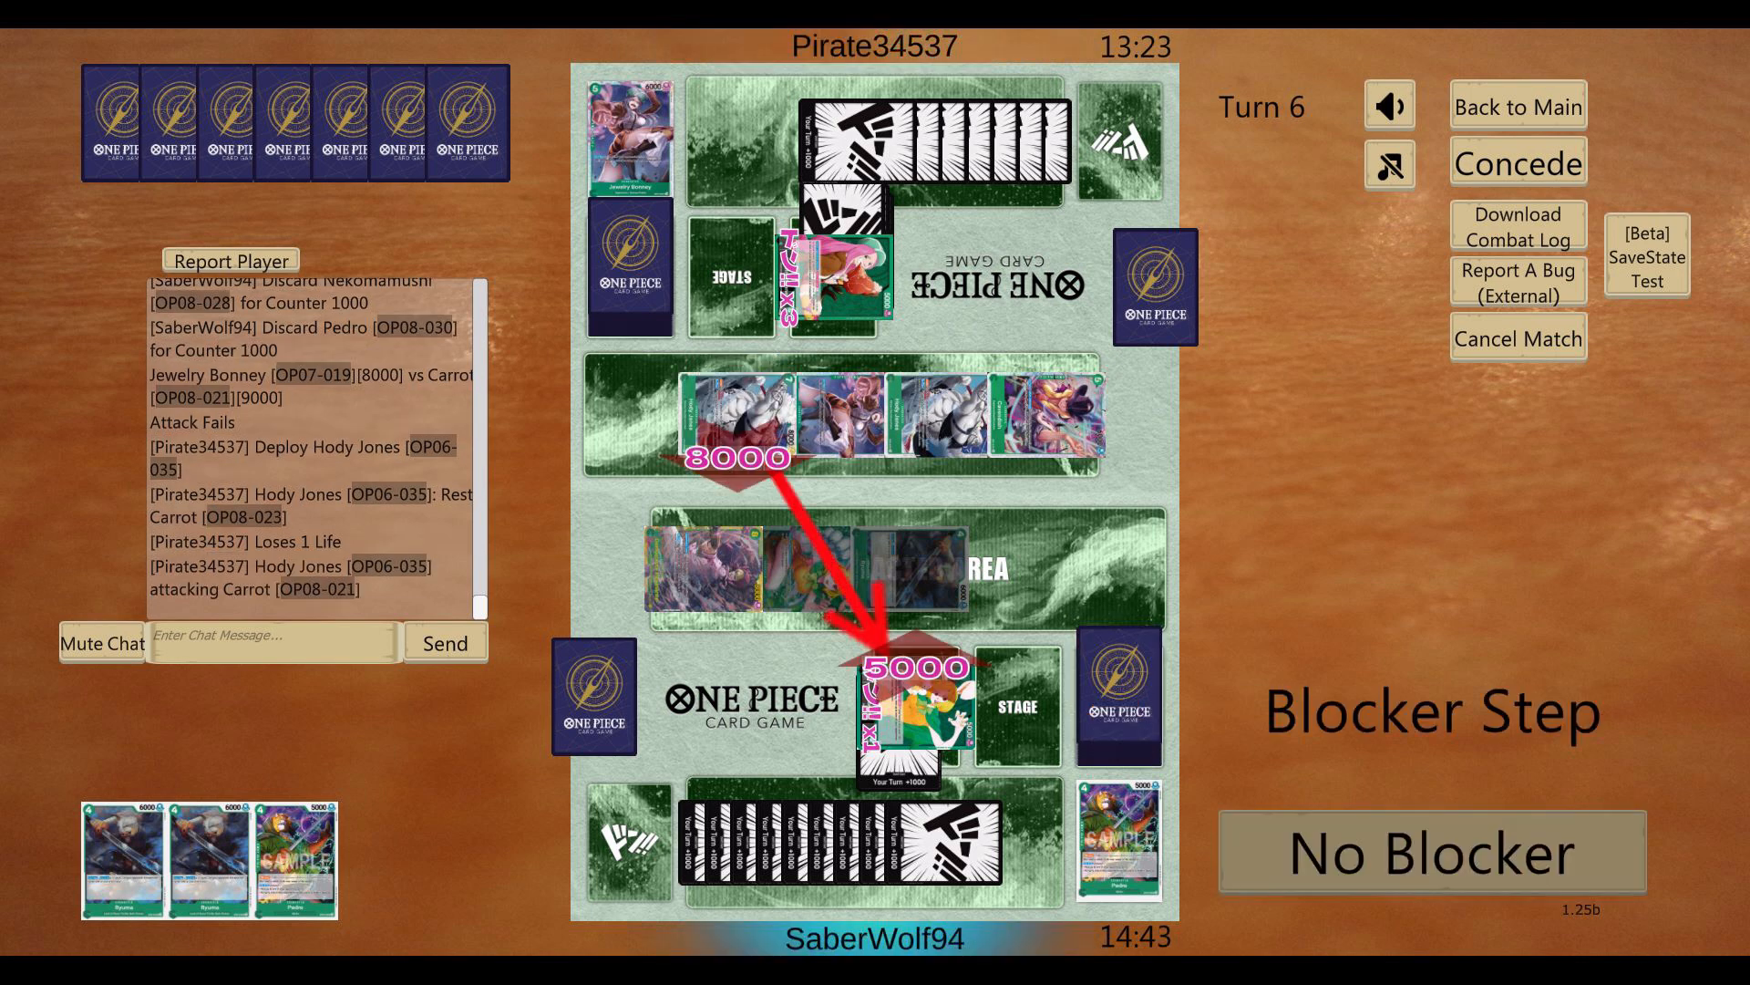
click(1431, 853)
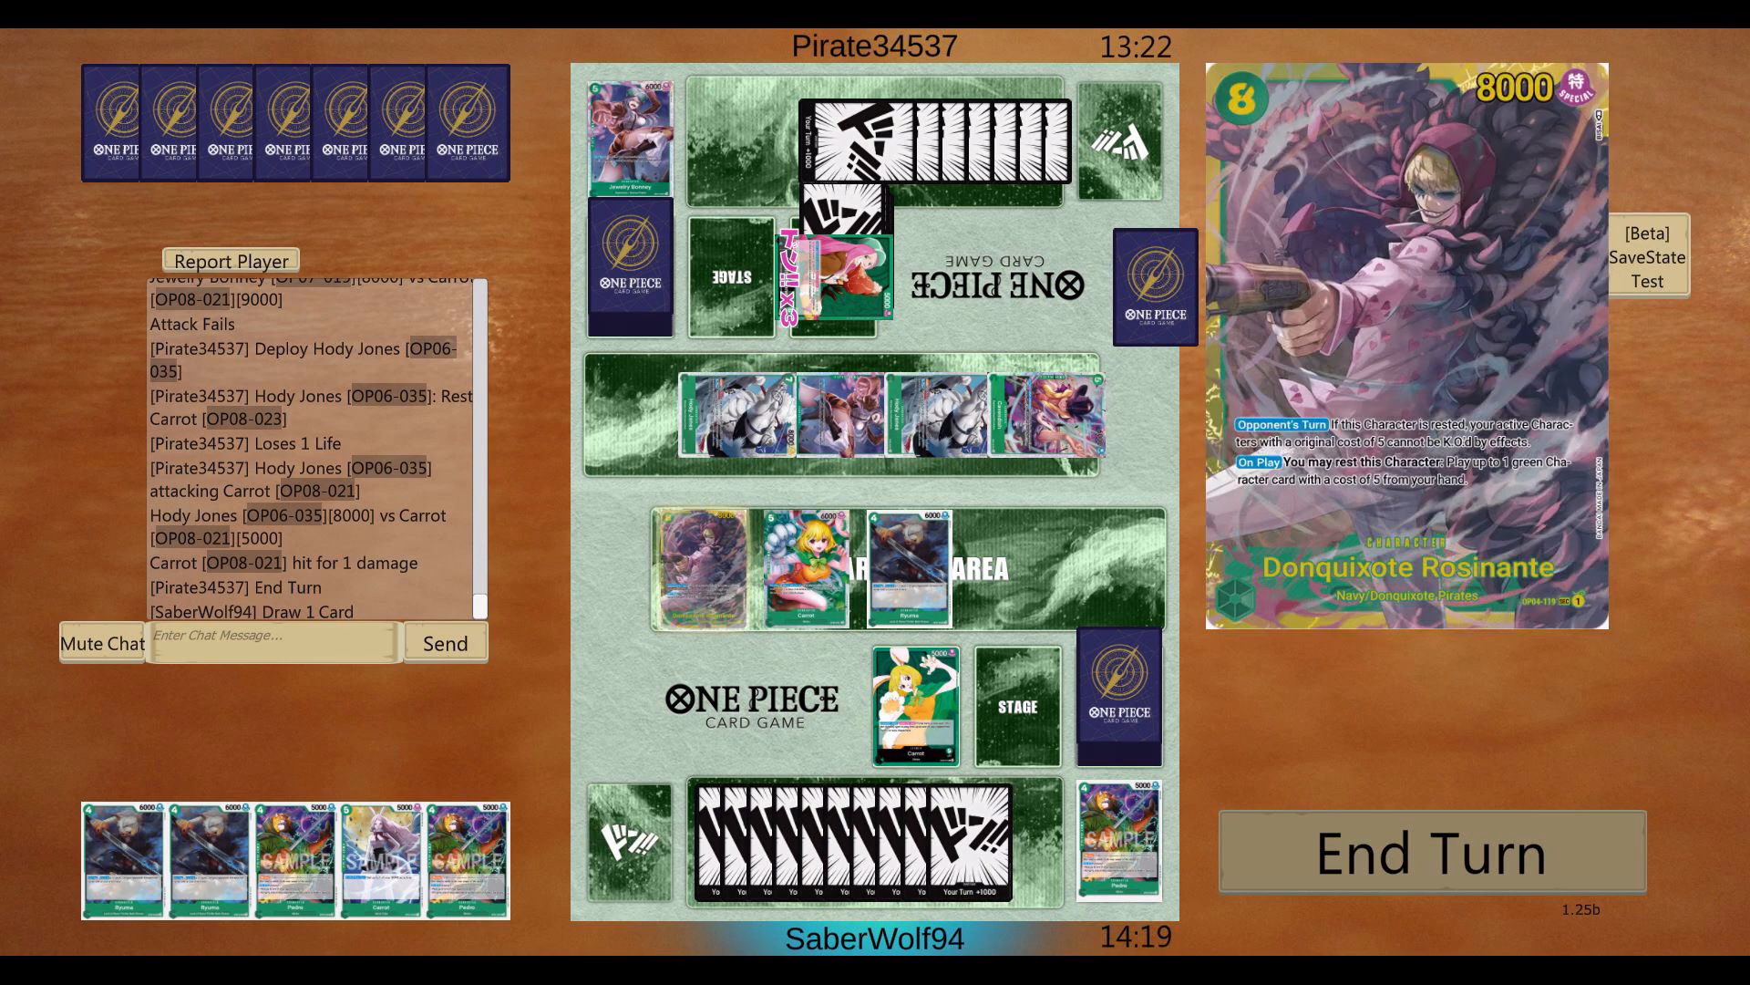
Step: Attack Hody Jones with Rosinante to knock it out, then attack Bonney with the Carrot character
click(692, 563)
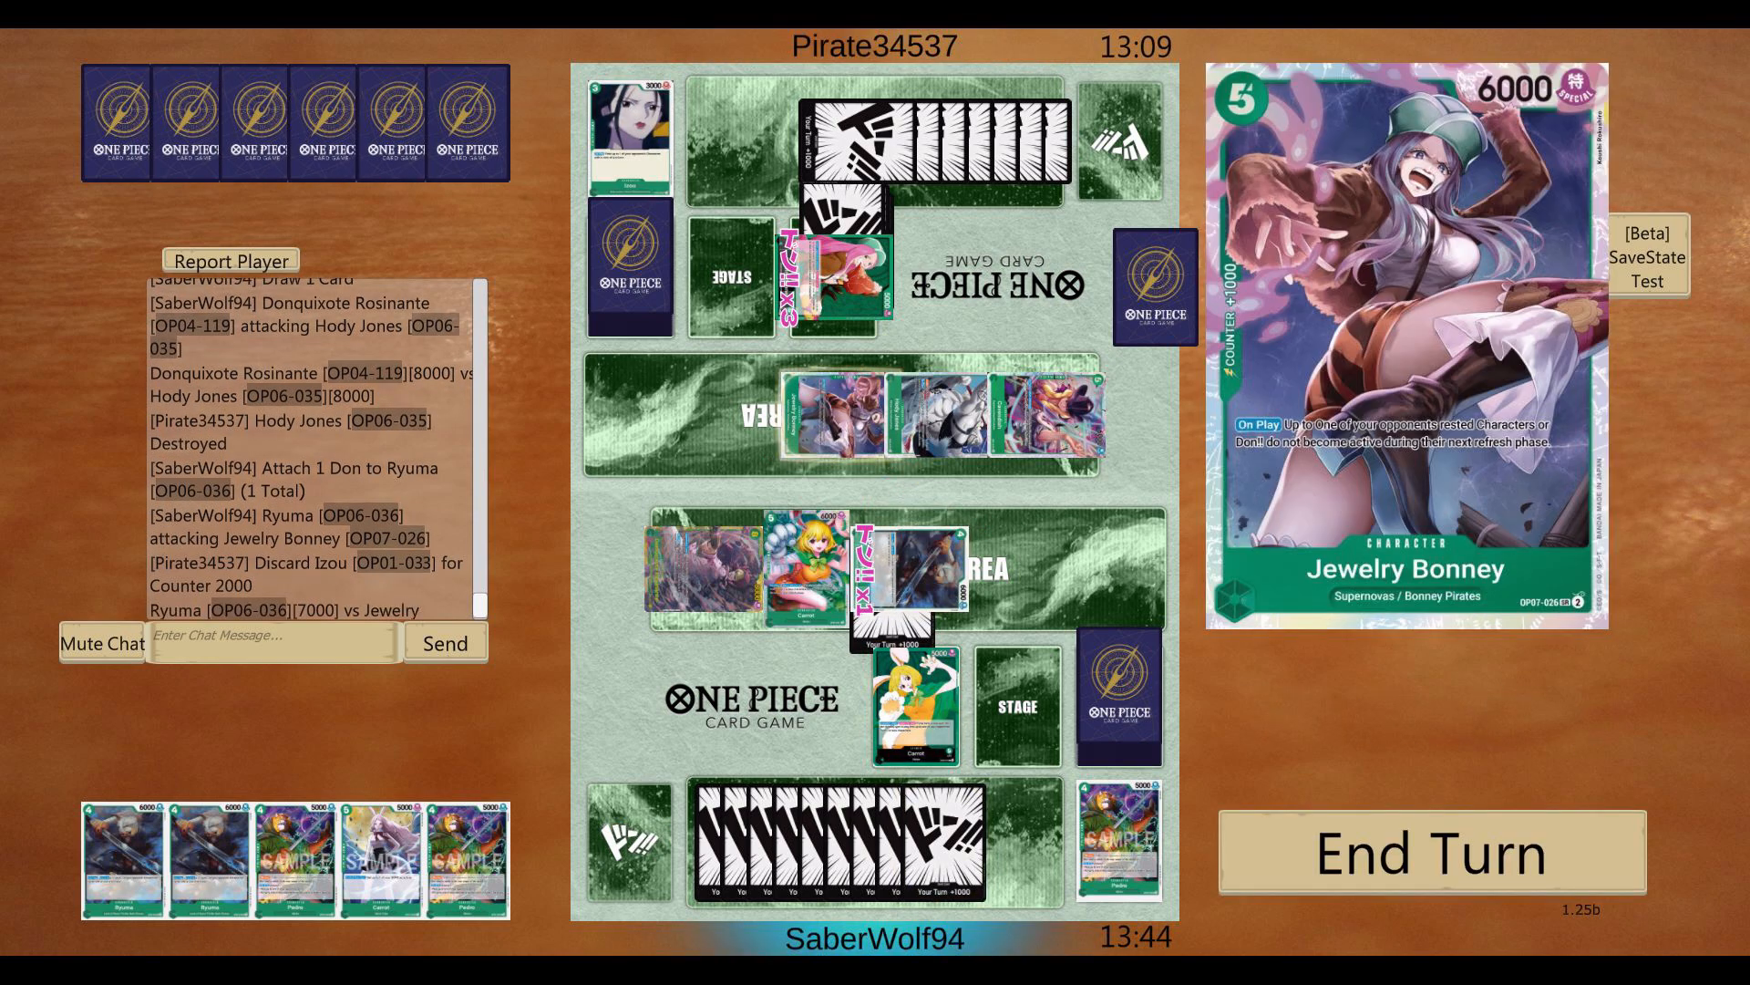
click(791, 569)
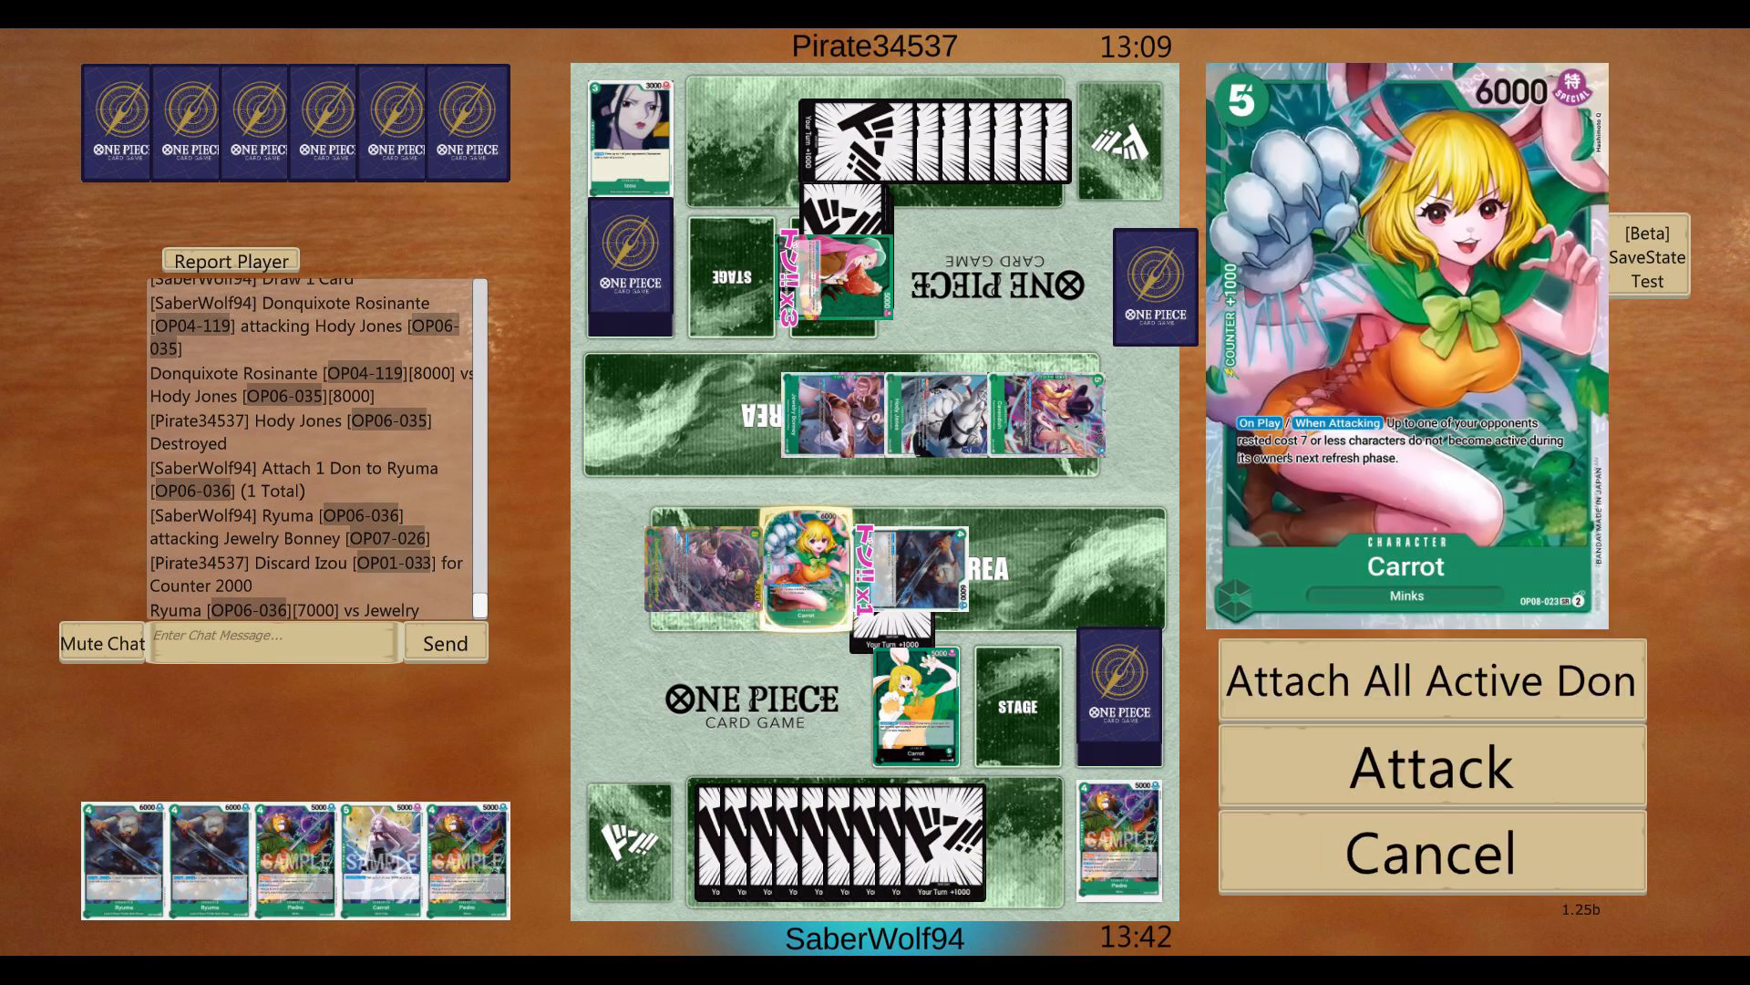
click(1430, 767)
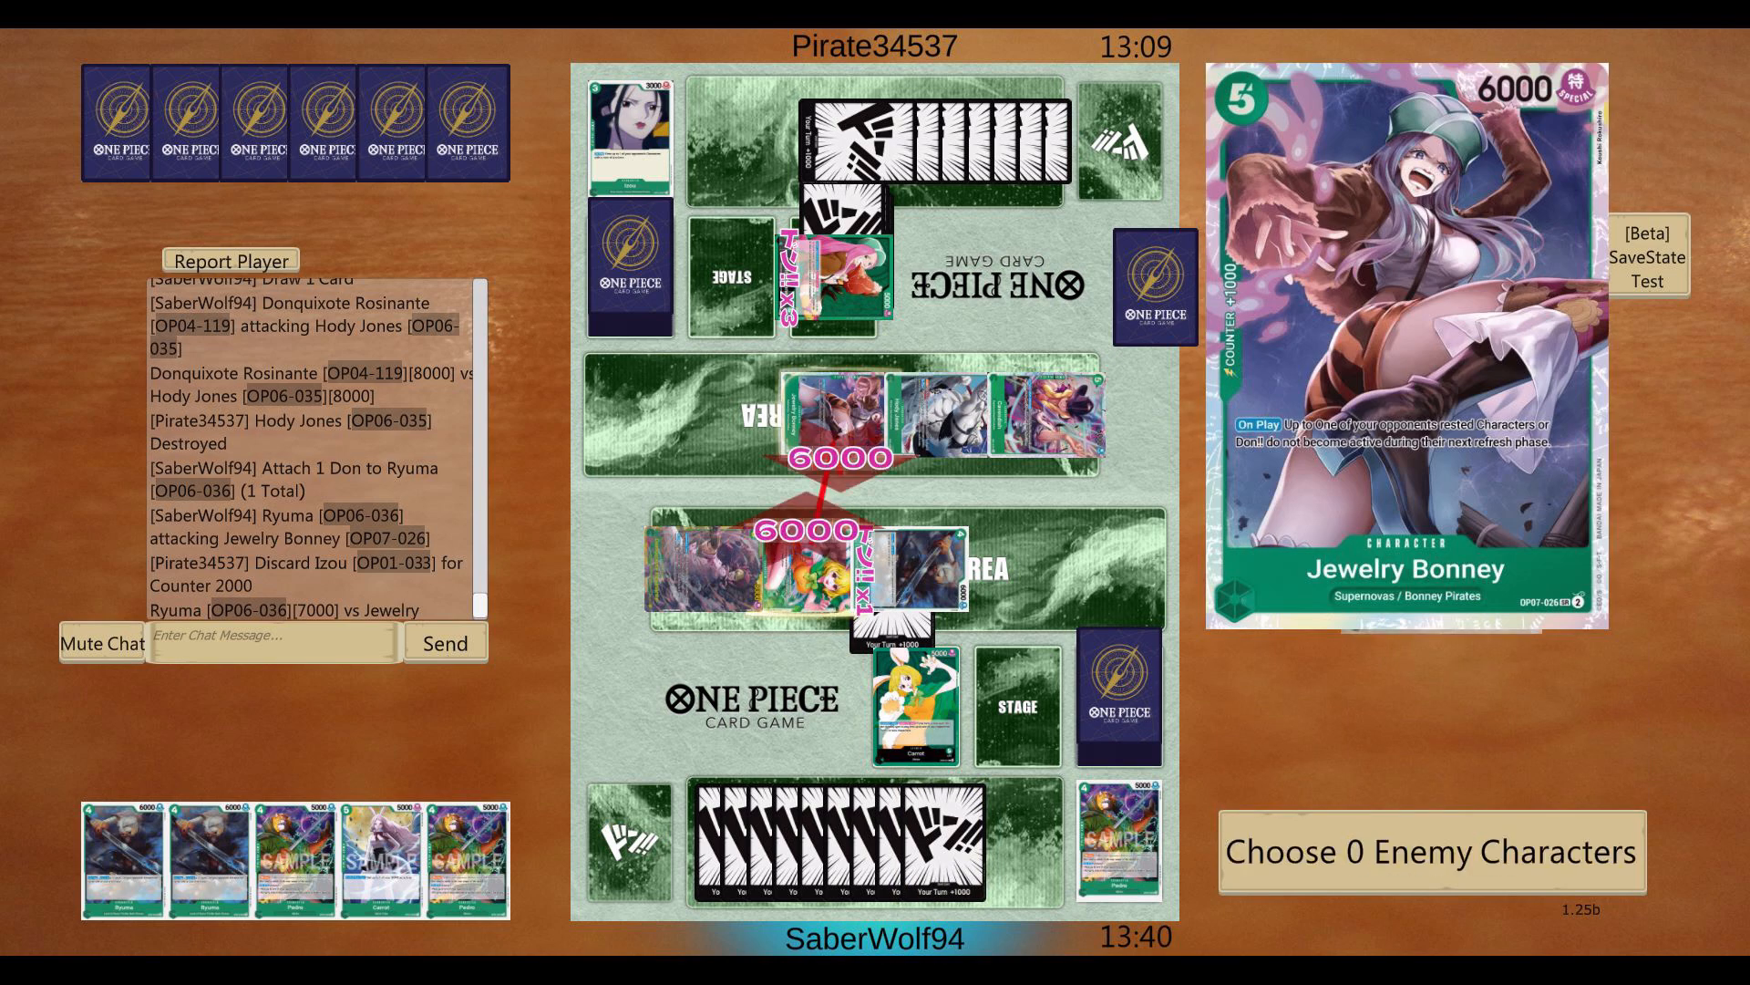
click(1432, 851)
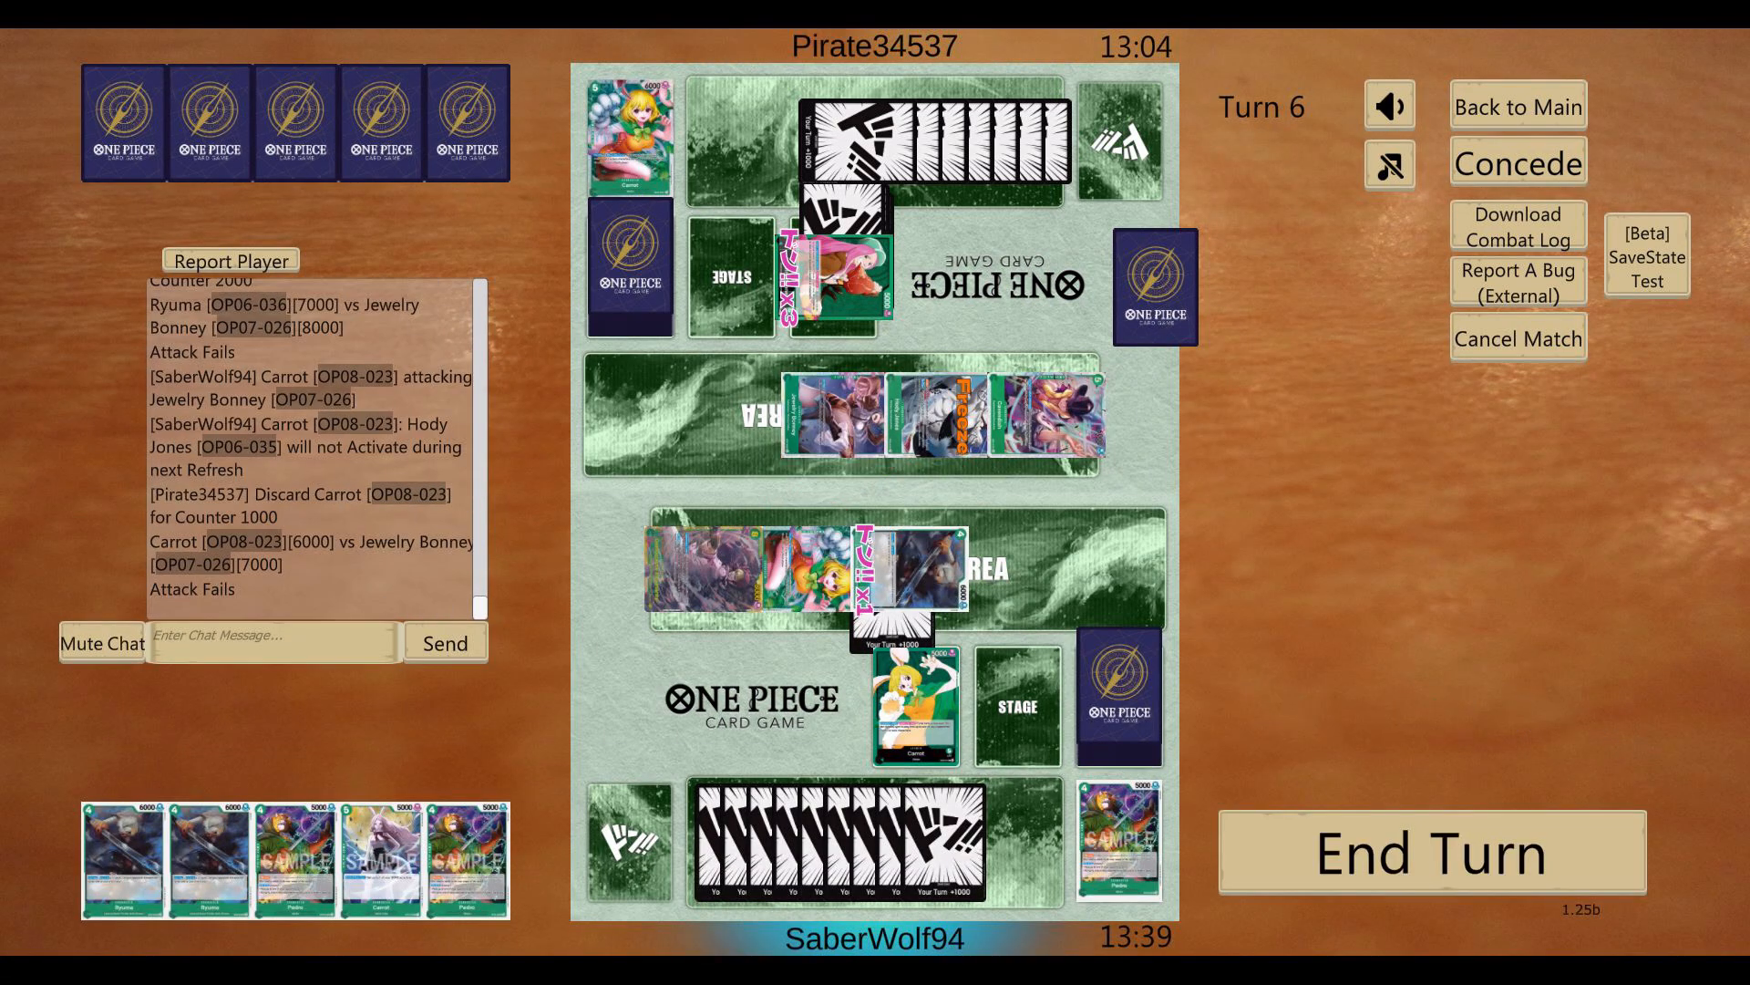
Step: Attack Jewelry Bonney with the Carrot leader
click(914, 697)
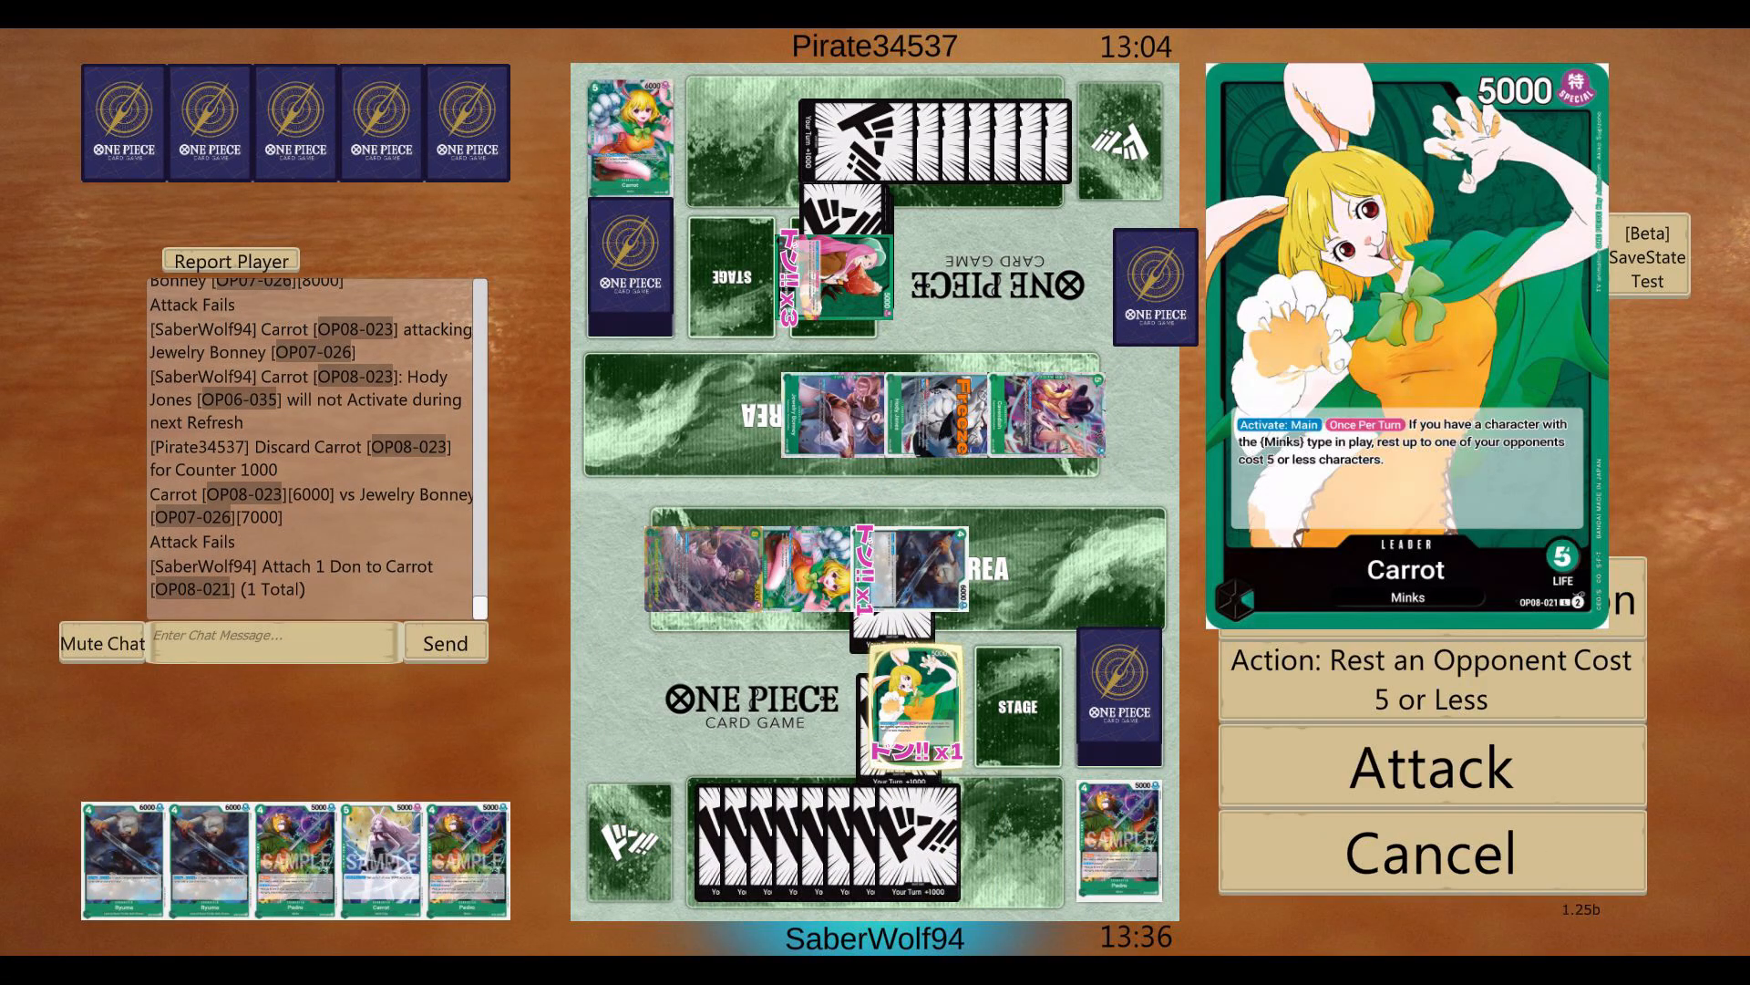
click(1428, 765)
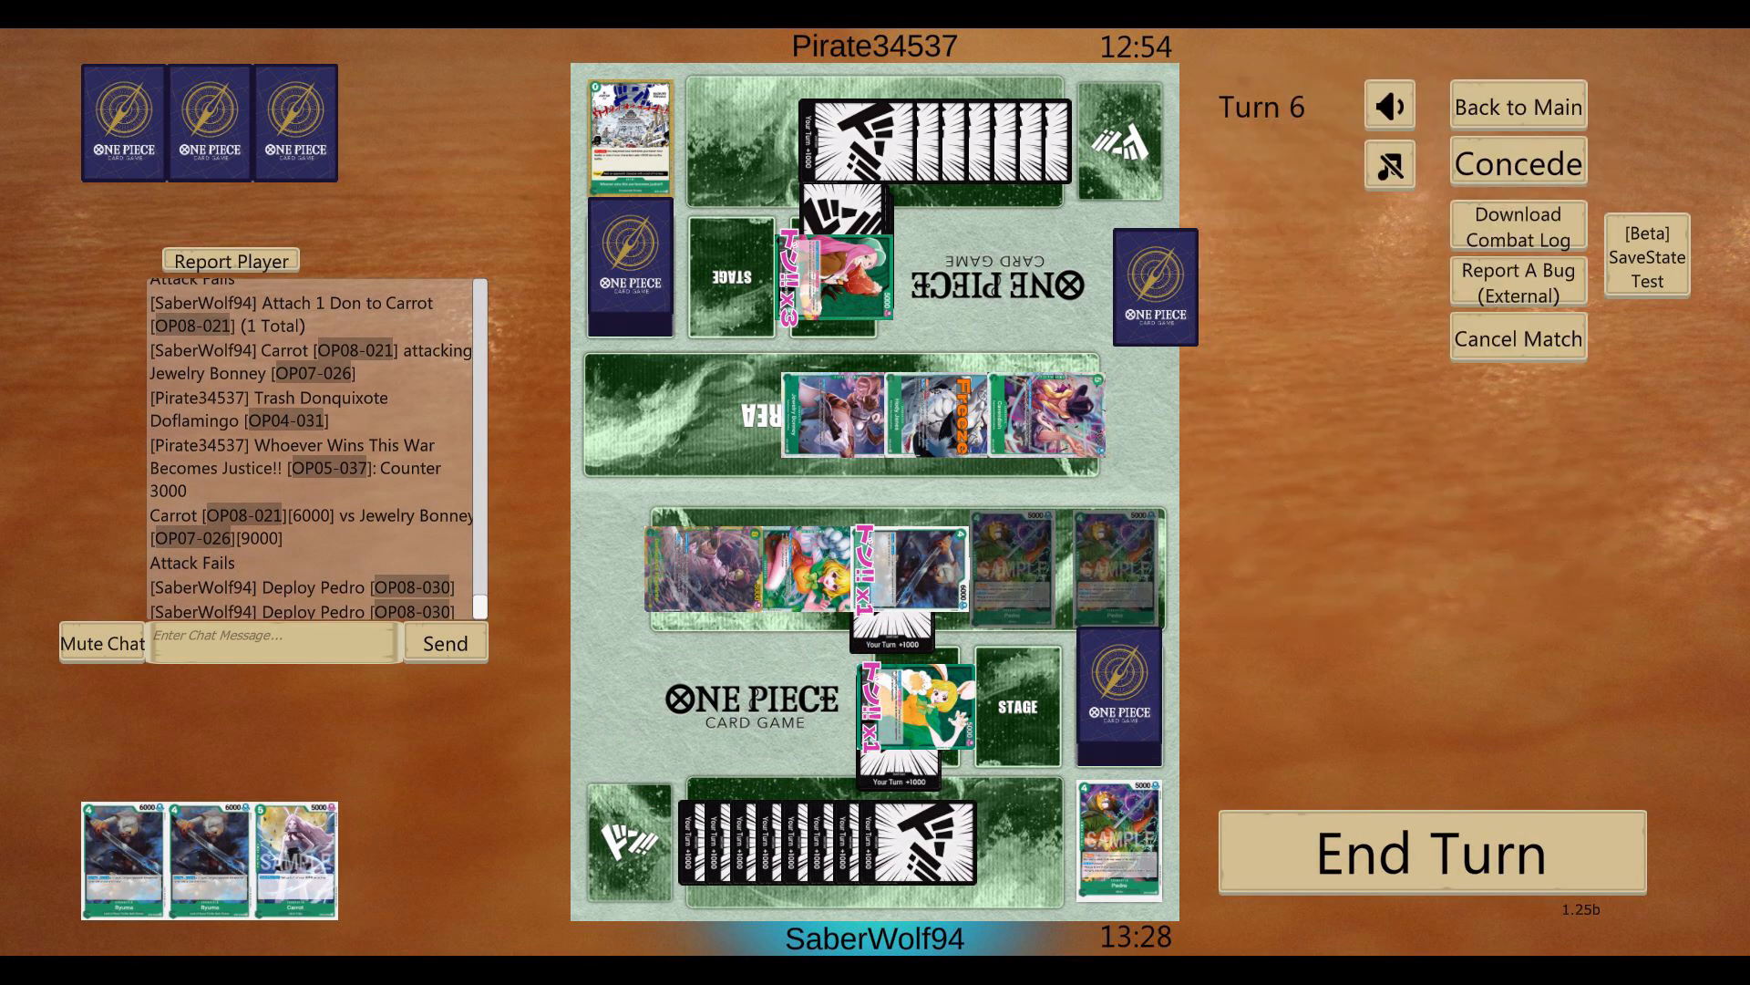
Step: End the turn, handing play to the Jewelry Bonney opponent
click(1432, 851)
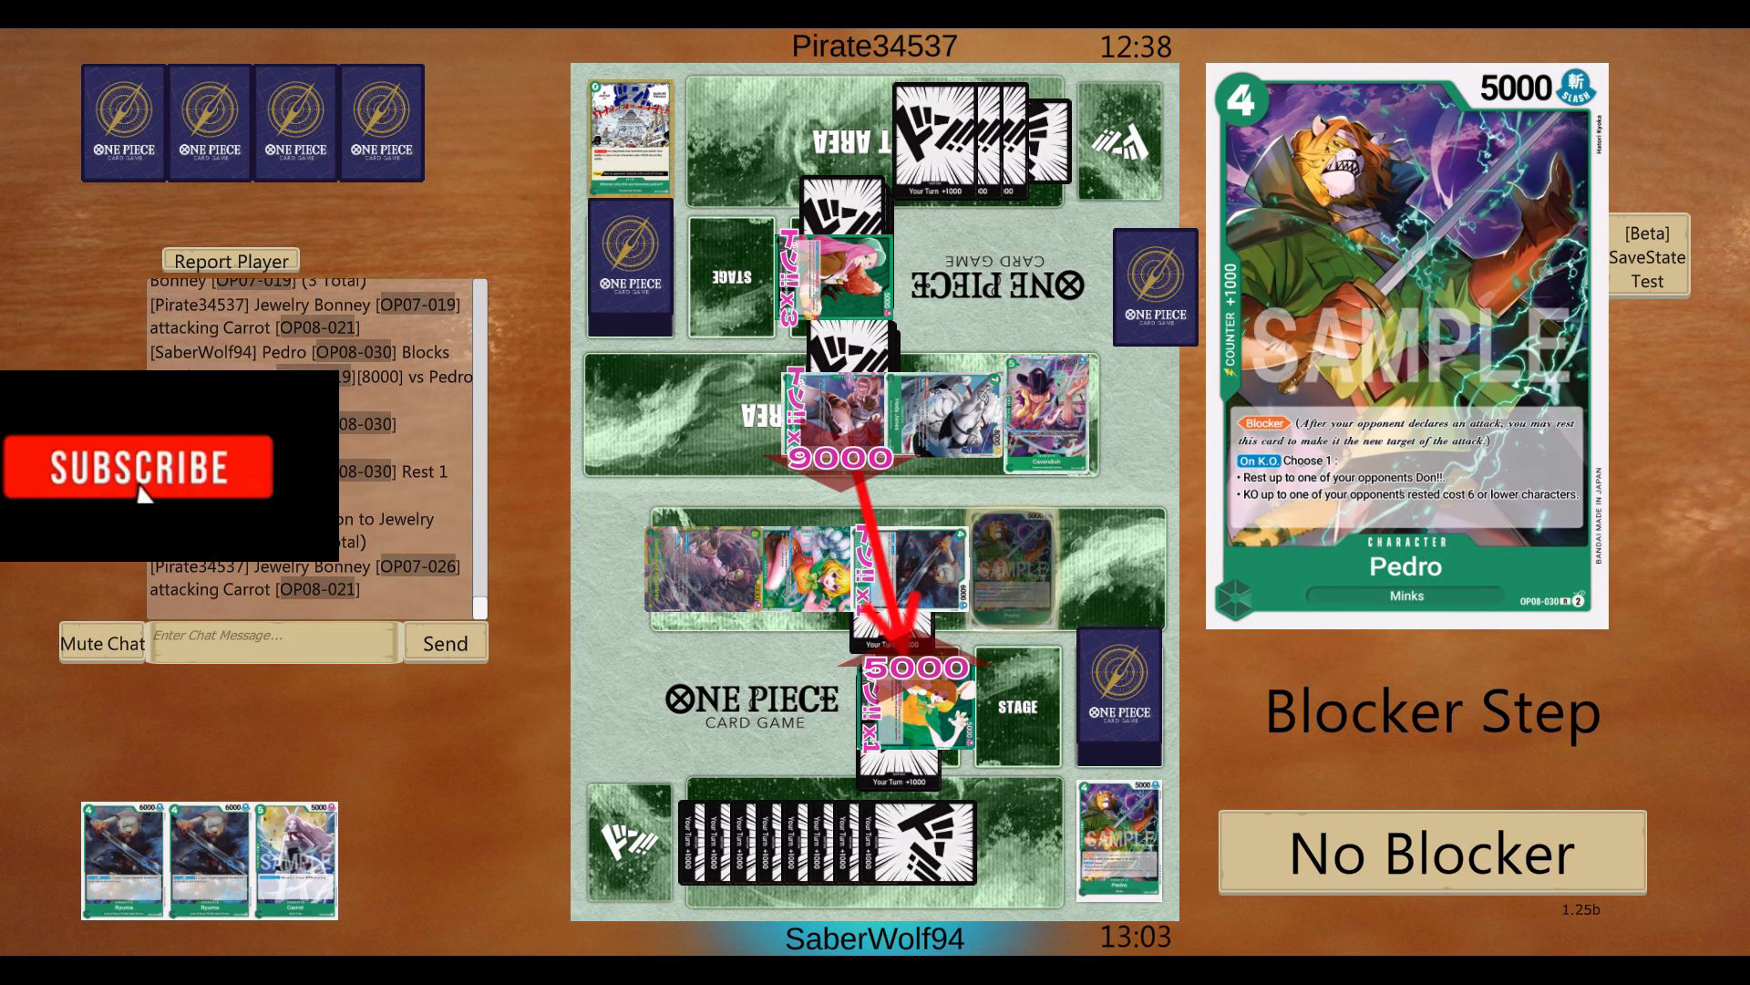
Step: Block Bonney with the second Pedro, then take Cavendish's 8000-power hit unblocked, losing the match
click(1429, 850)
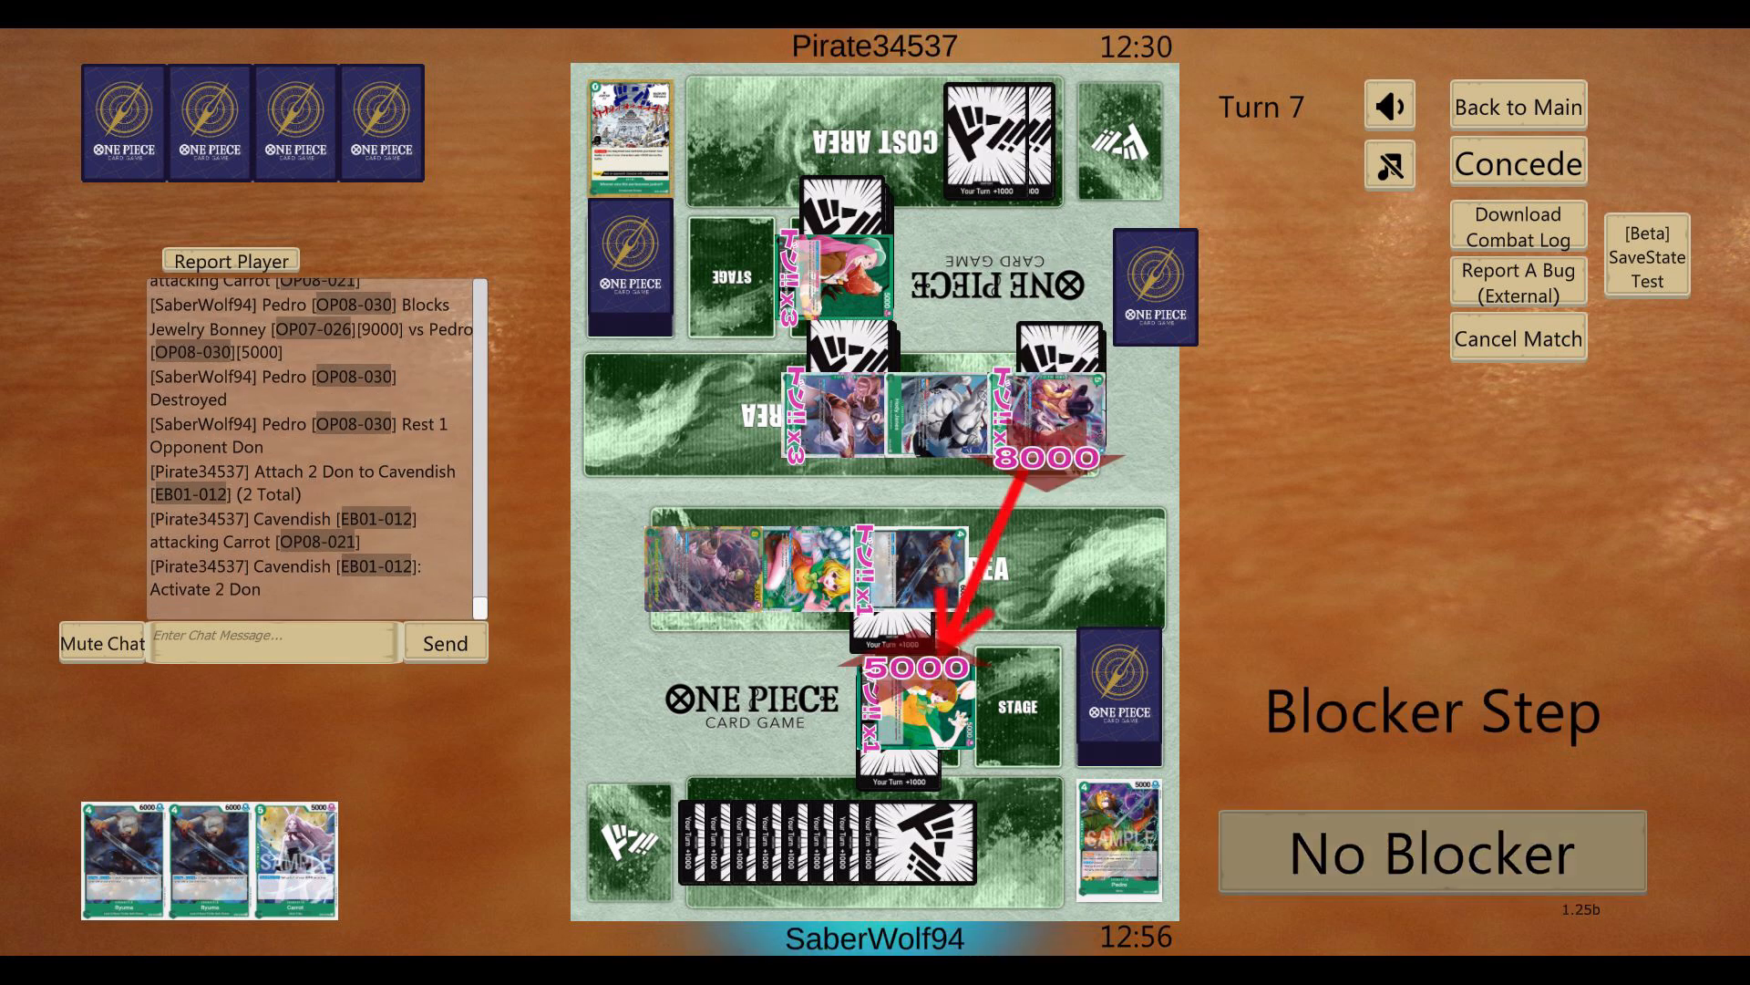
click(1430, 852)
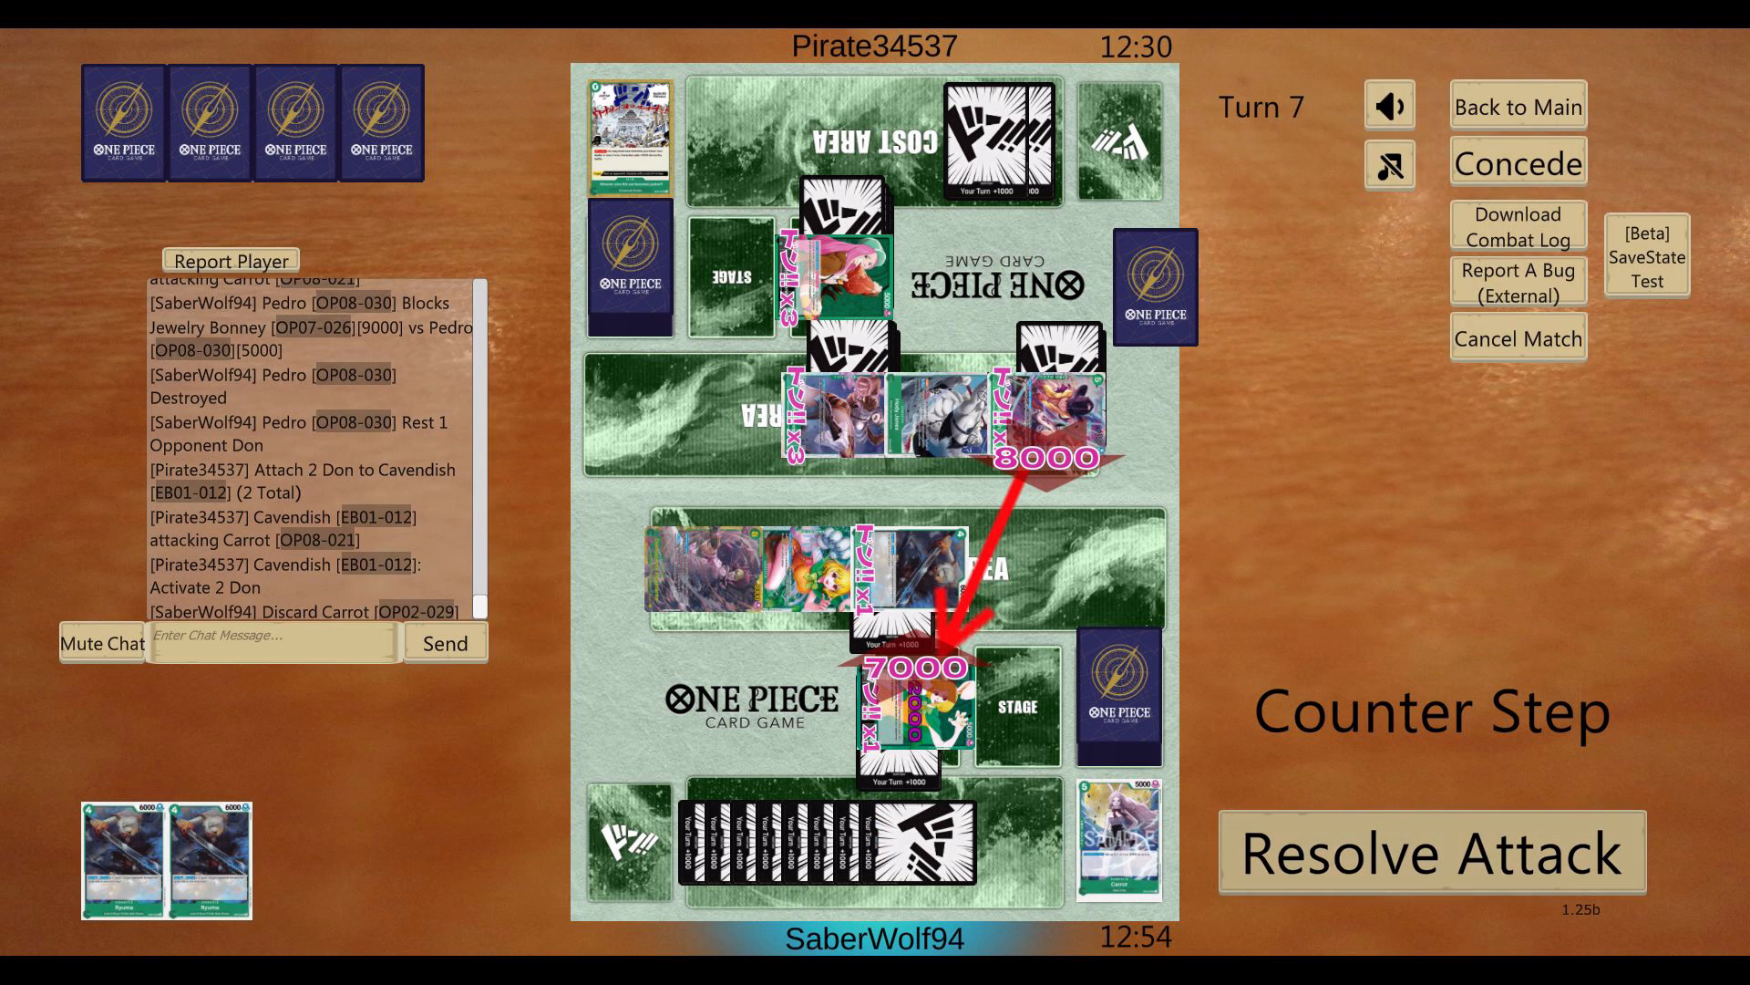
click(1431, 850)
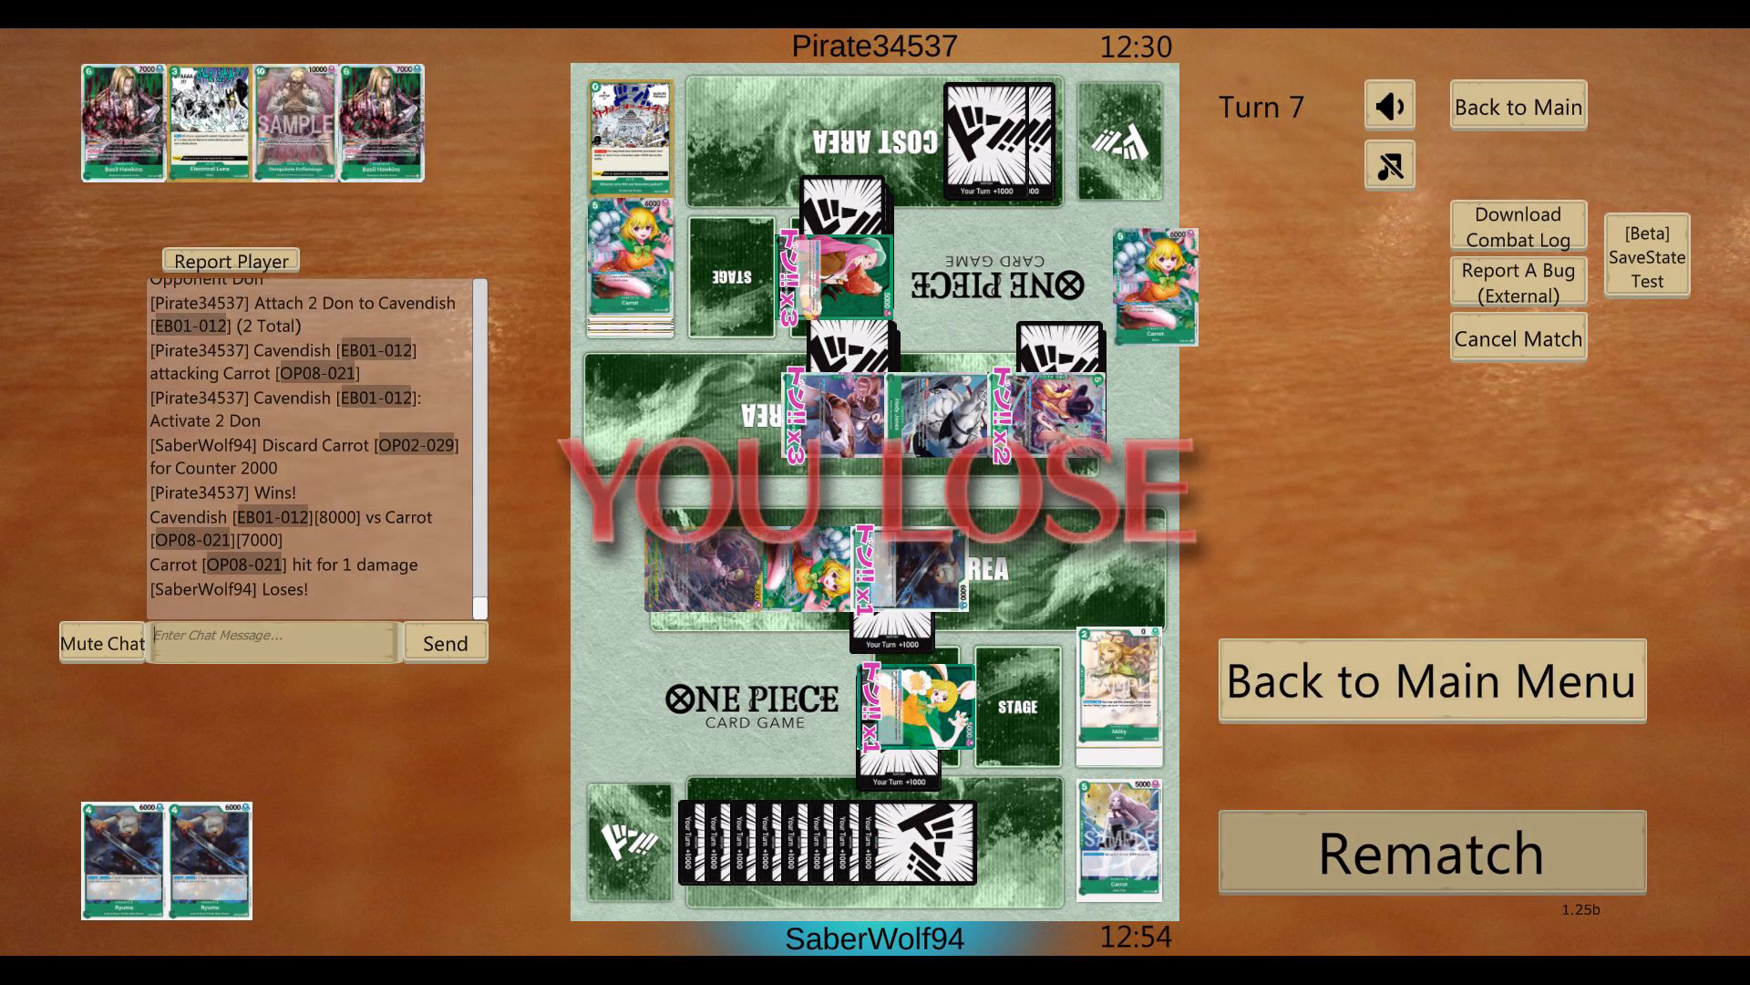